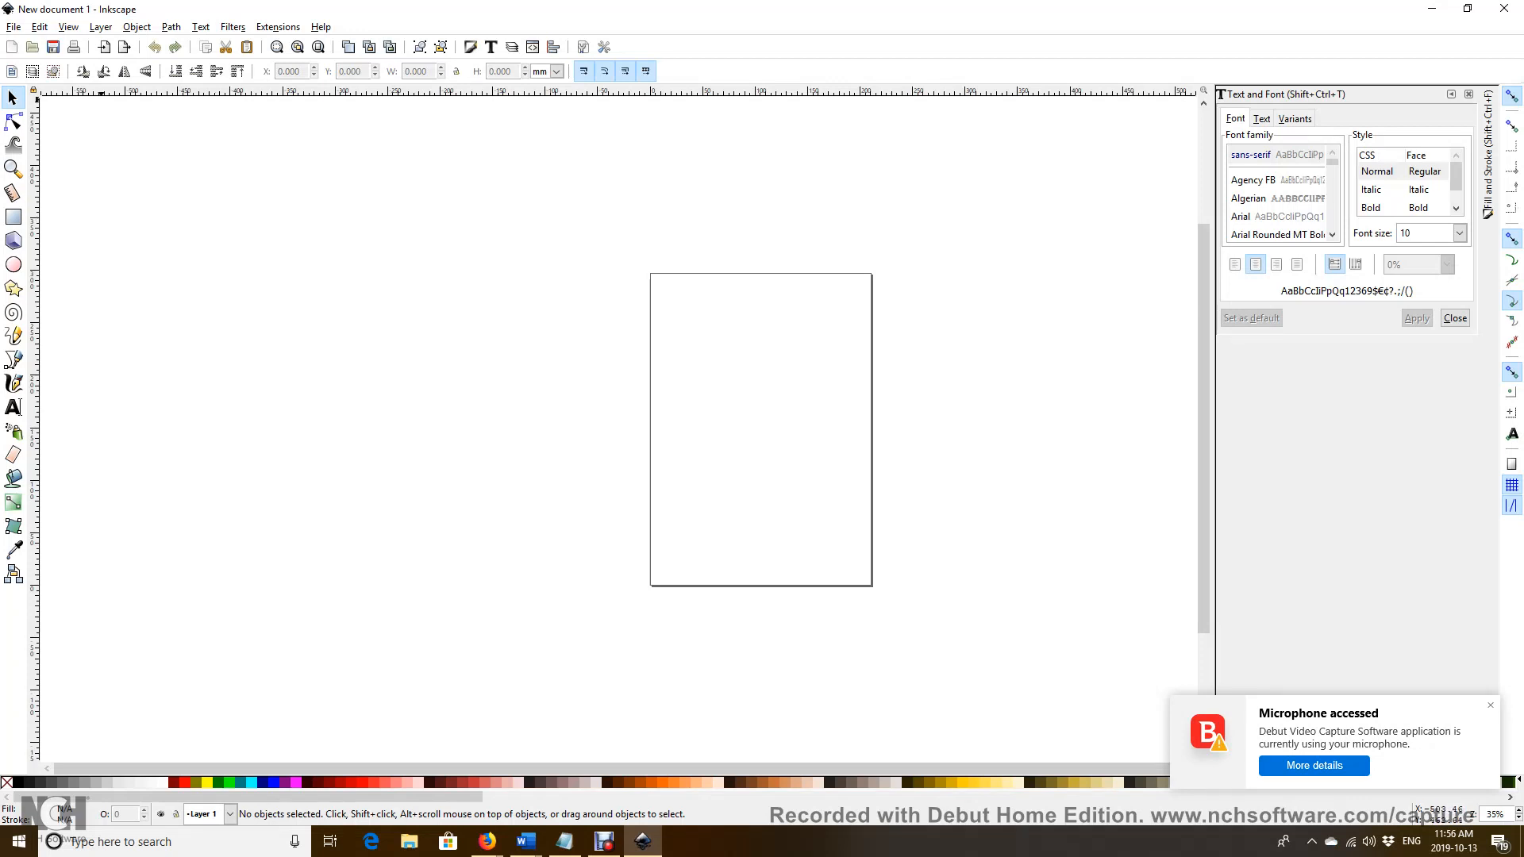
# Step: Open the File menu to reach the document's page settings
pyautogui.click(14, 27)
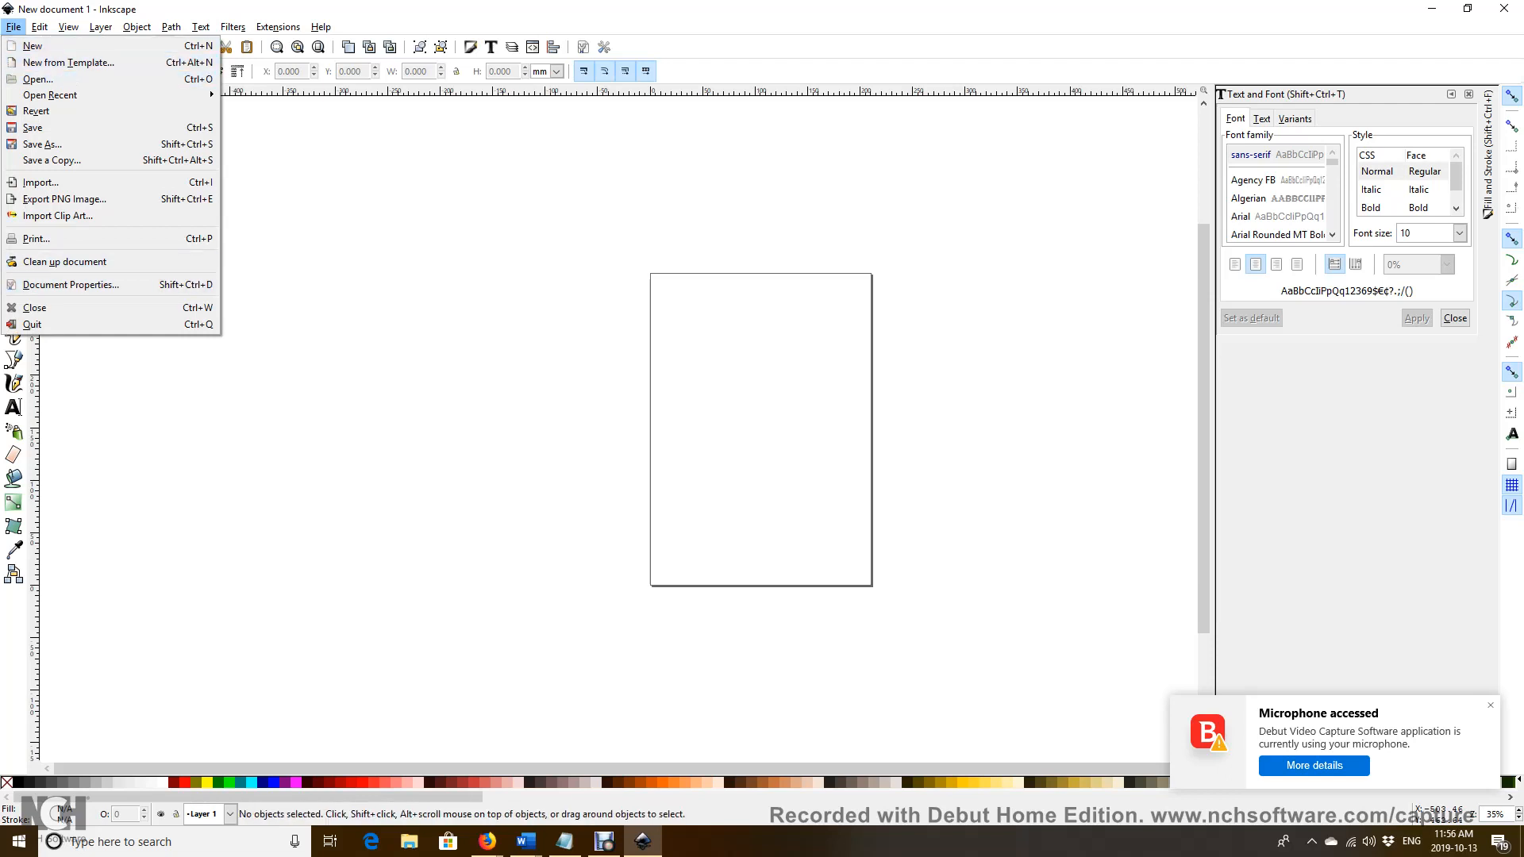
pyautogui.moveTo(69, 284)
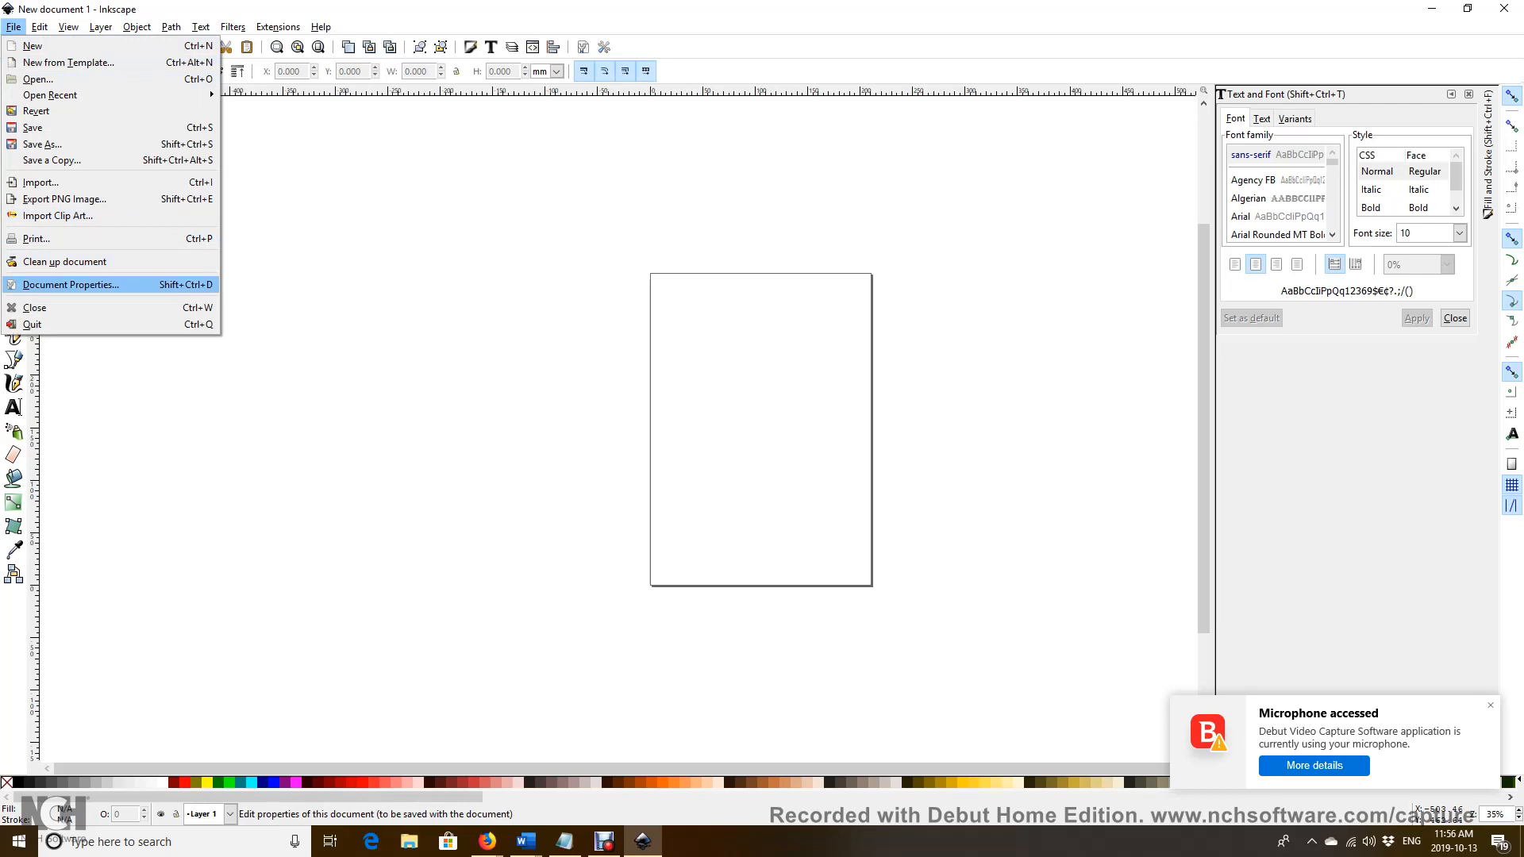
# Step: In Document Properties, switch the custom page size units to inches
pyautogui.click(68, 284)
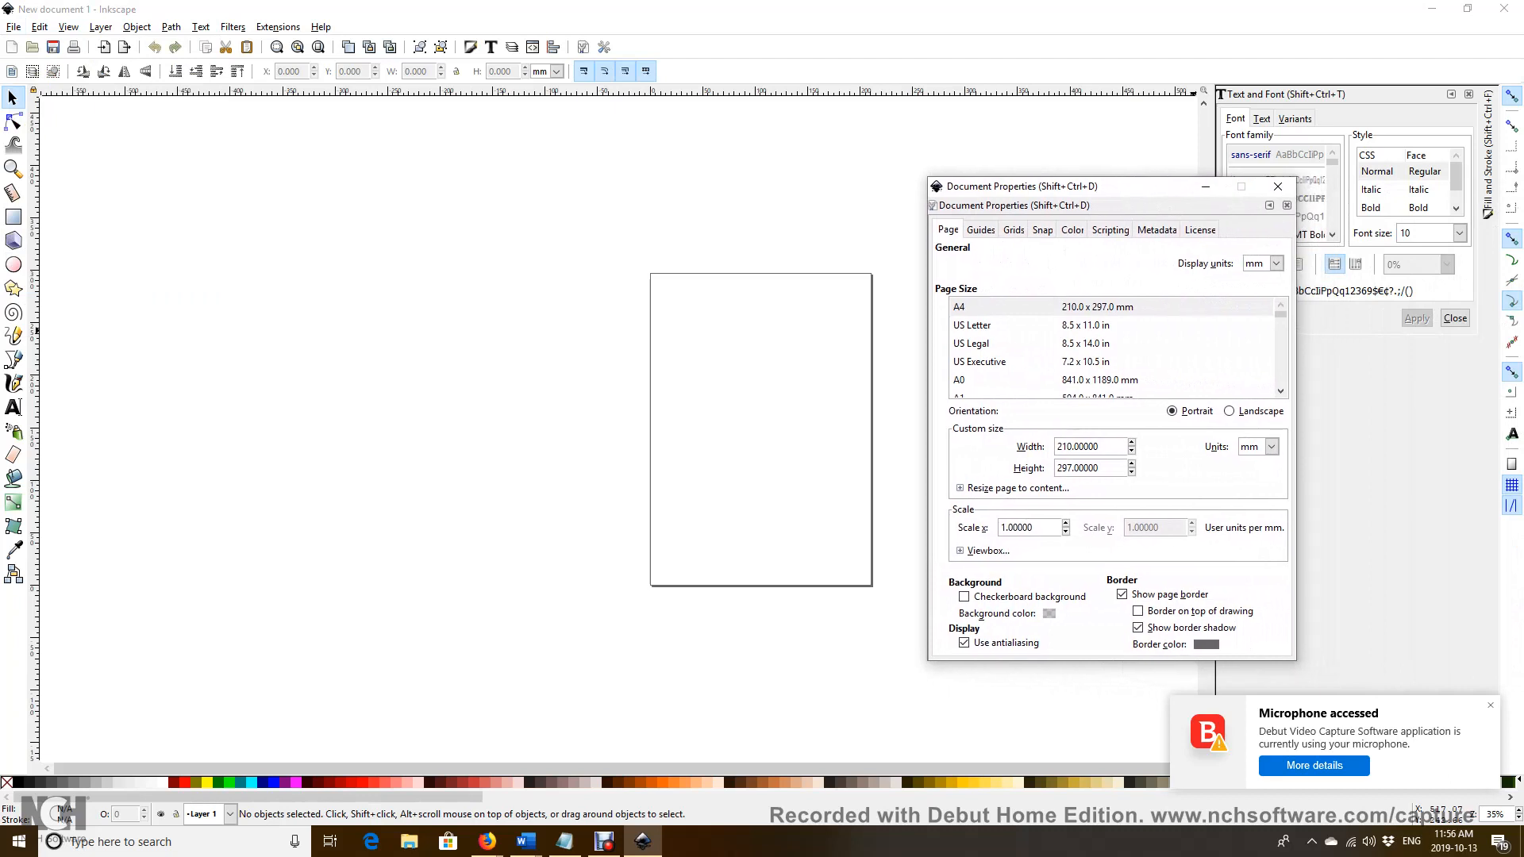
pyautogui.tripleClick(1086, 446)
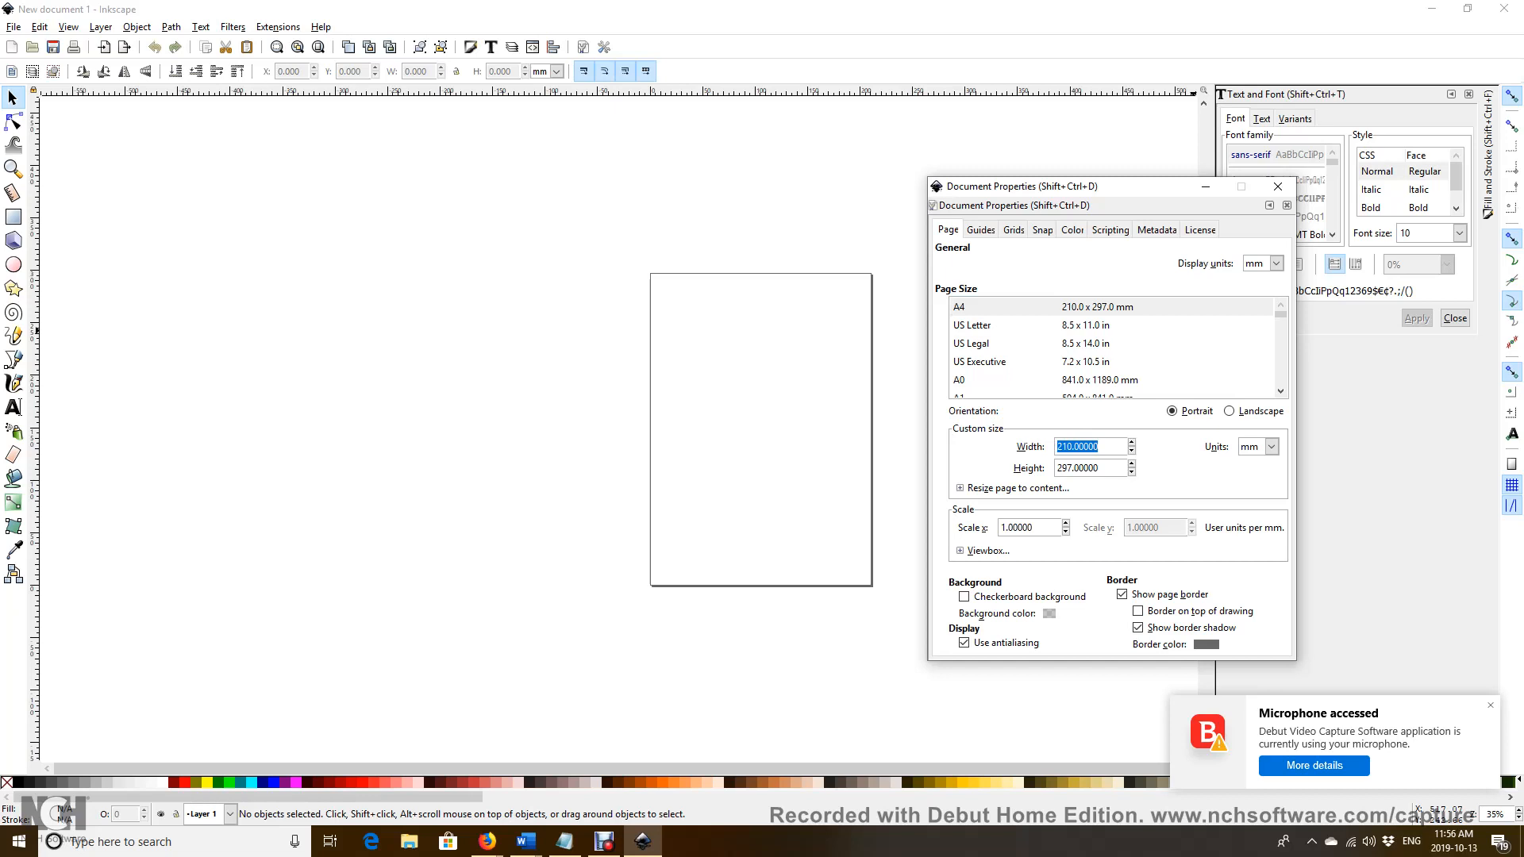
pyautogui.click(1272, 446)
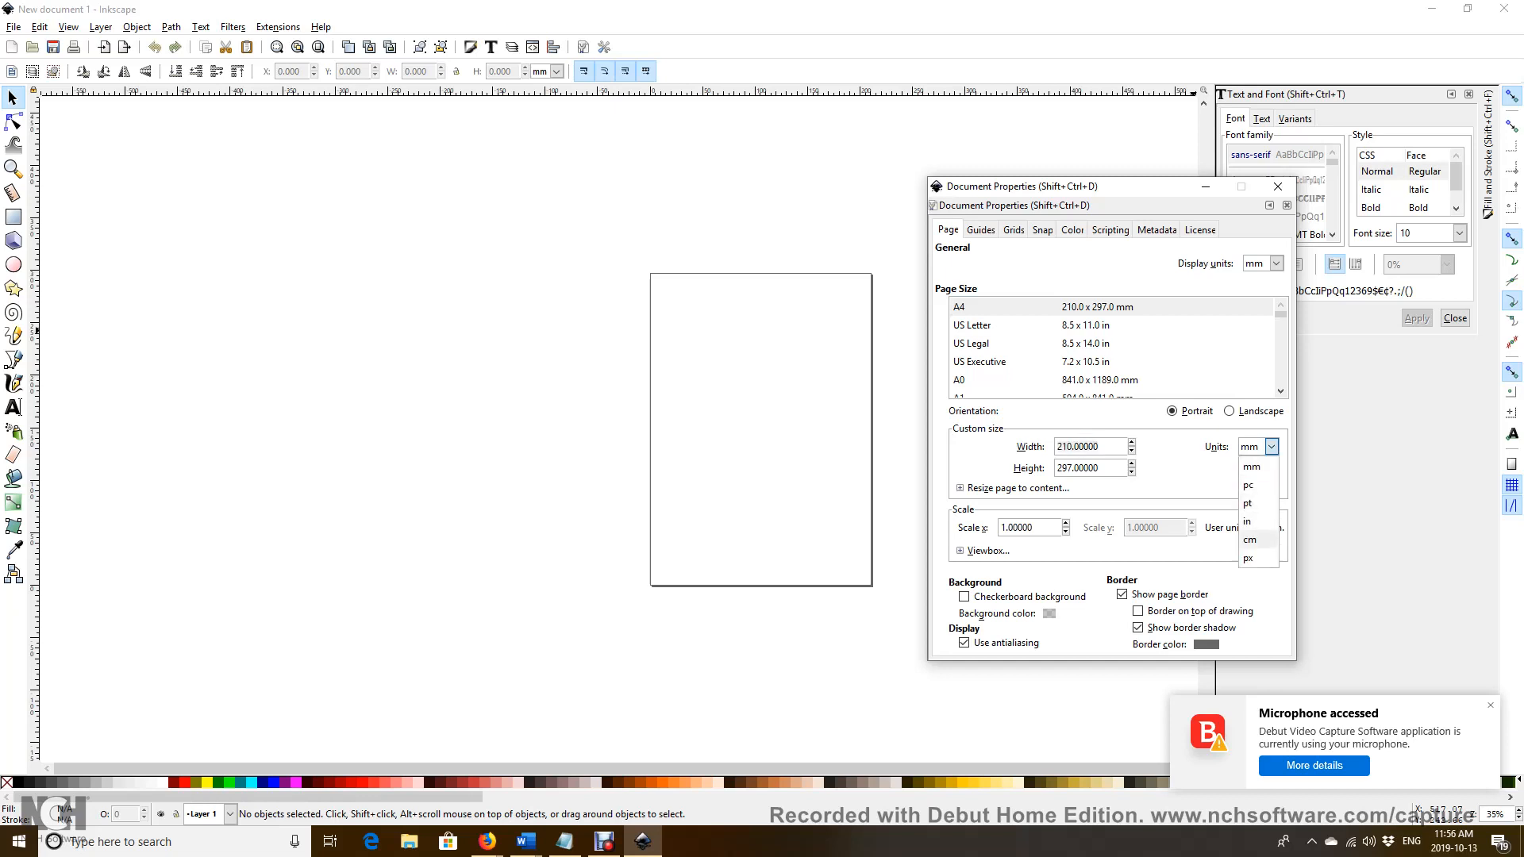
pyautogui.click(1248, 522)
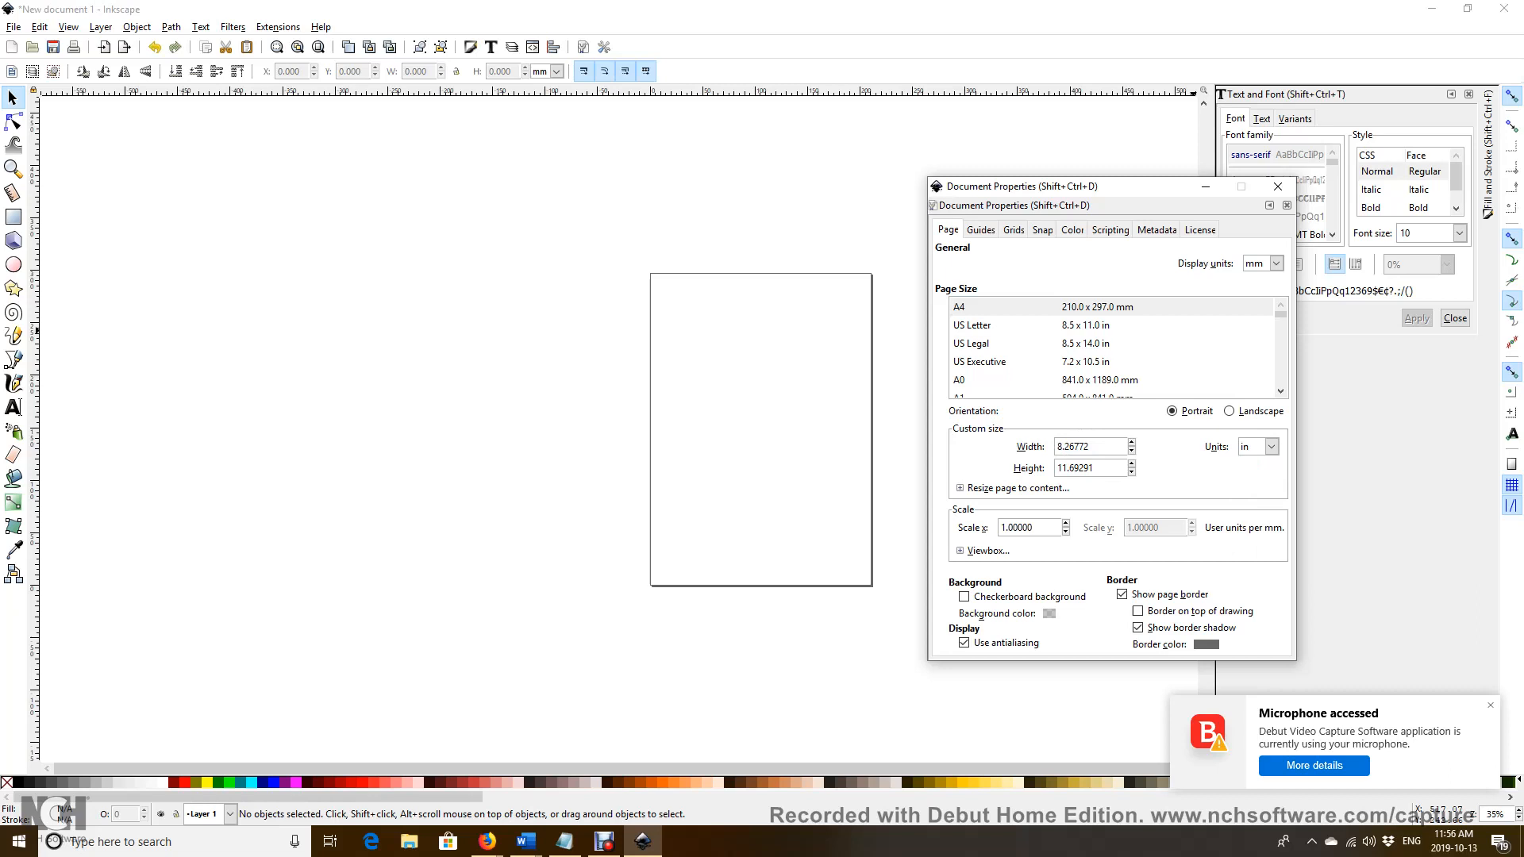
# Step: Enter a page width of 3 in and a height of 3.5 in
pyautogui.tripleClick(1089, 446)
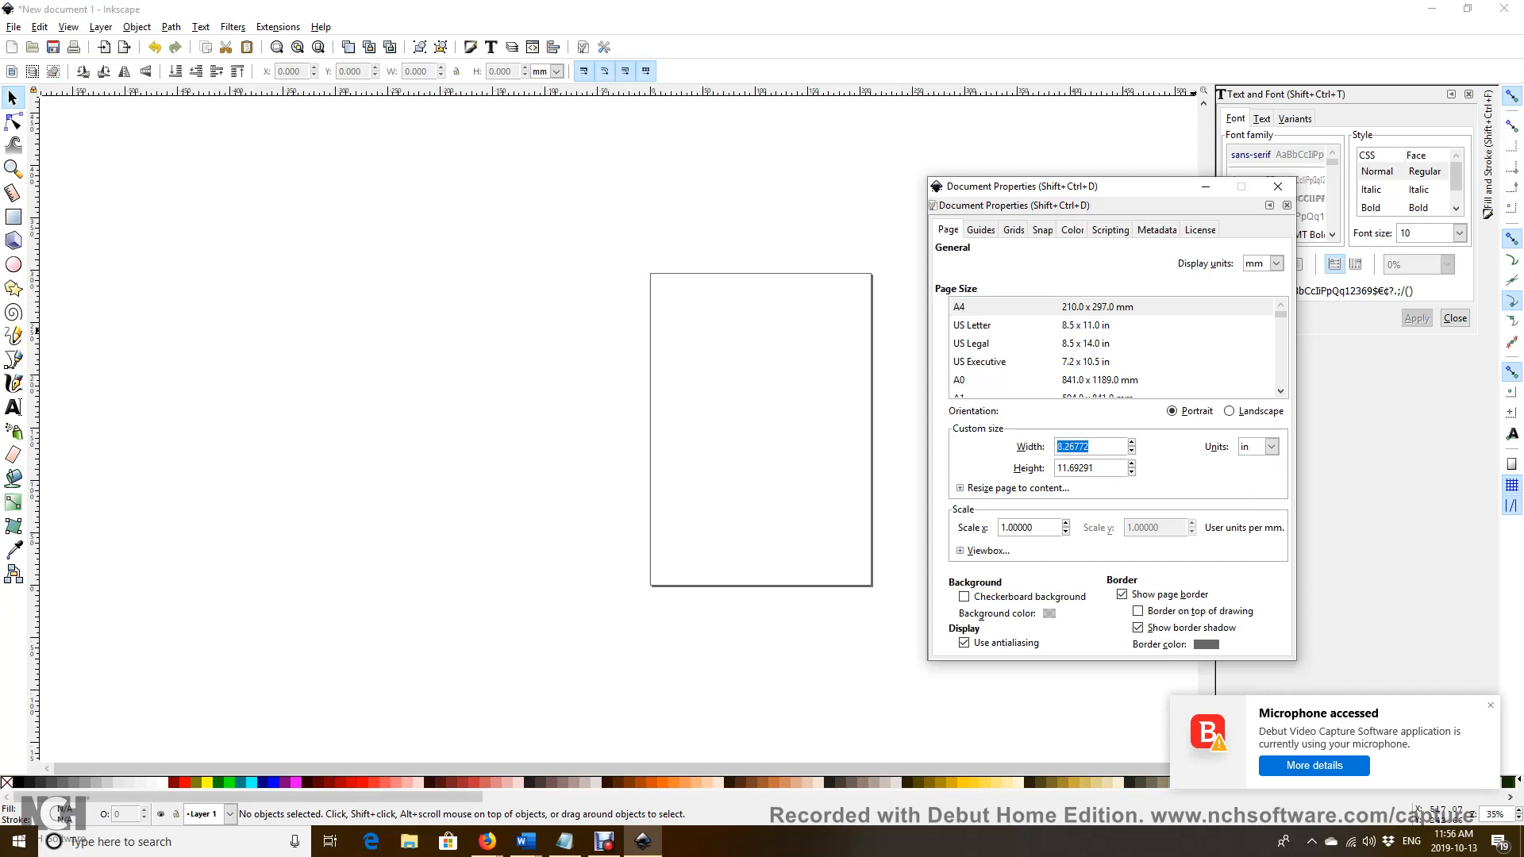
pyautogui.write('3.00000')
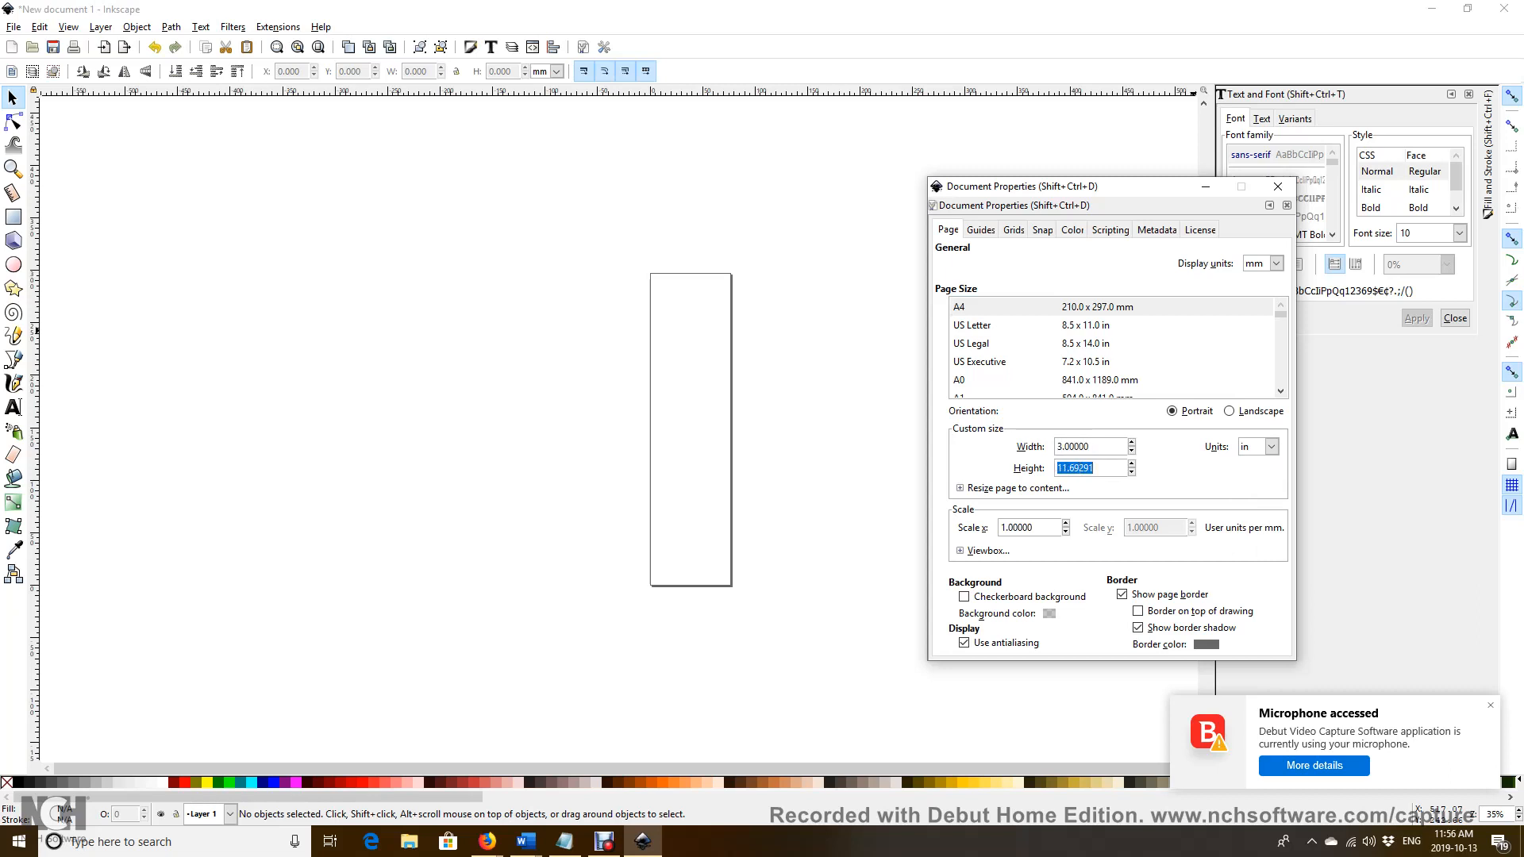
pyautogui.write('3.')
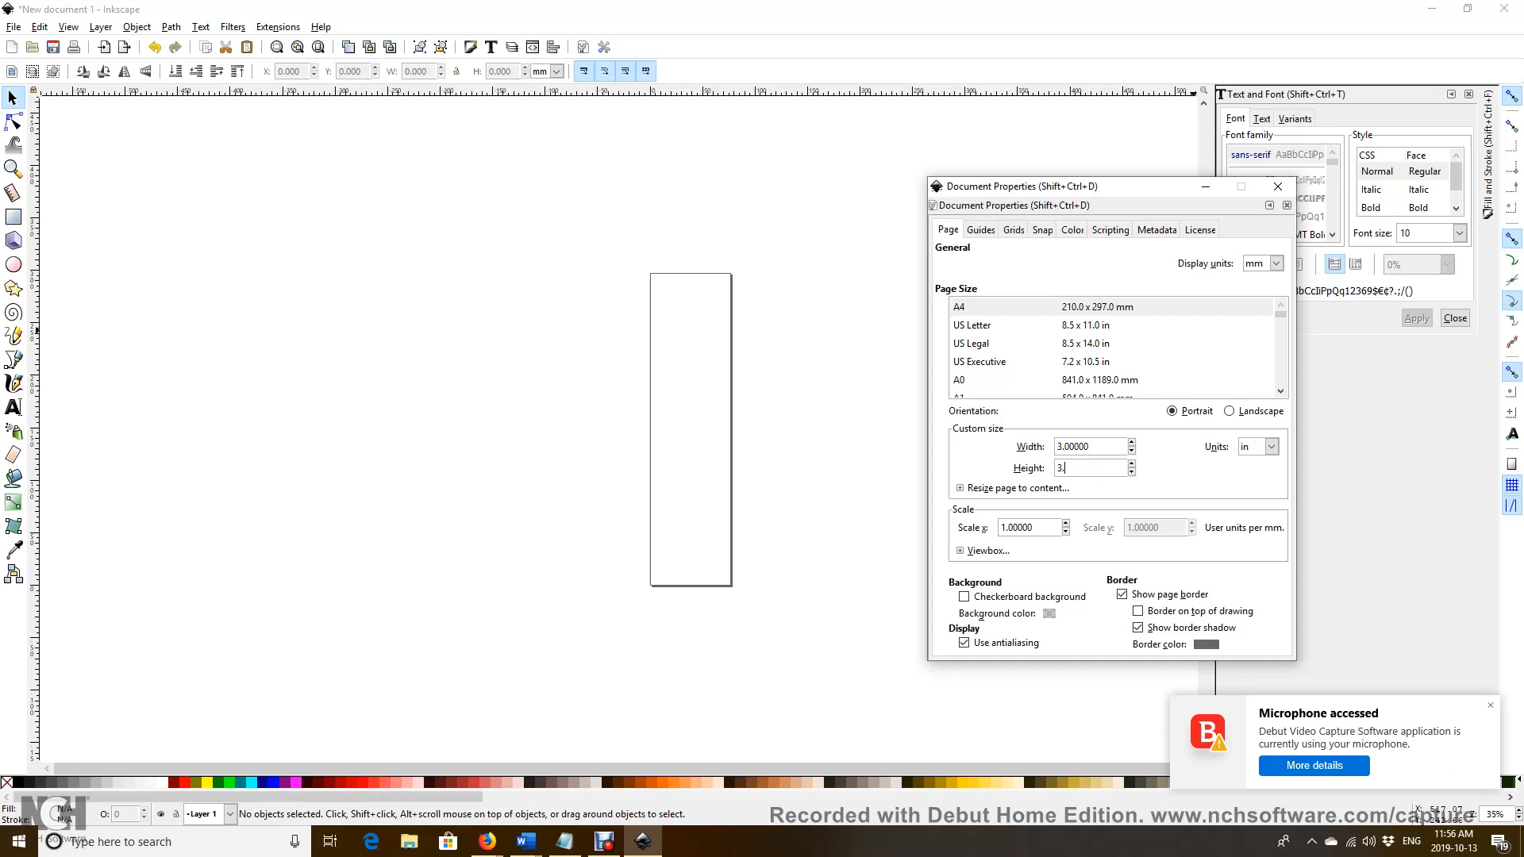
pyautogui.write('5')
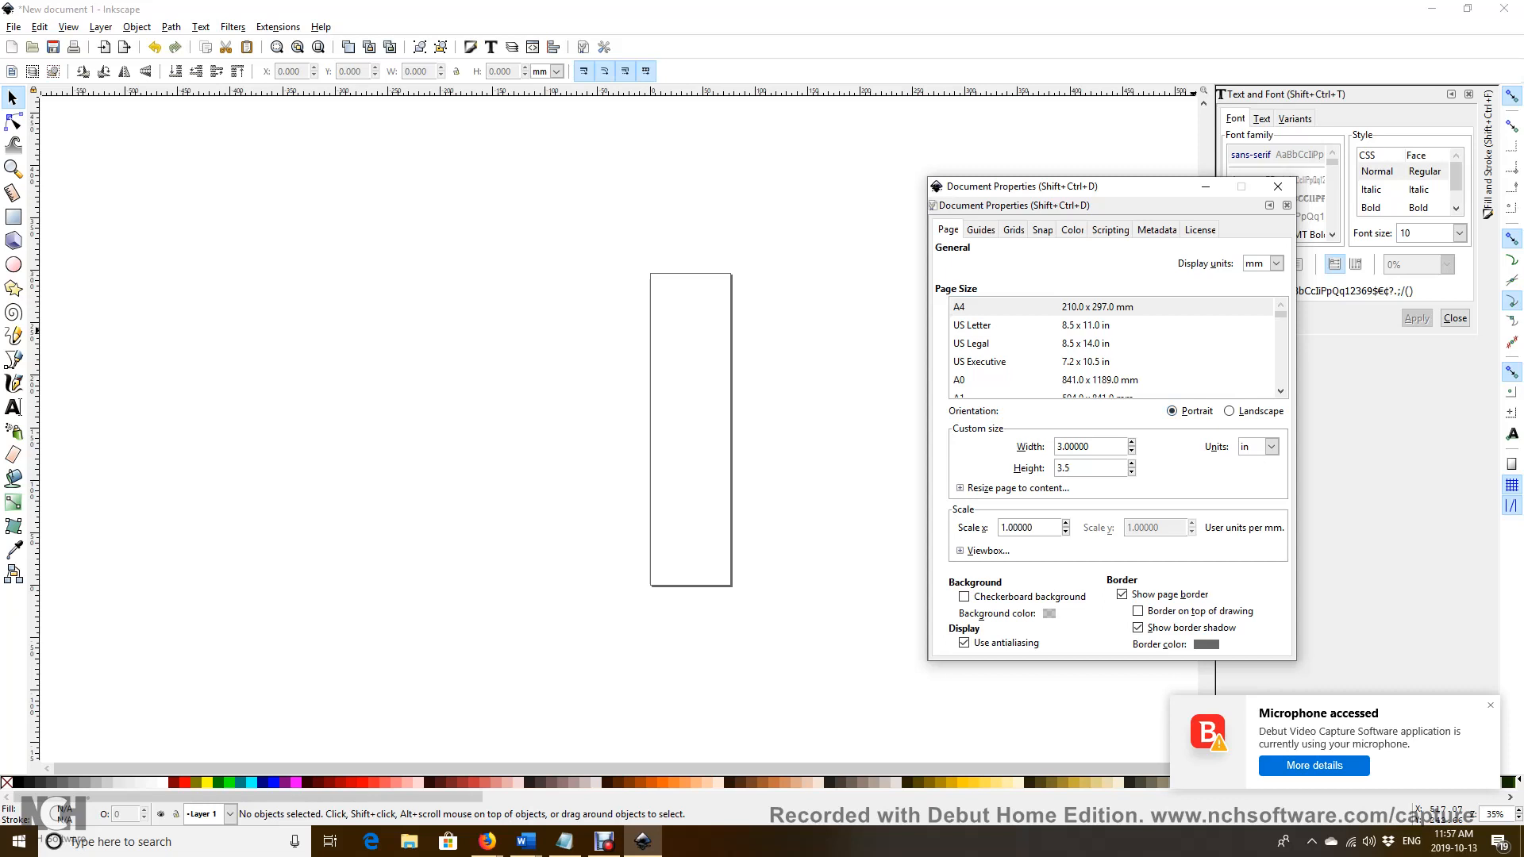
pyautogui.moveTo(1277, 185)
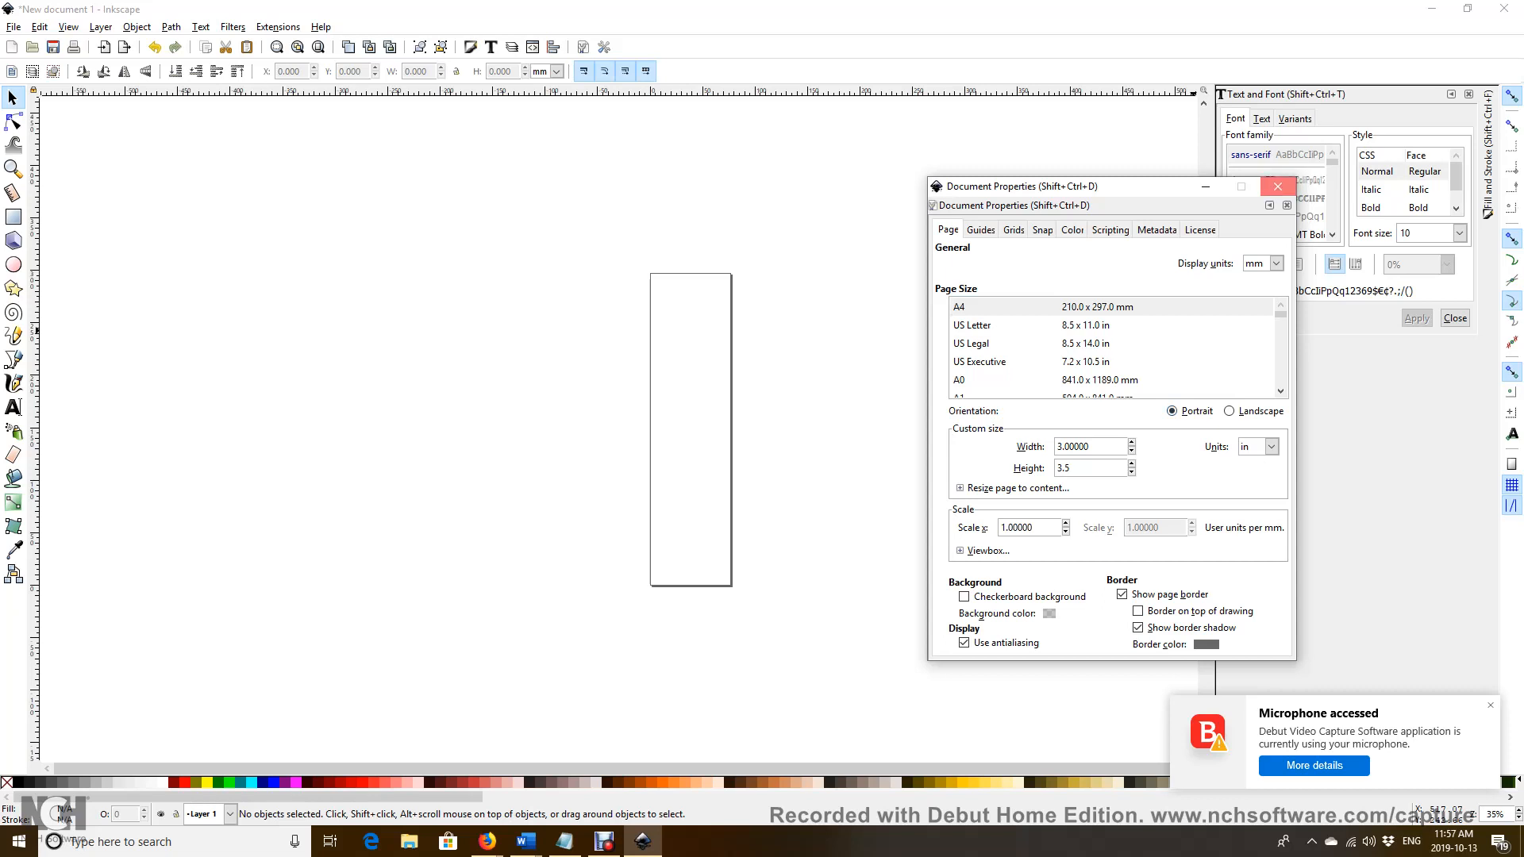
# Step: Close Document Properties and bring the resized 3 by 3.5 inch page into view
pyautogui.click(1276, 186)
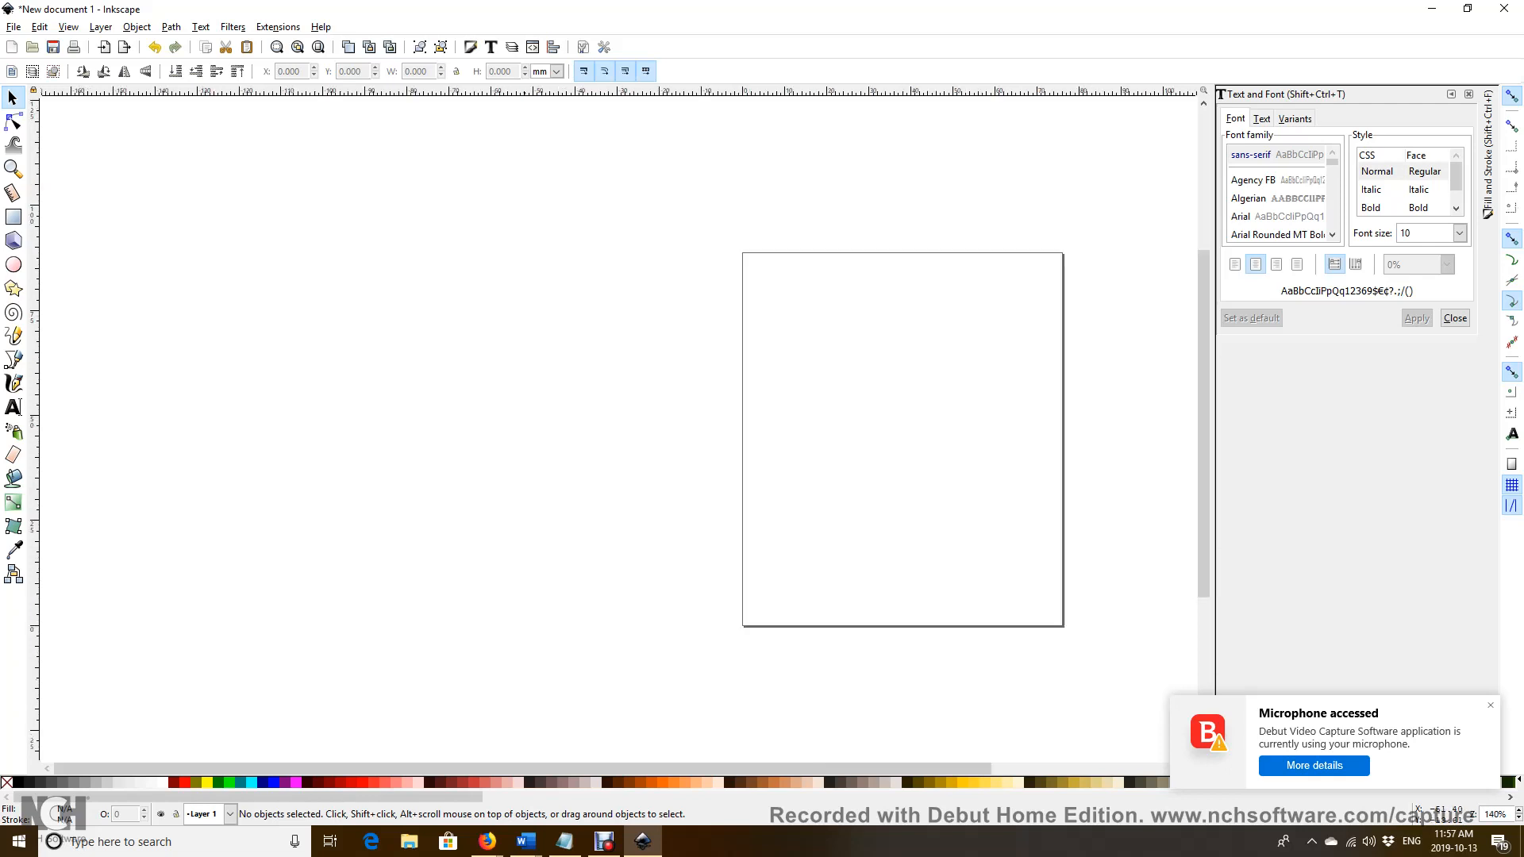
pyautogui.hscroll(-3)
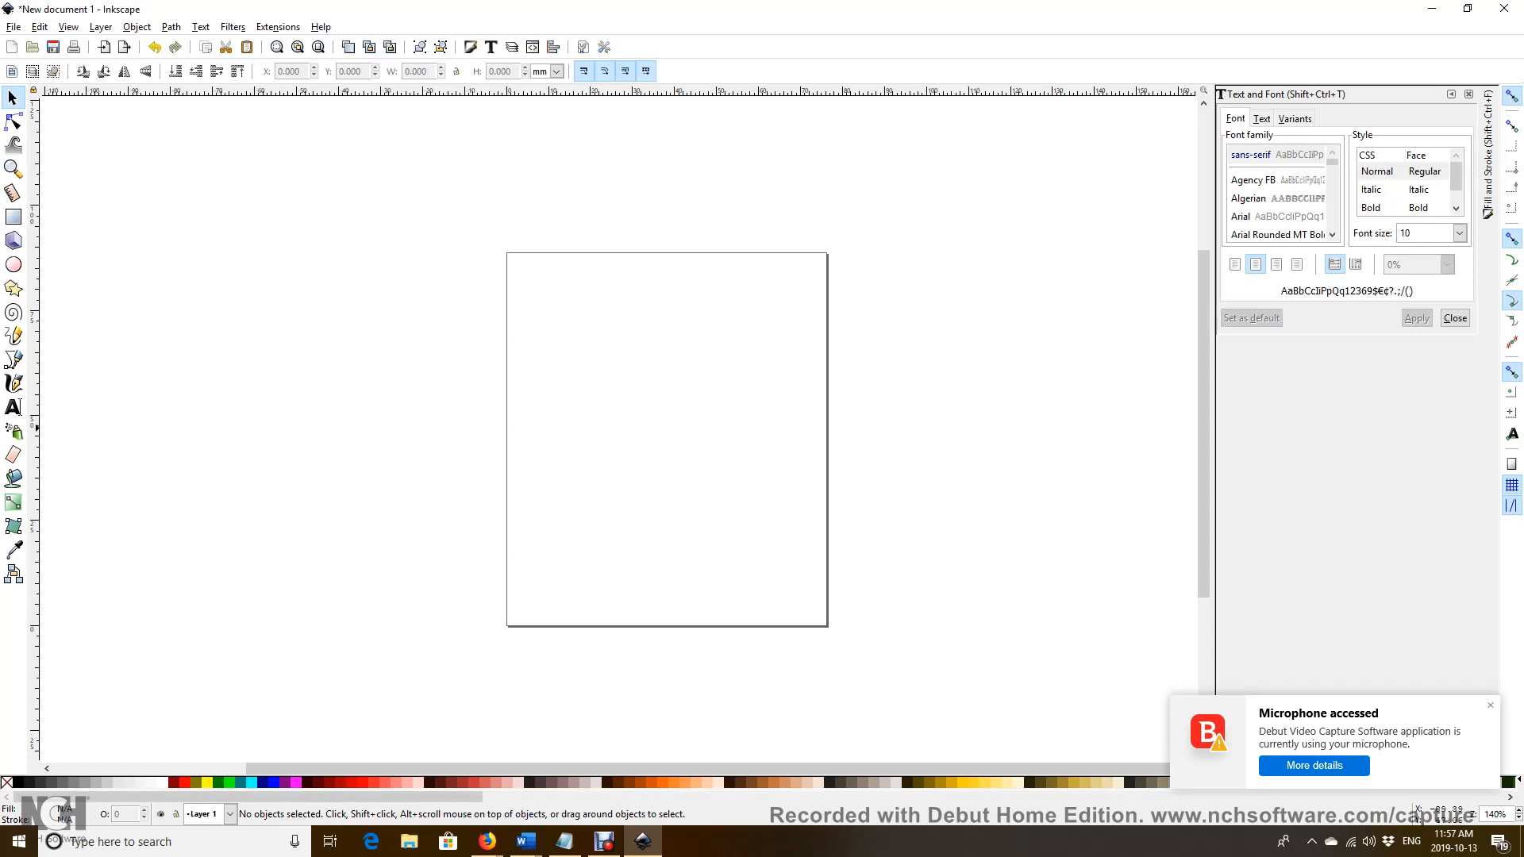
pyautogui.moveTo(14, 408)
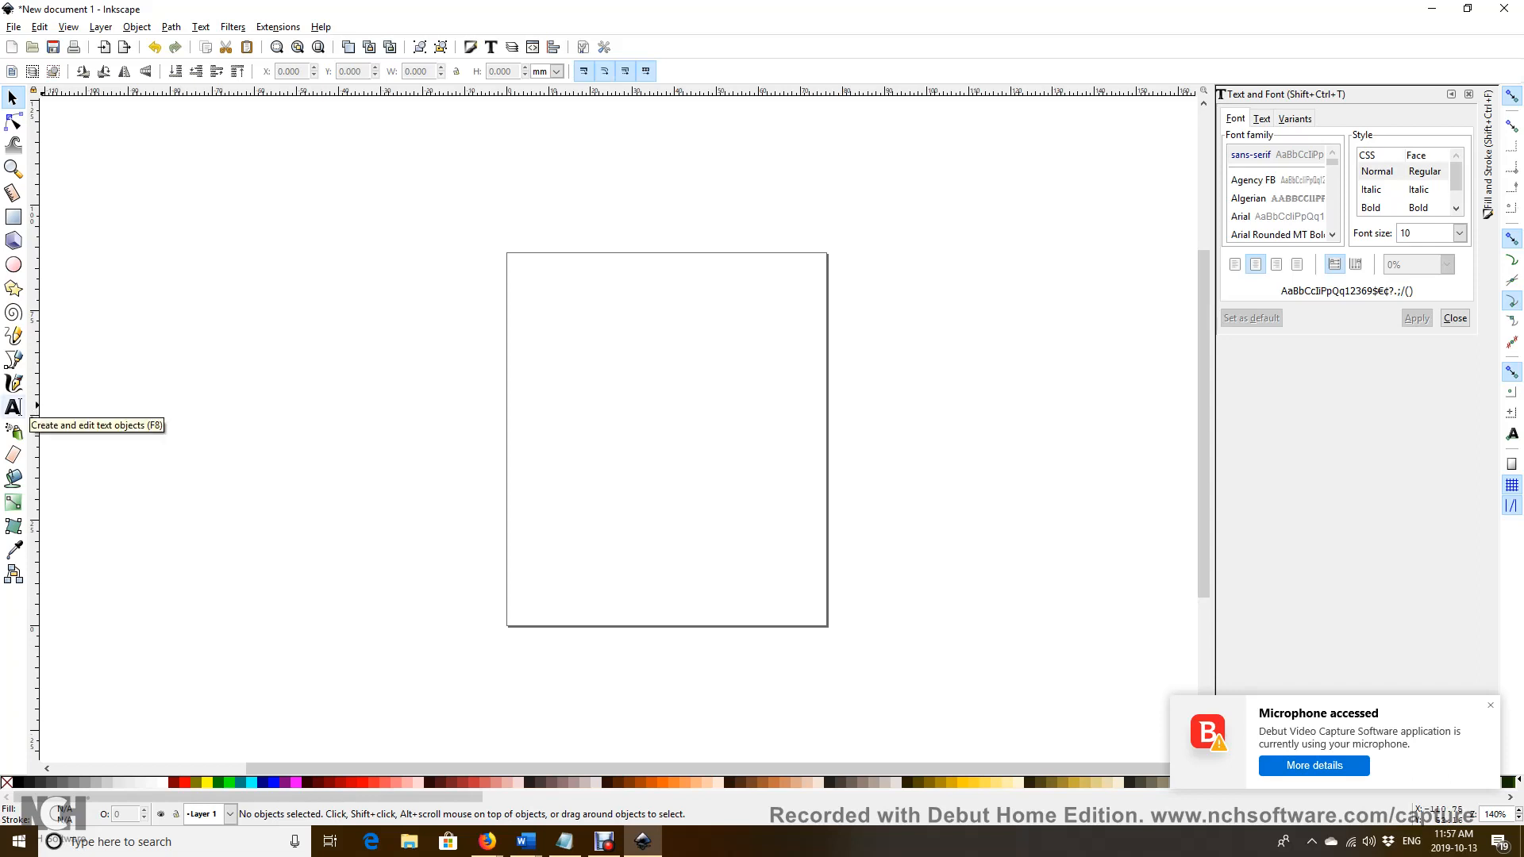
# Step: With the Text tool, write the lines 'I've been to' and 'Roswell' near the top of the page
pyautogui.click(14, 408)
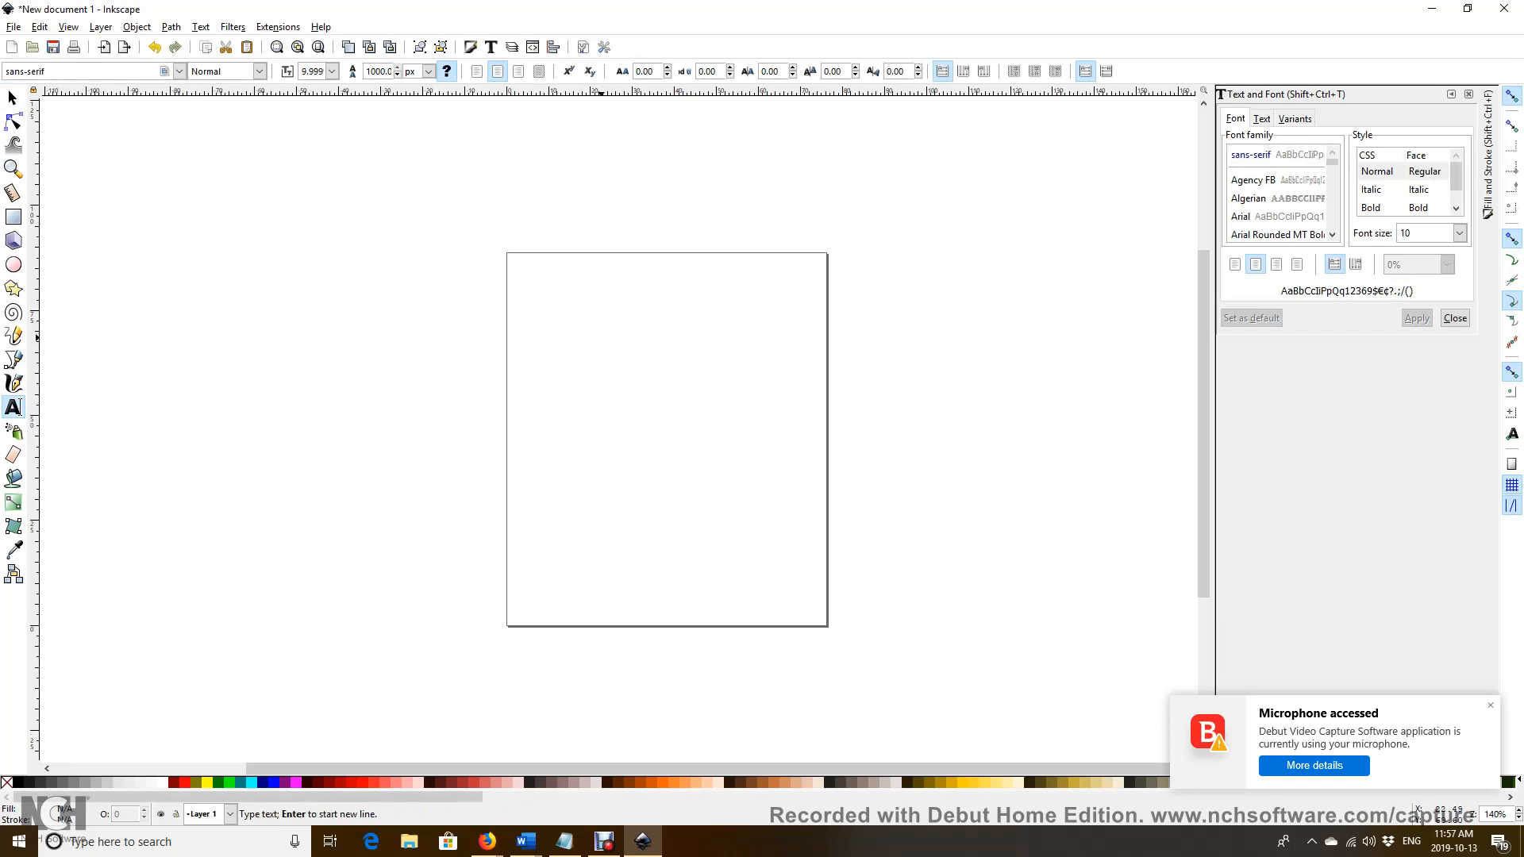
pyautogui.click(600, 331)
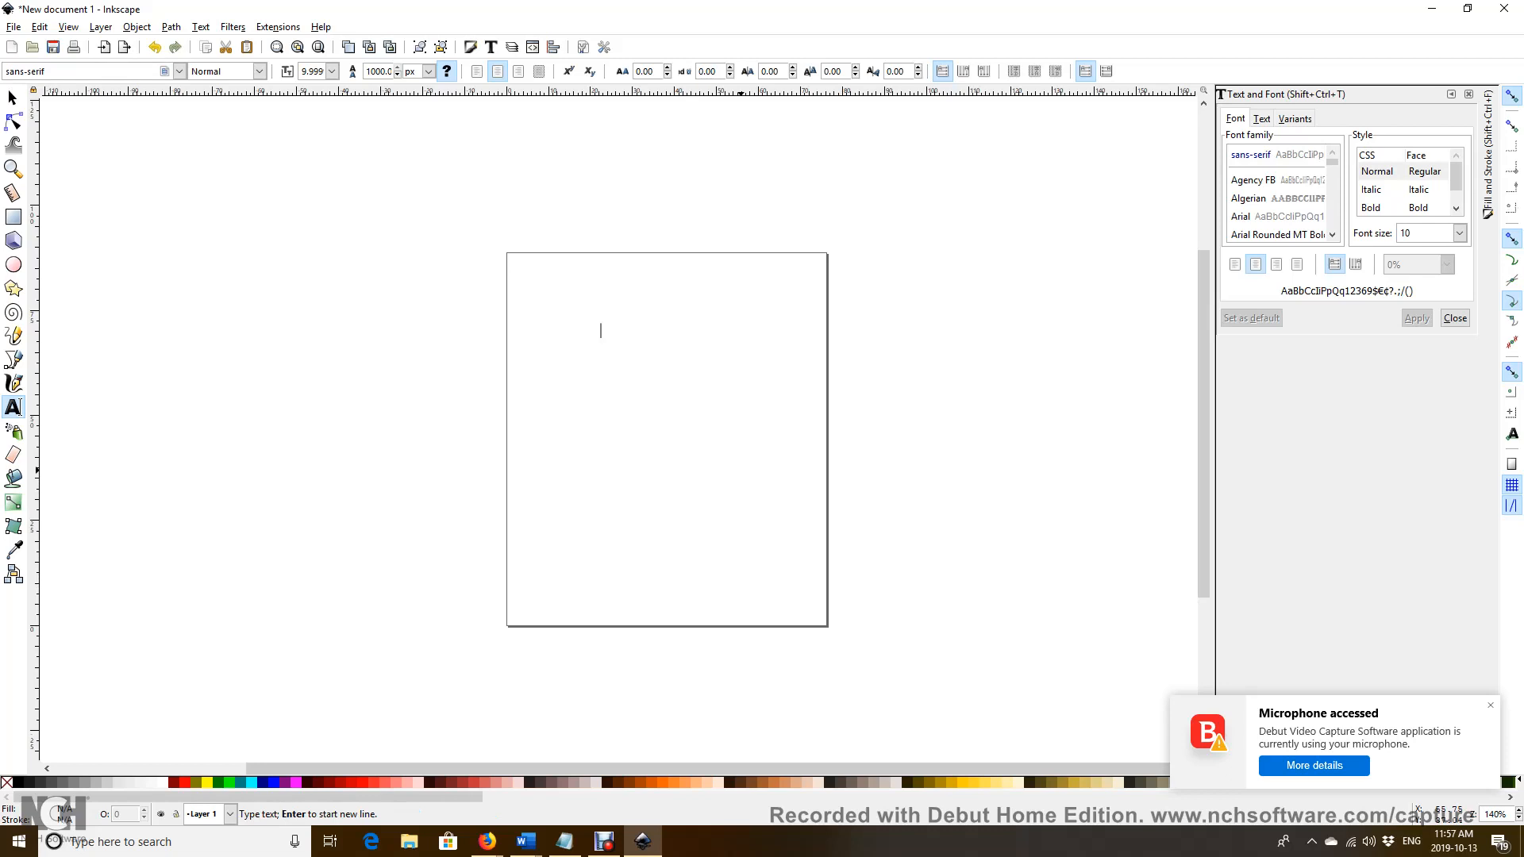
pyautogui.write("I've")
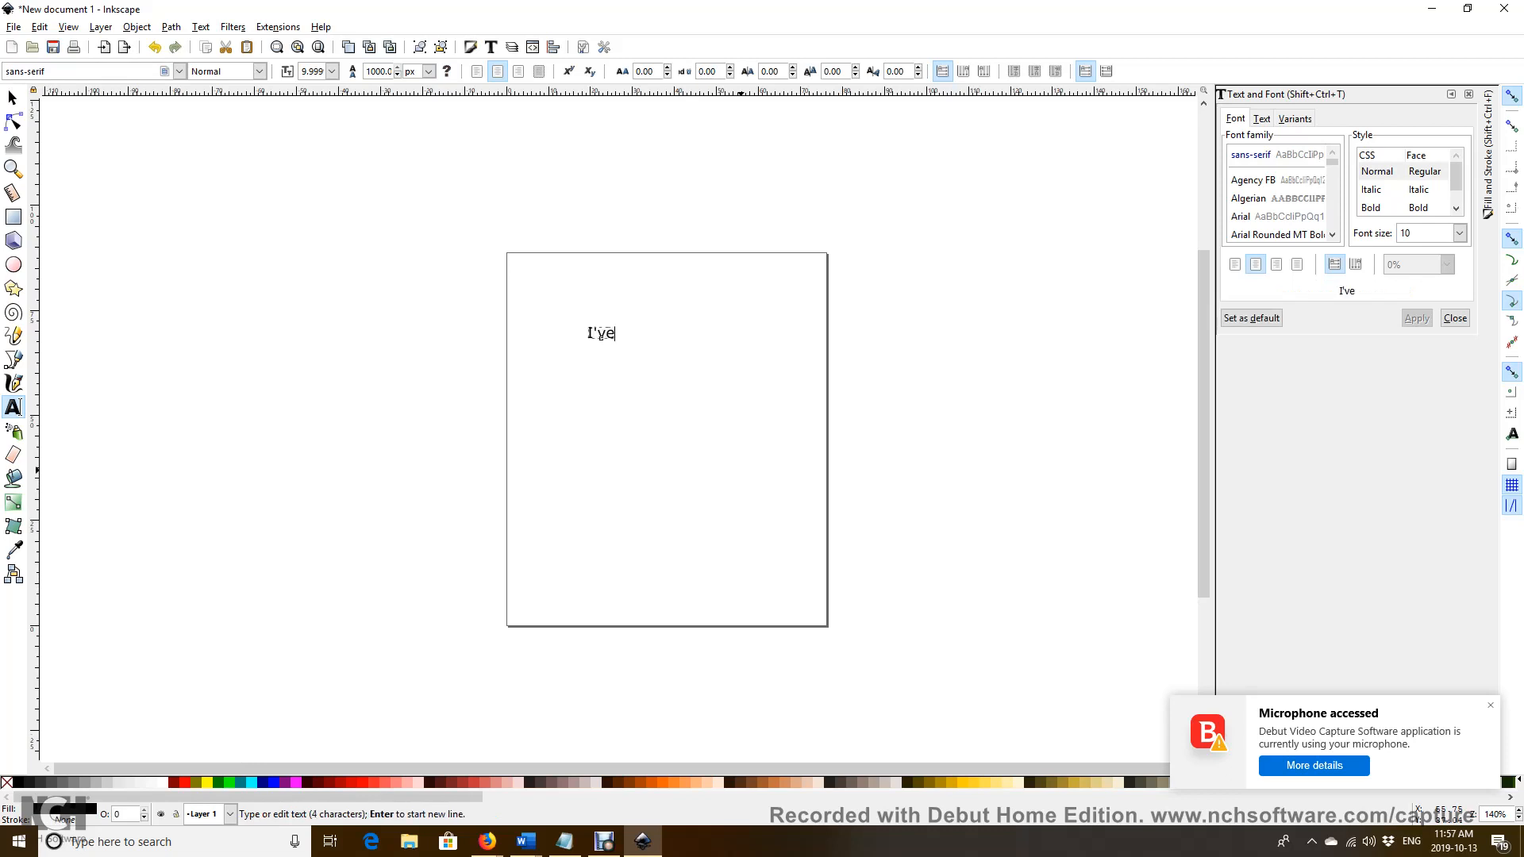
pyautogui.write('bee')
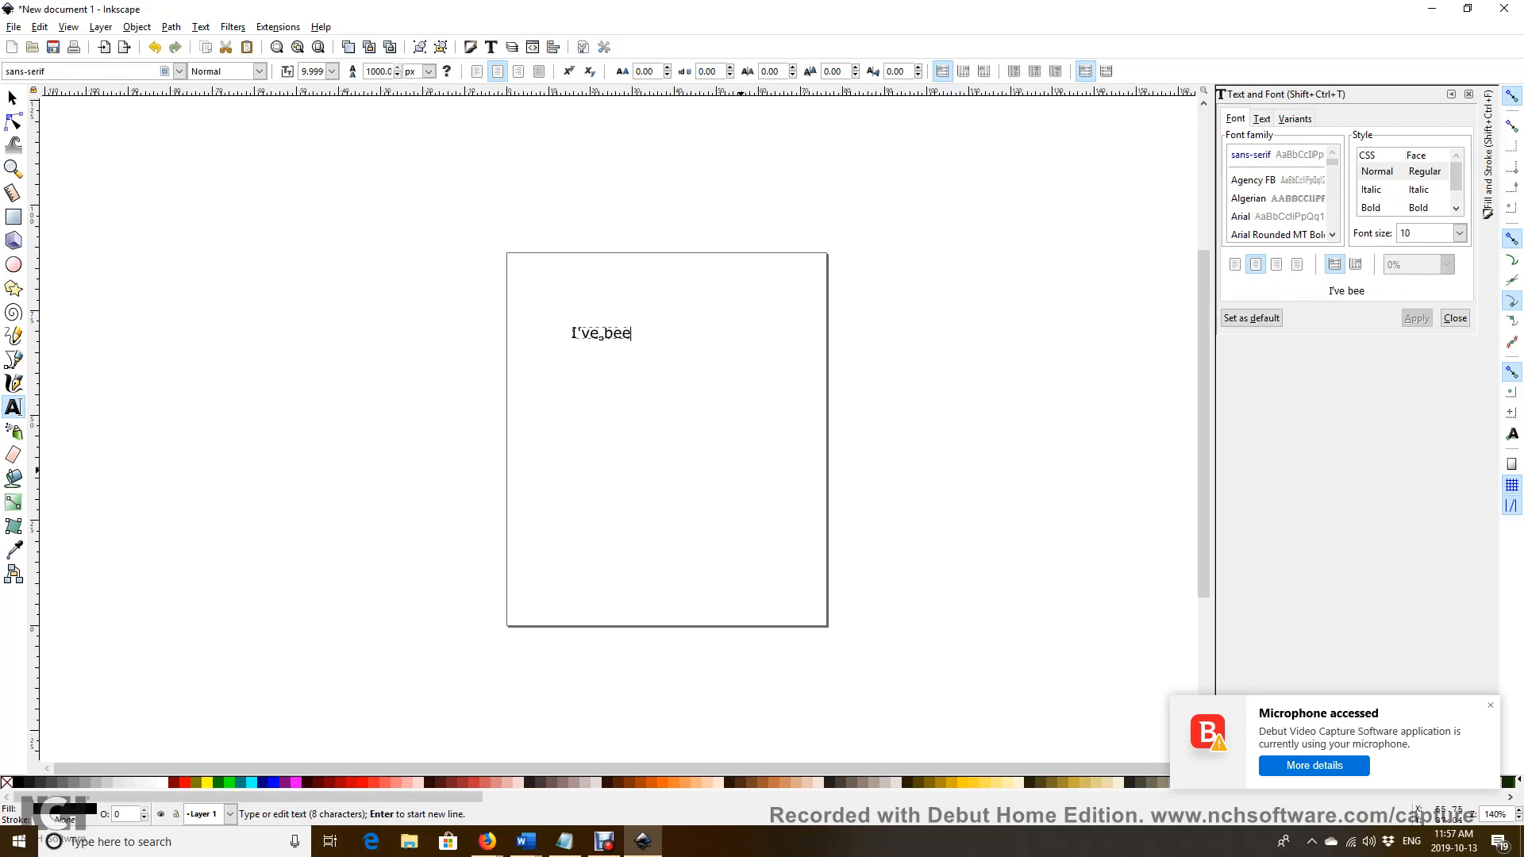
pyautogui.write('n to')
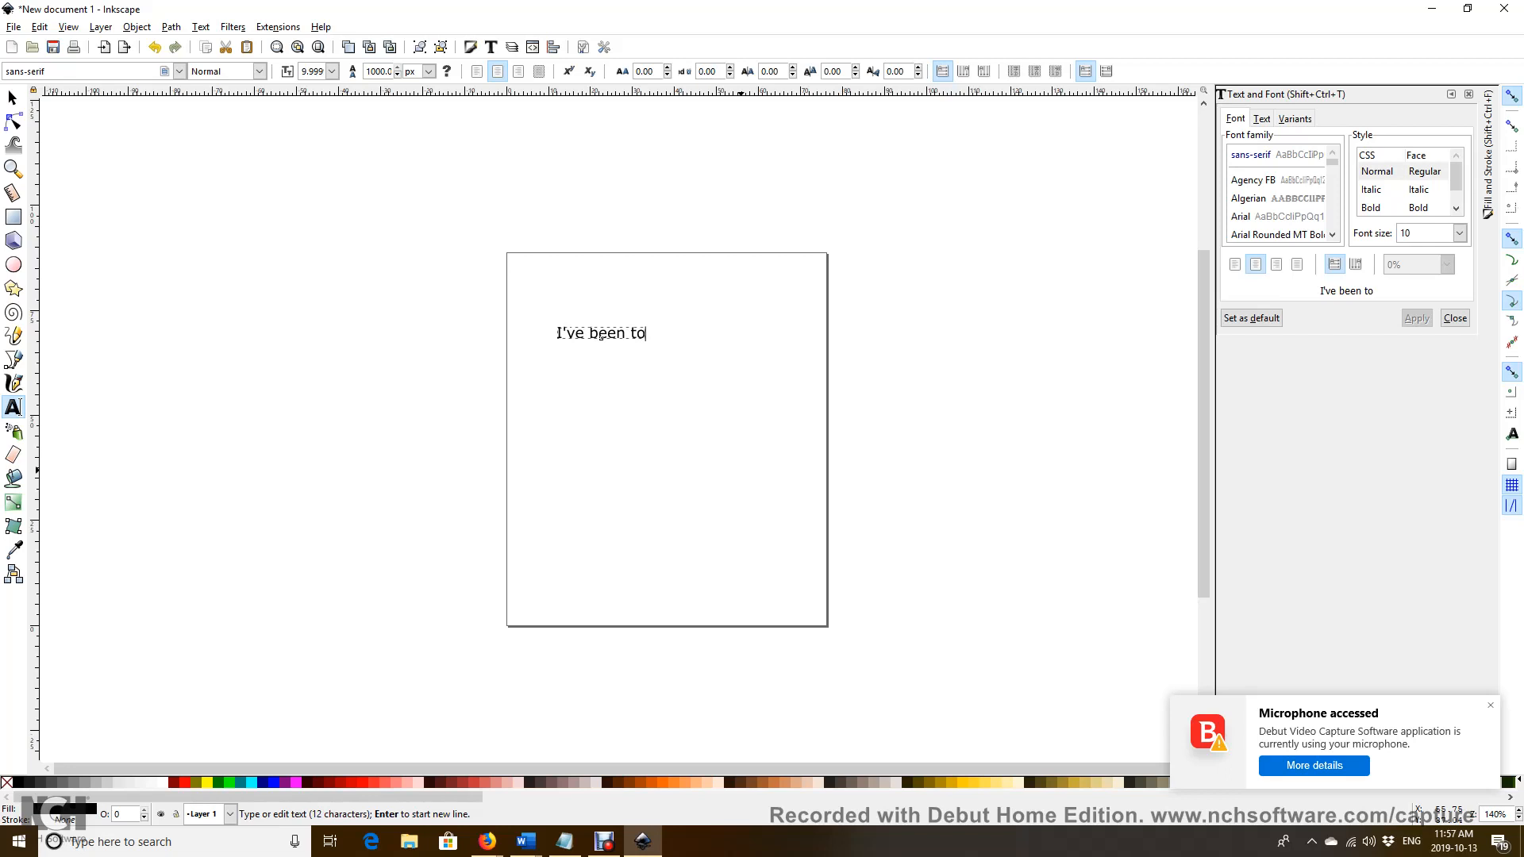
pyautogui.press('Return')
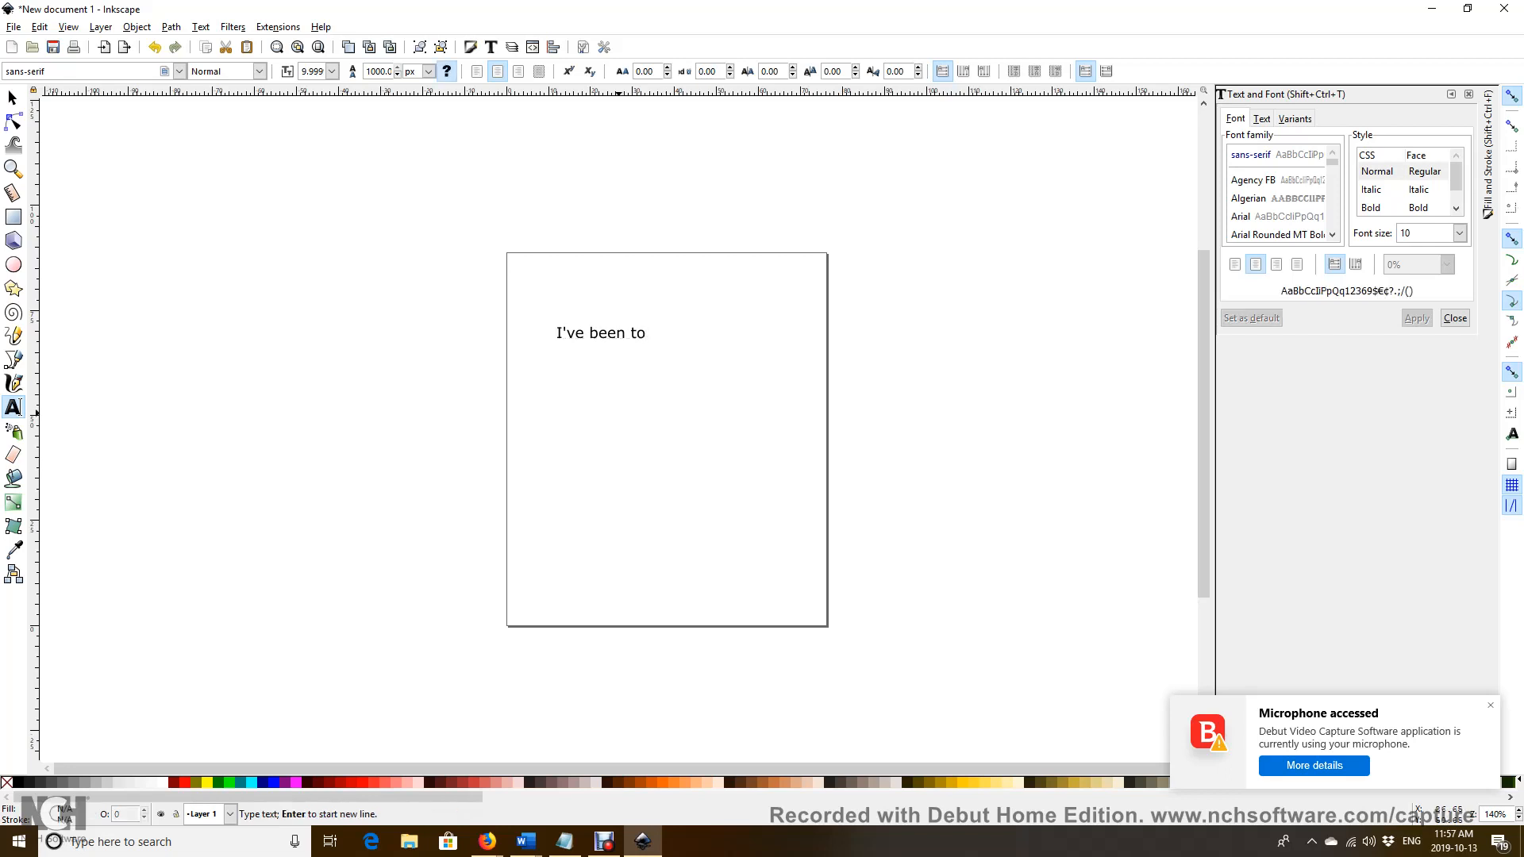
pyautogui.write('Roswe')
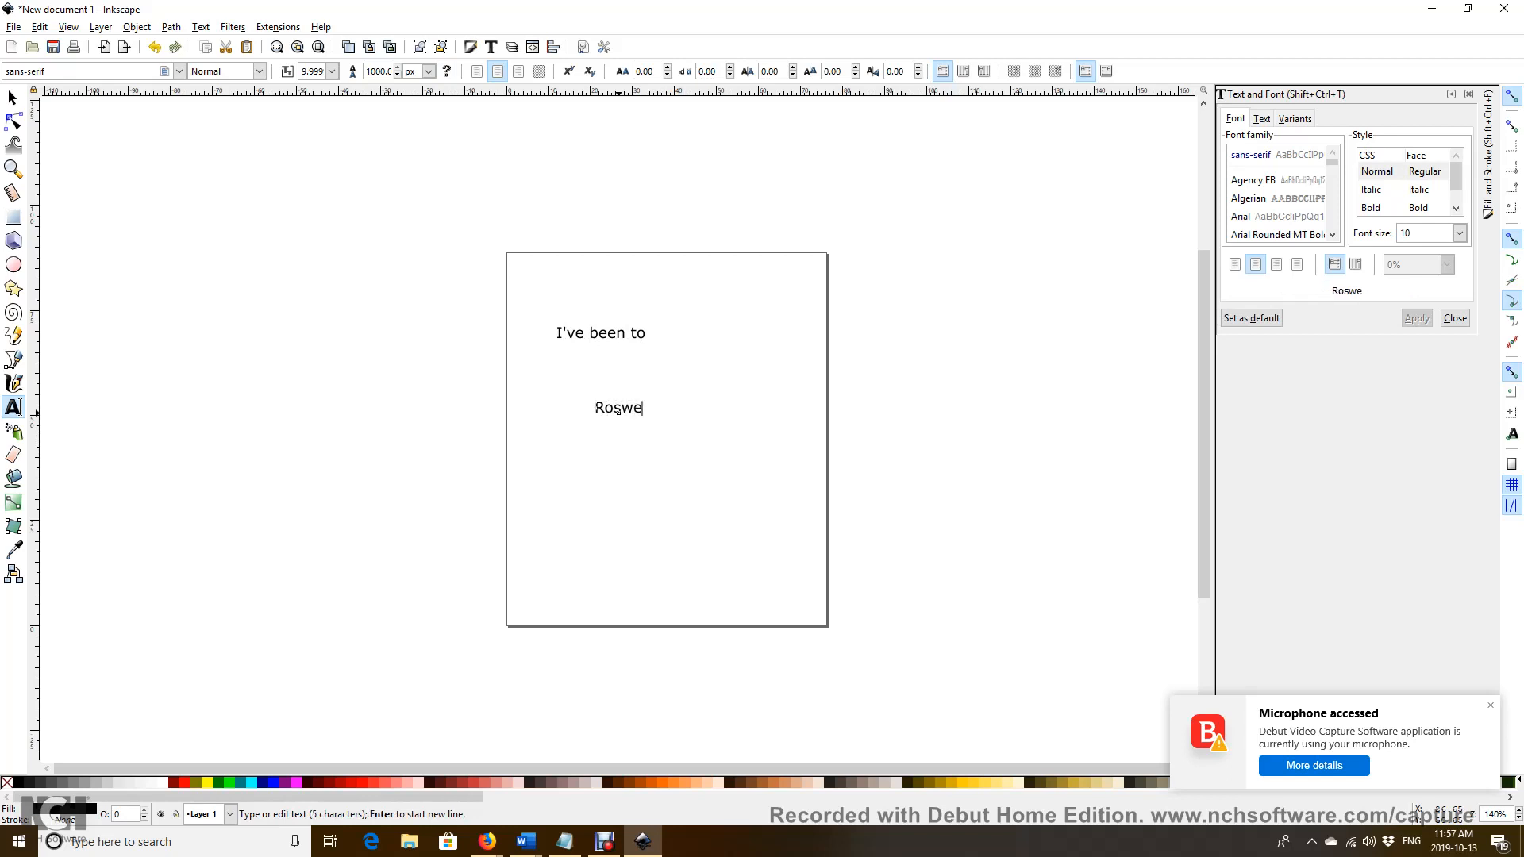
pyautogui.write('ll')
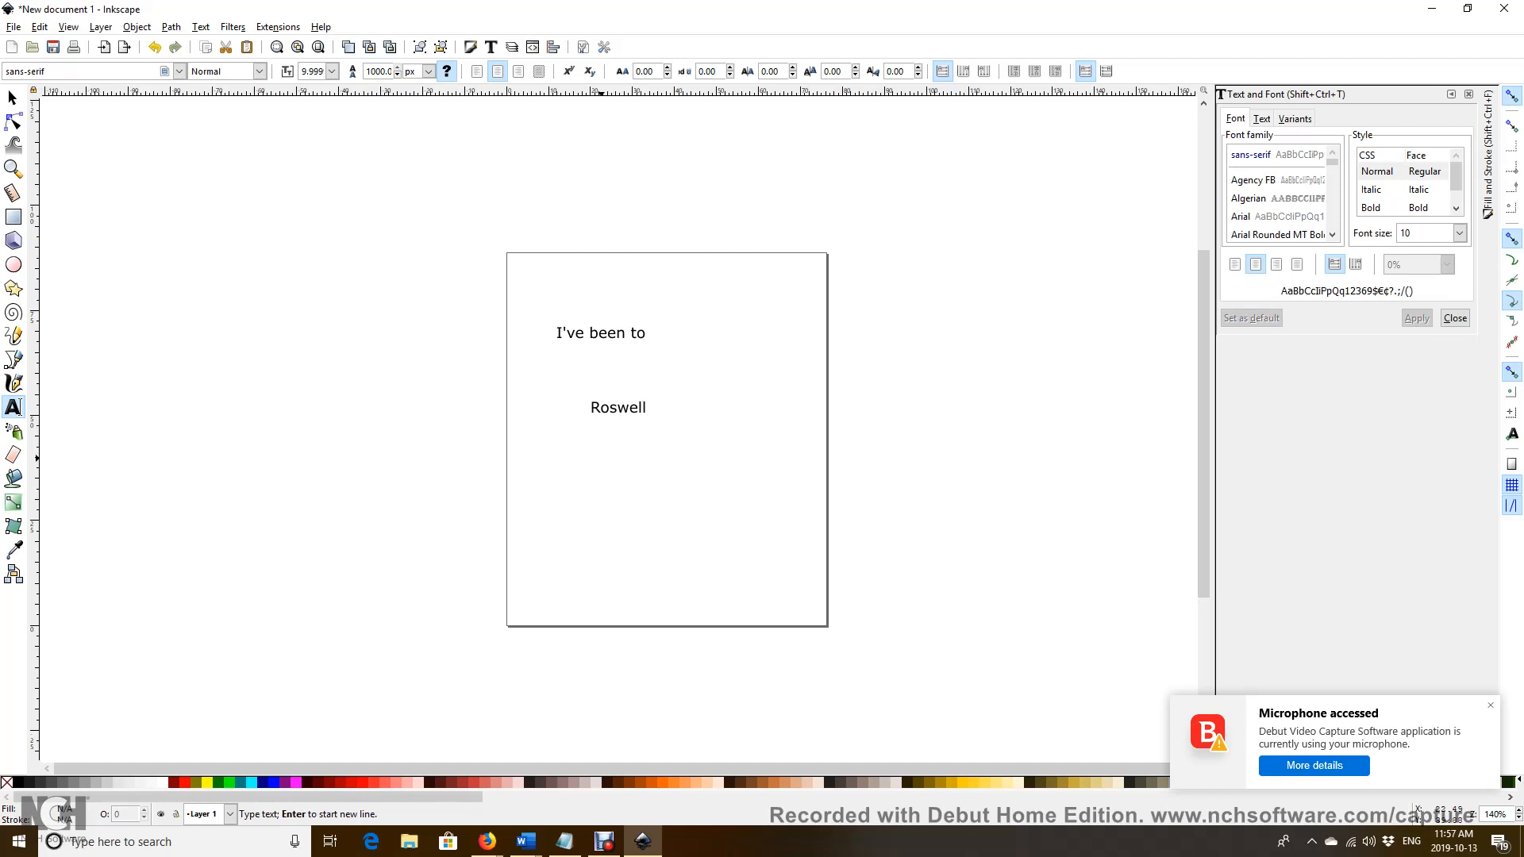
# Step: Add the lines 'twice and have' and 'yet to be Abducted' below them
pyautogui.write('tw')
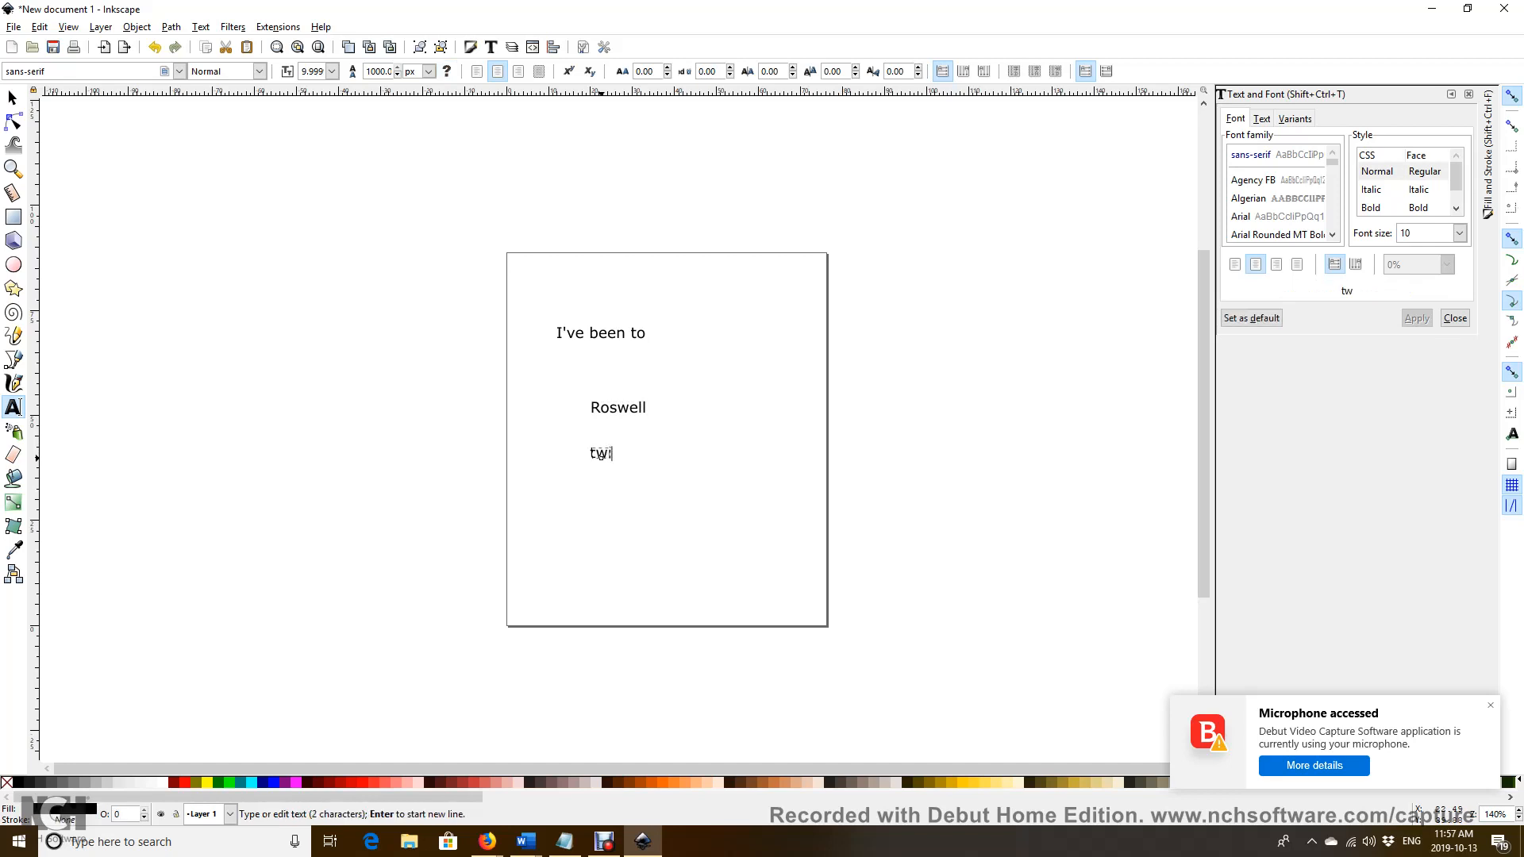
pyautogui.write('ce')
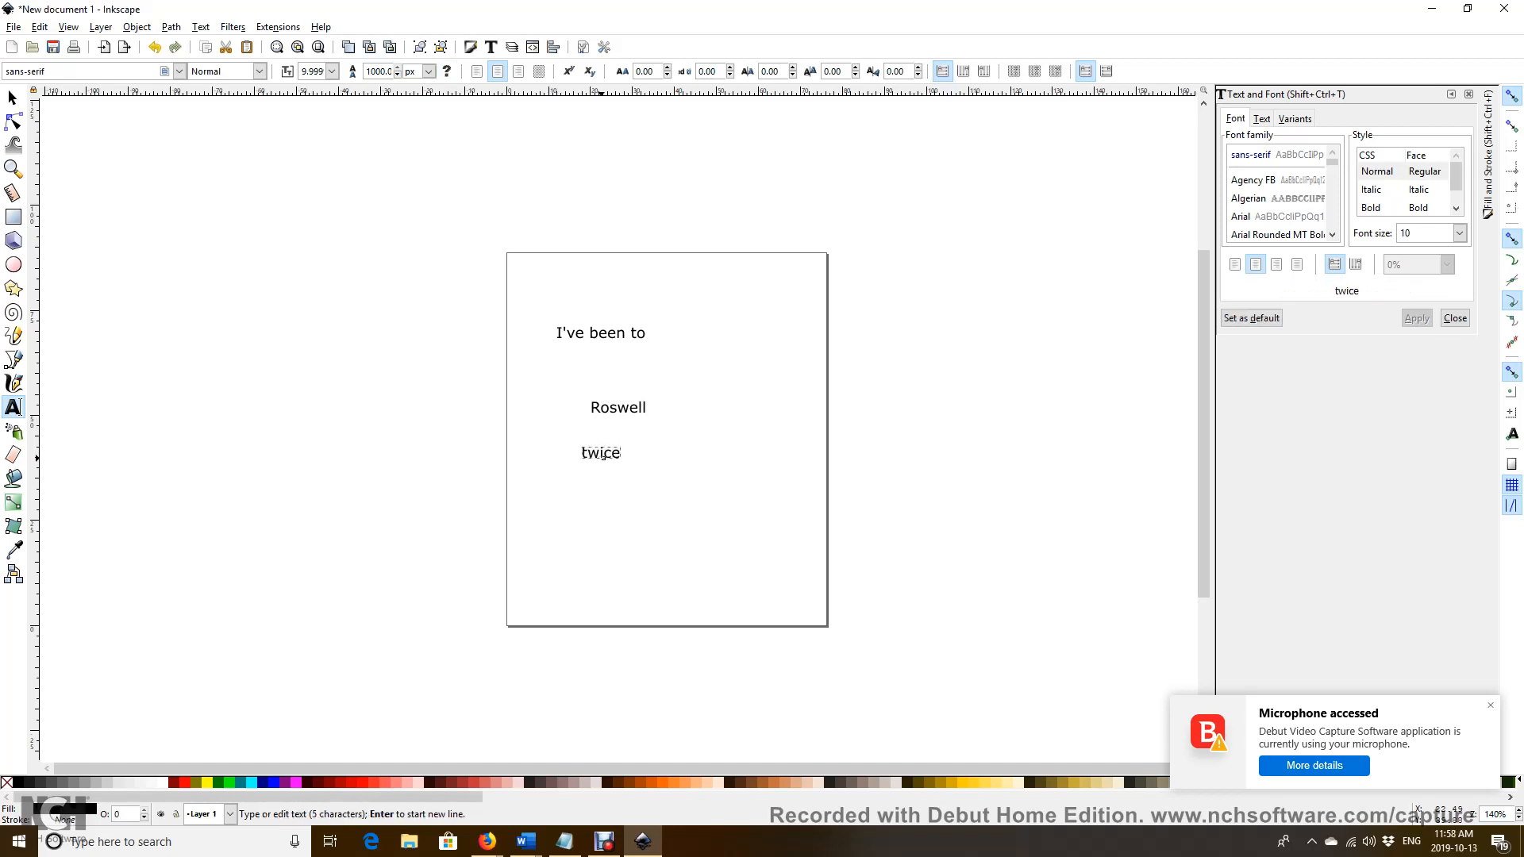
pyautogui.write('and')
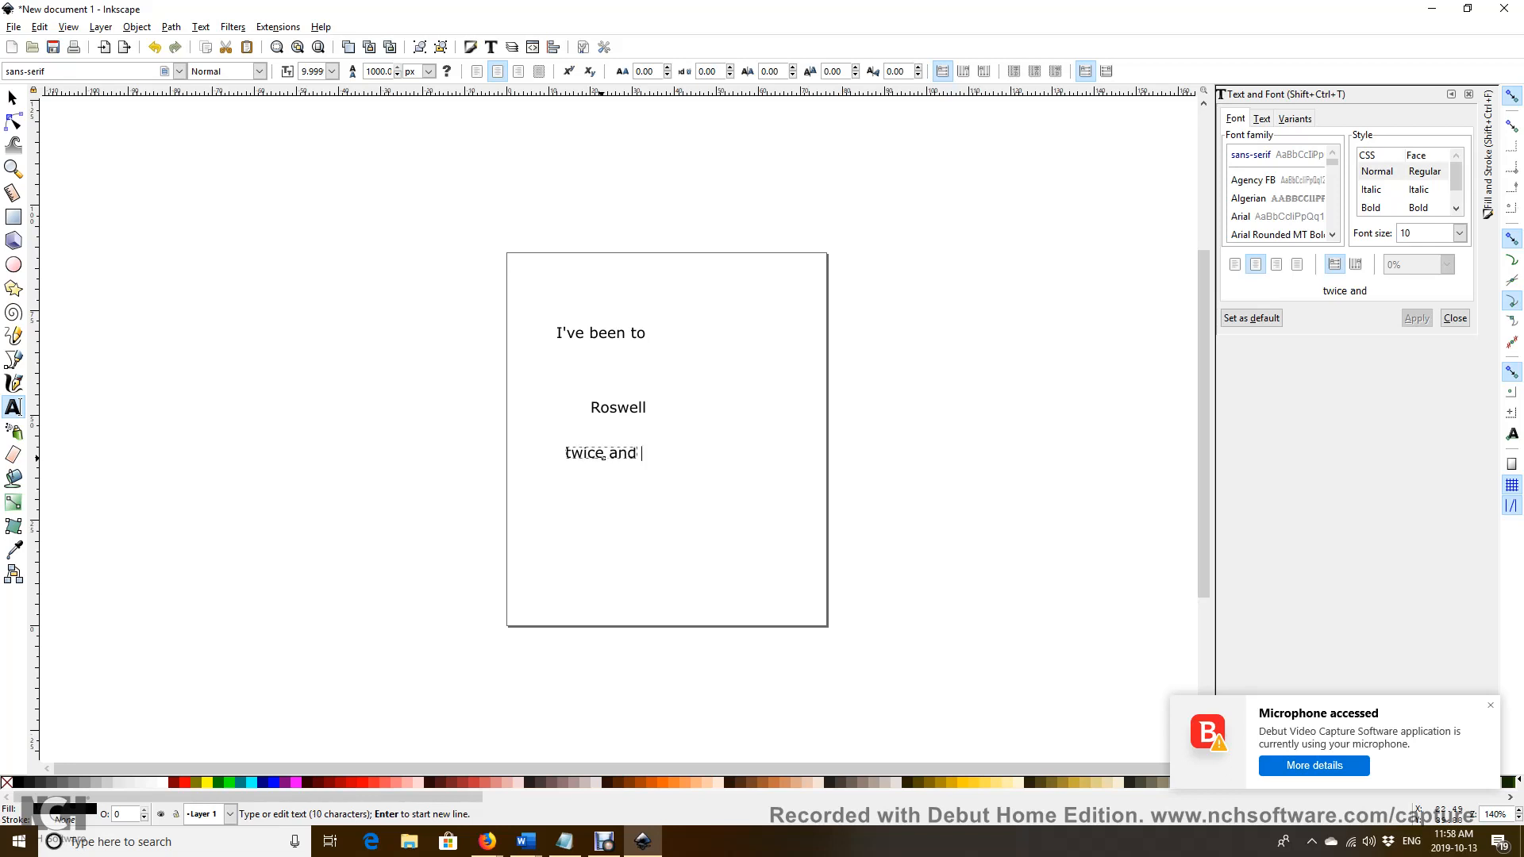
pyautogui.write('have')
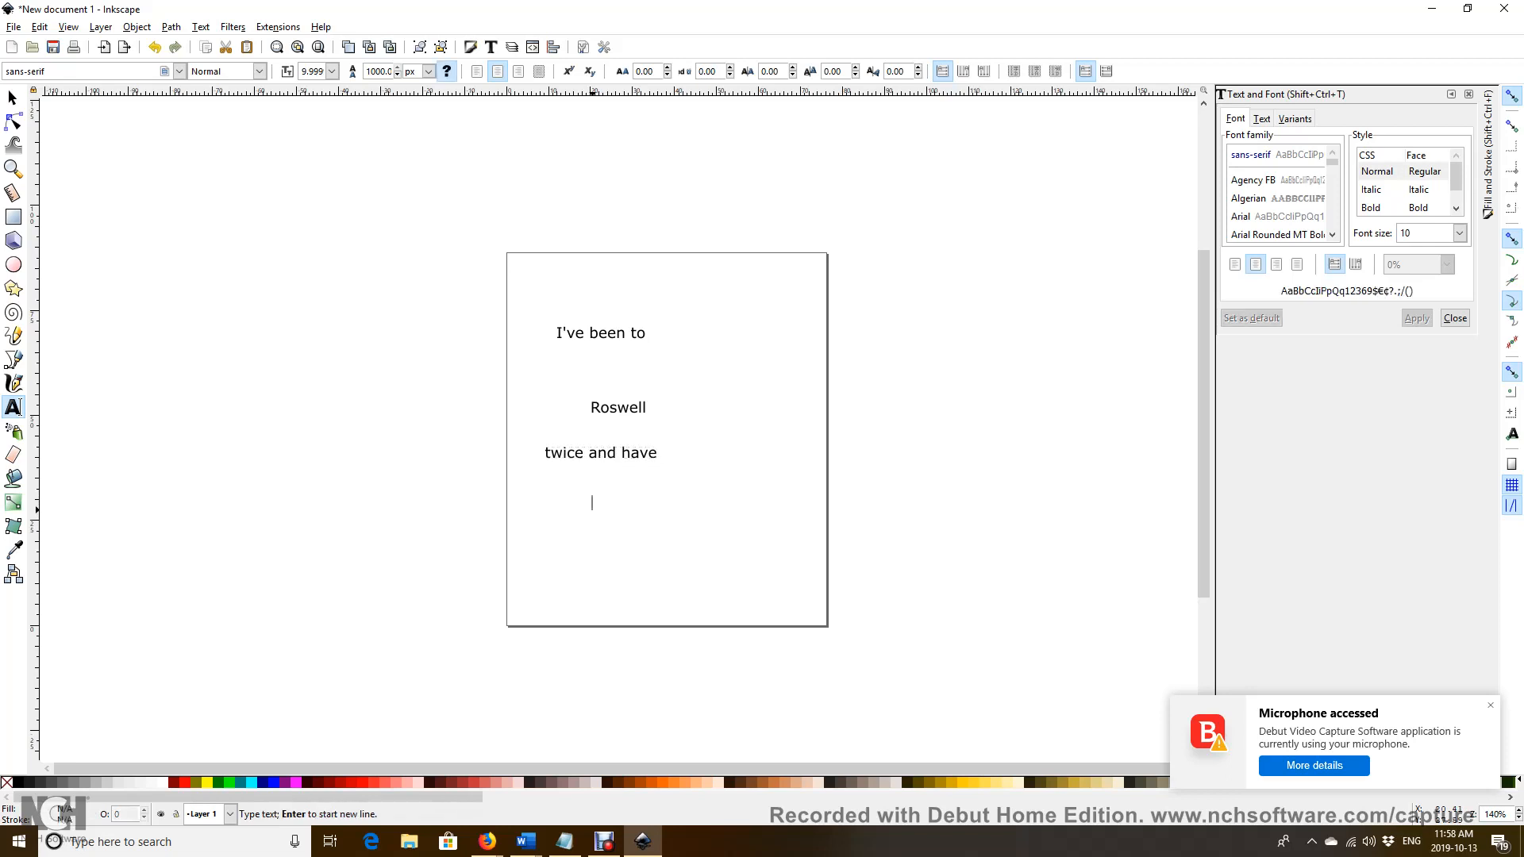
pyautogui.write('y')
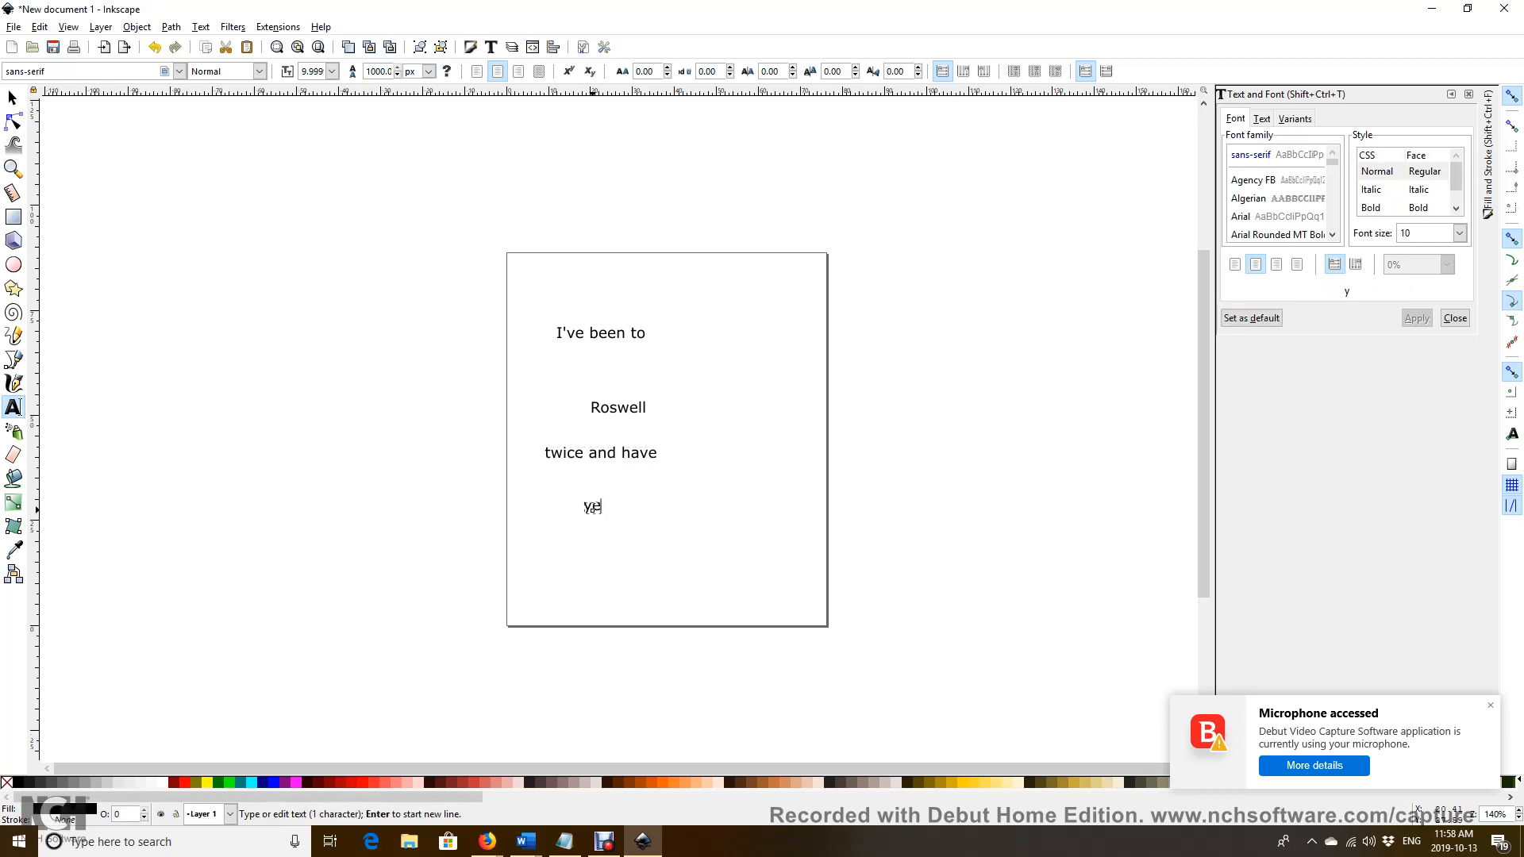
pyautogui.write('et to b')
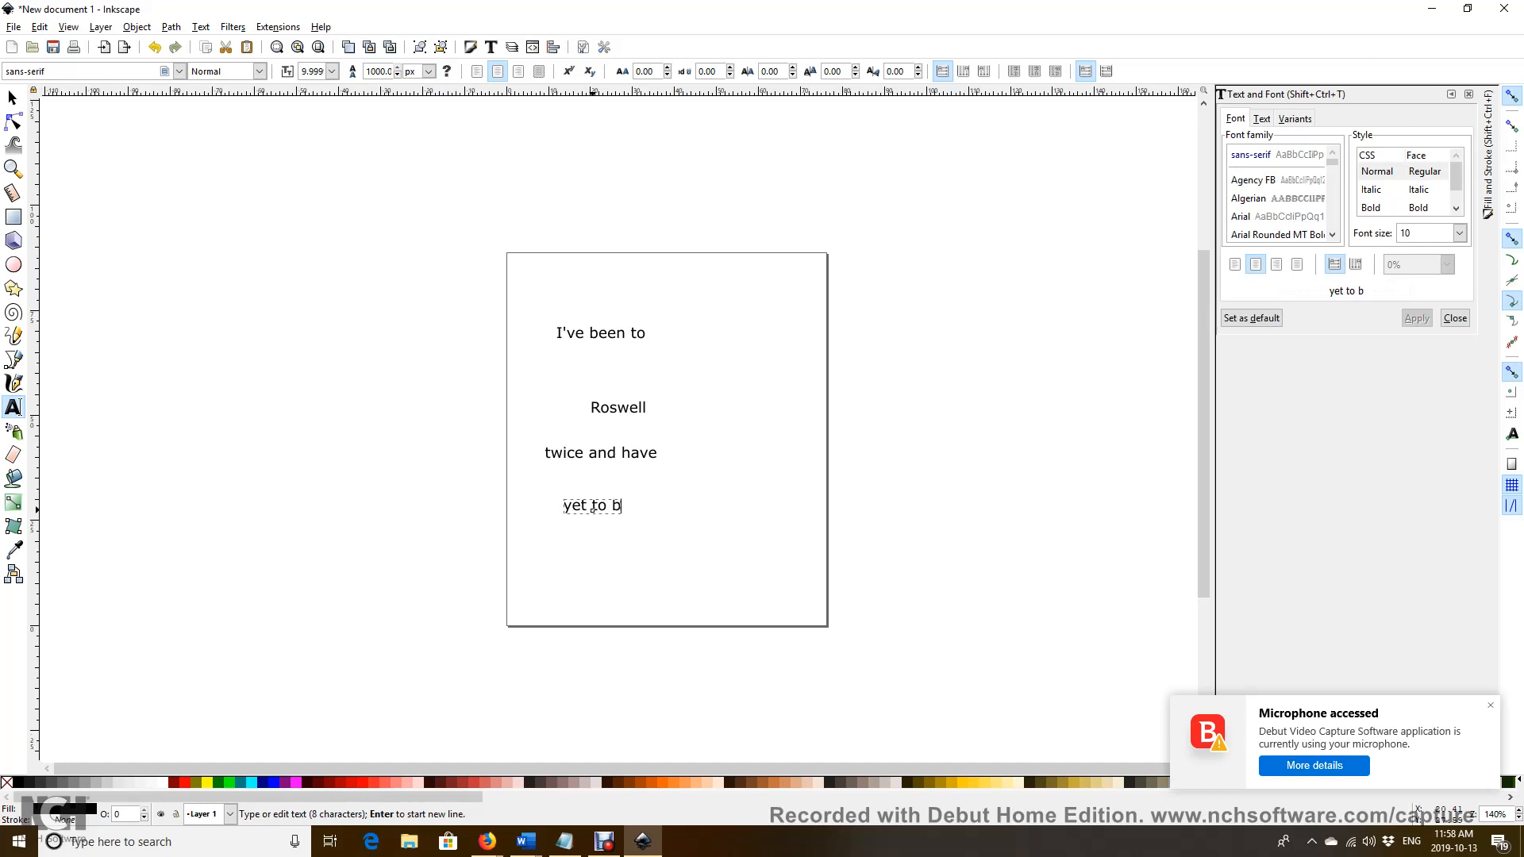
pyautogui.write('e Abducte')
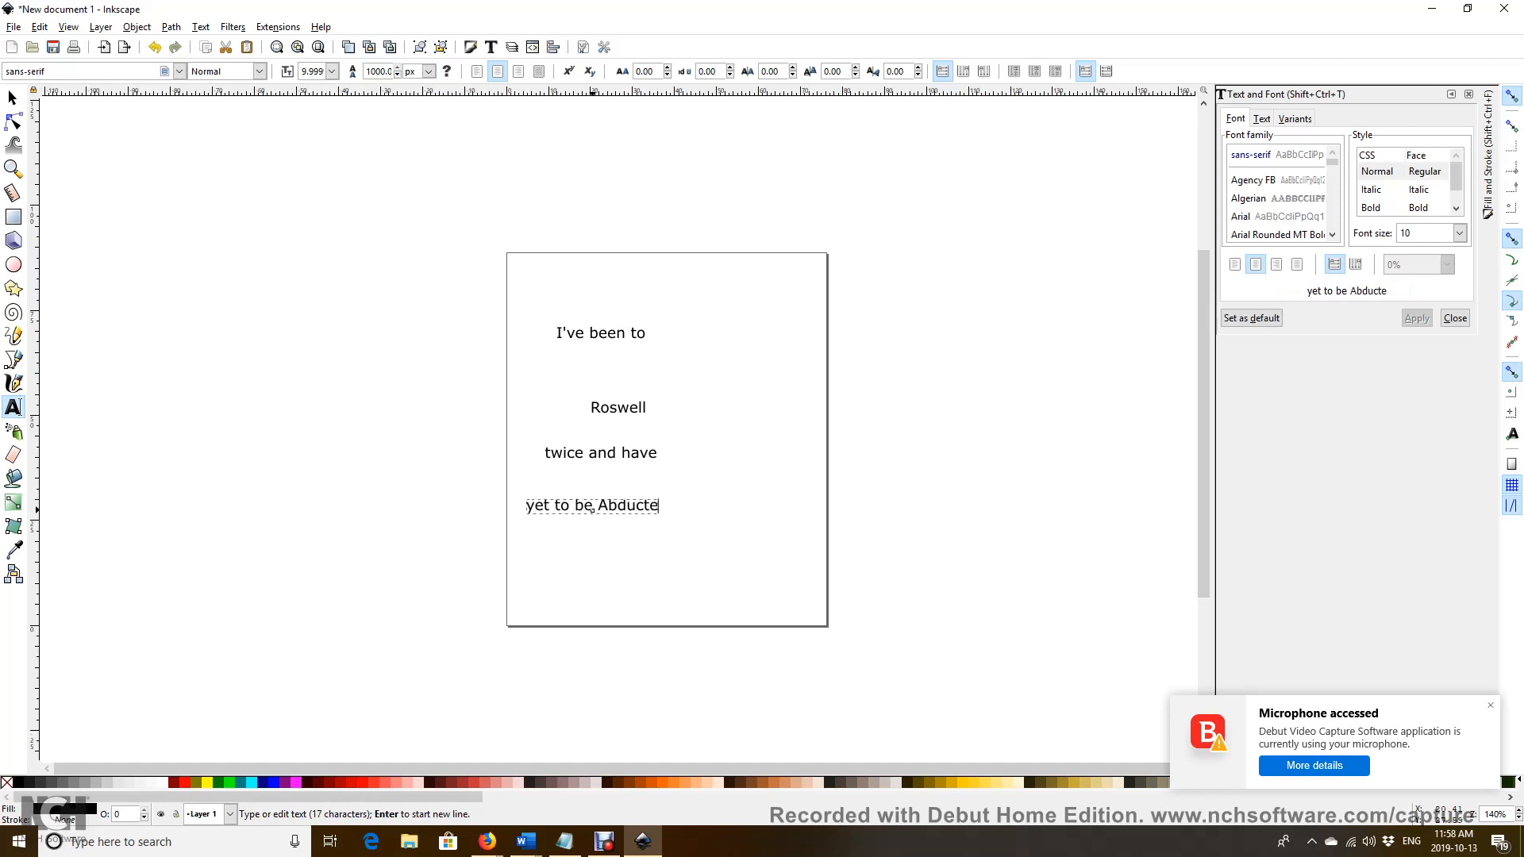
pyautogui.write('d')
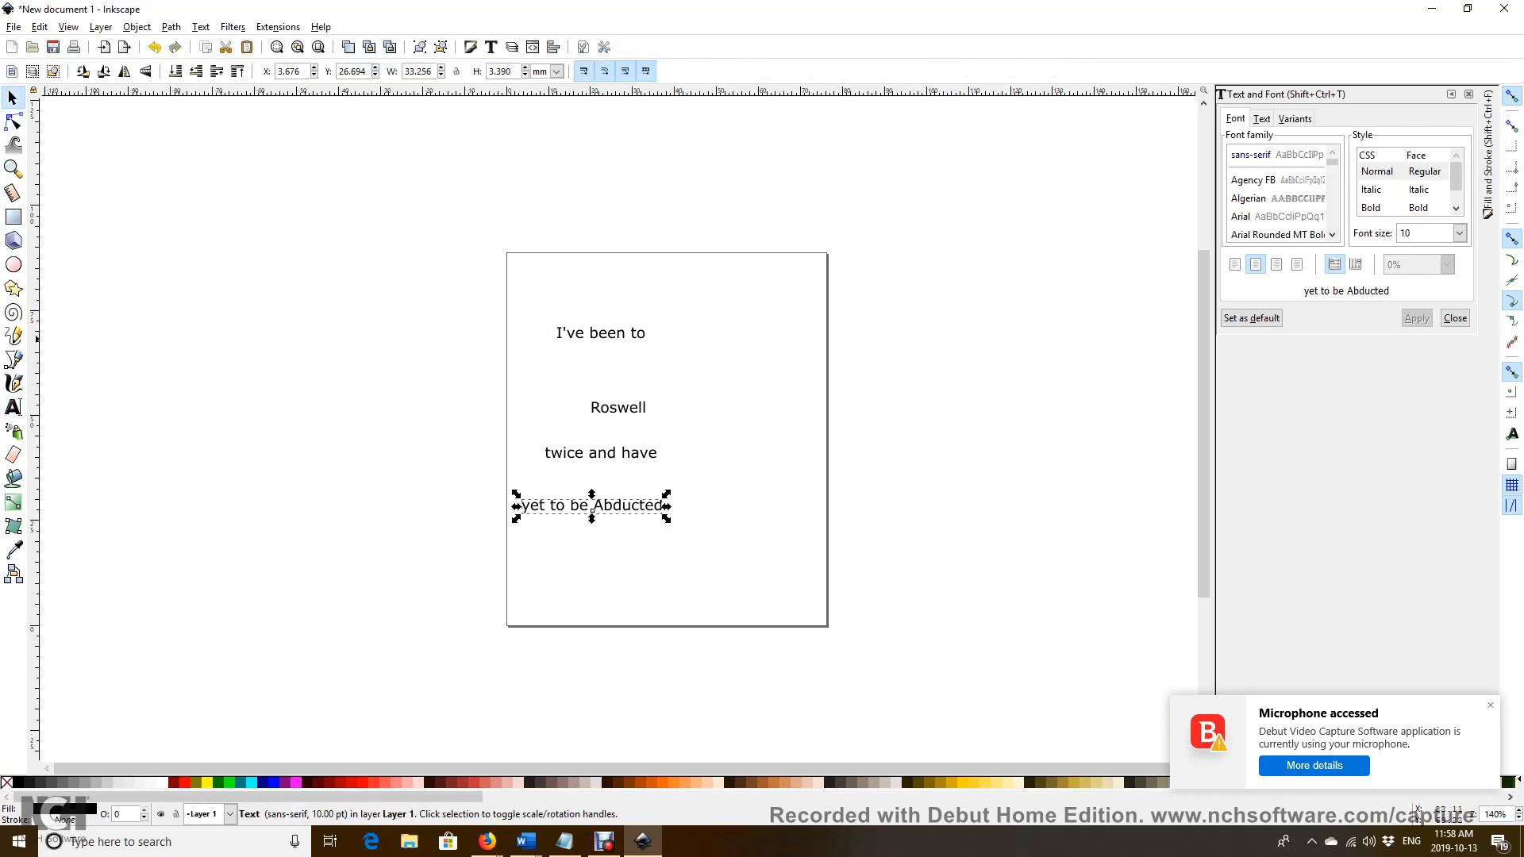
# Step: Move each of the four text lines so they stack centred horizontally on the page
pyautogui.click(600, 334)
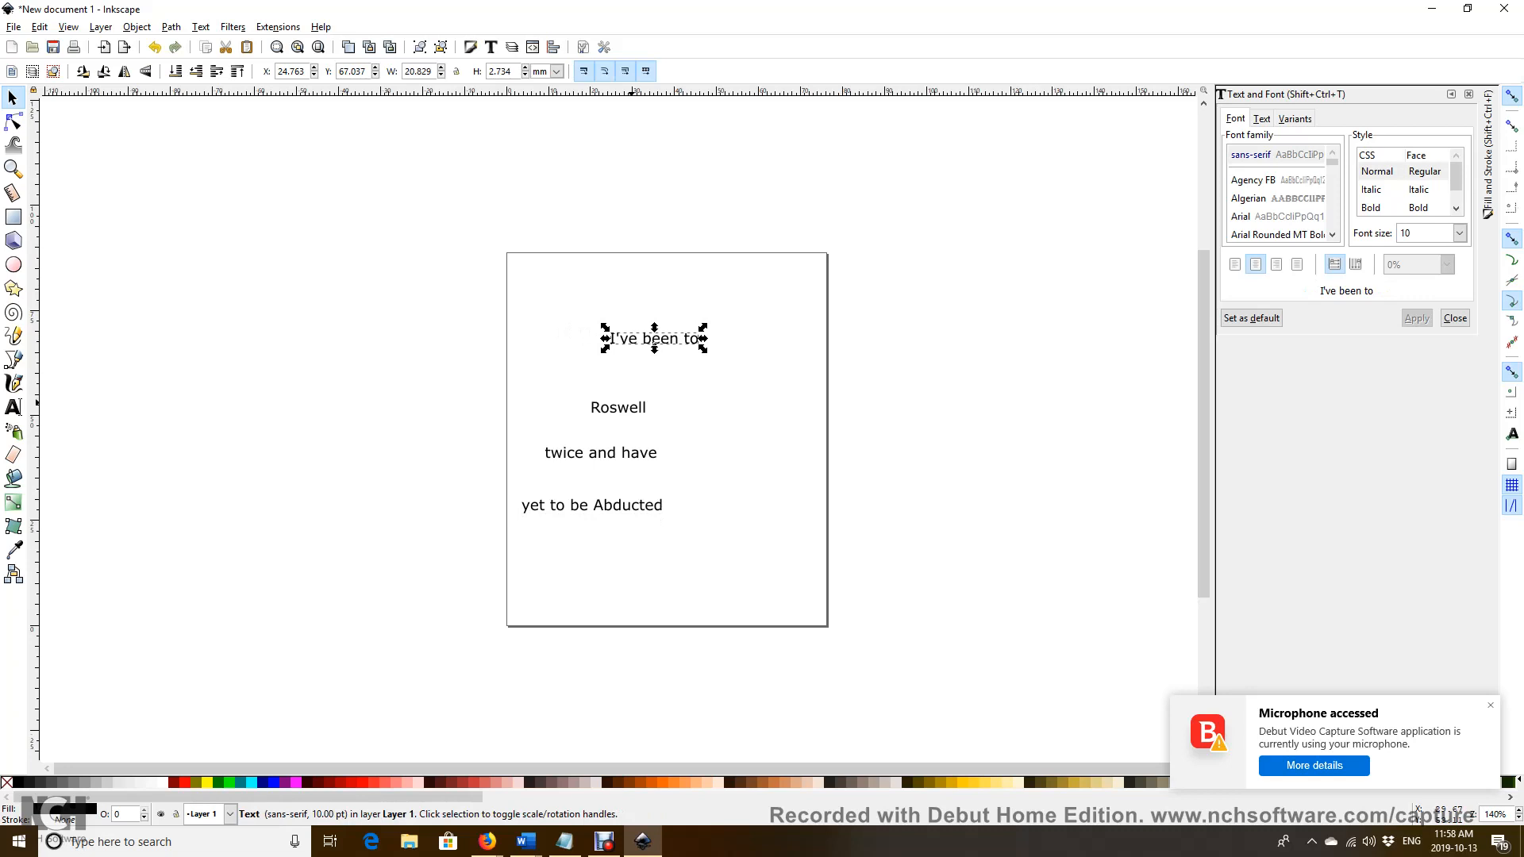
pyautogui.click(617, 414)
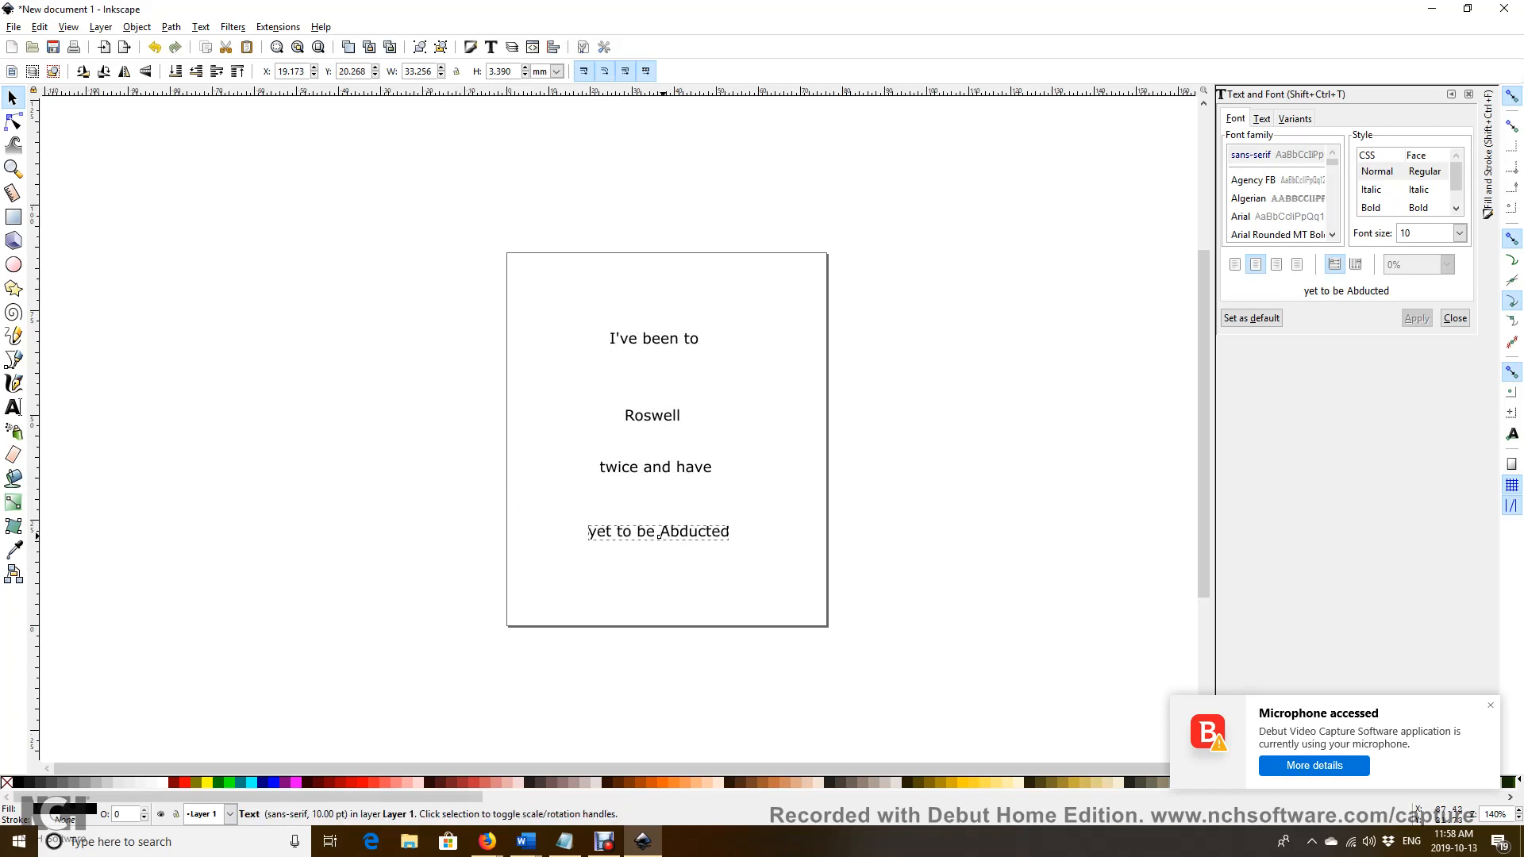
pyautogui.click(657, 532)
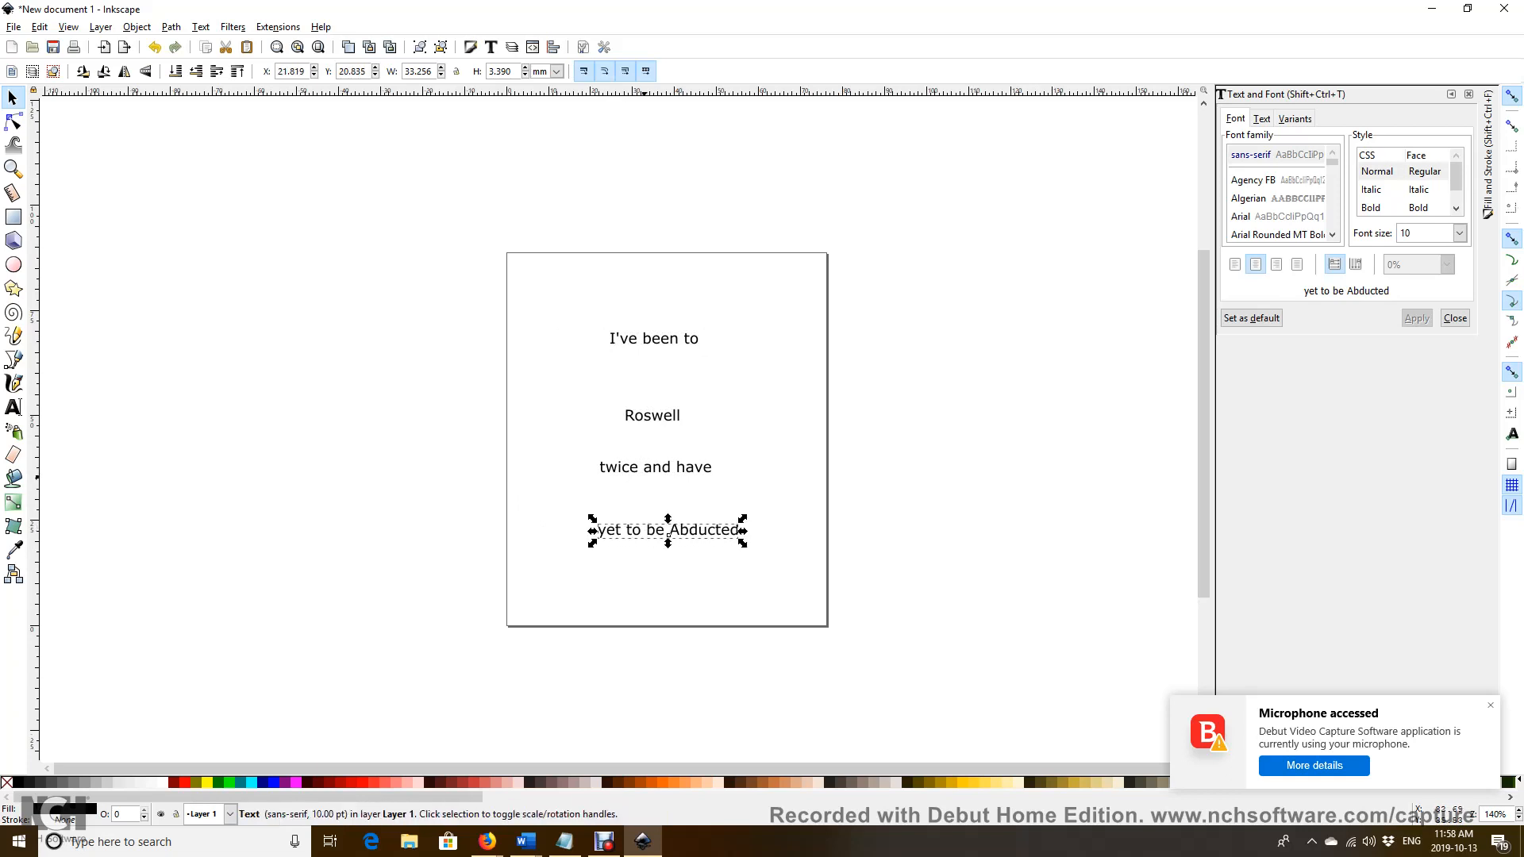
pyautogui.click(655, 467)
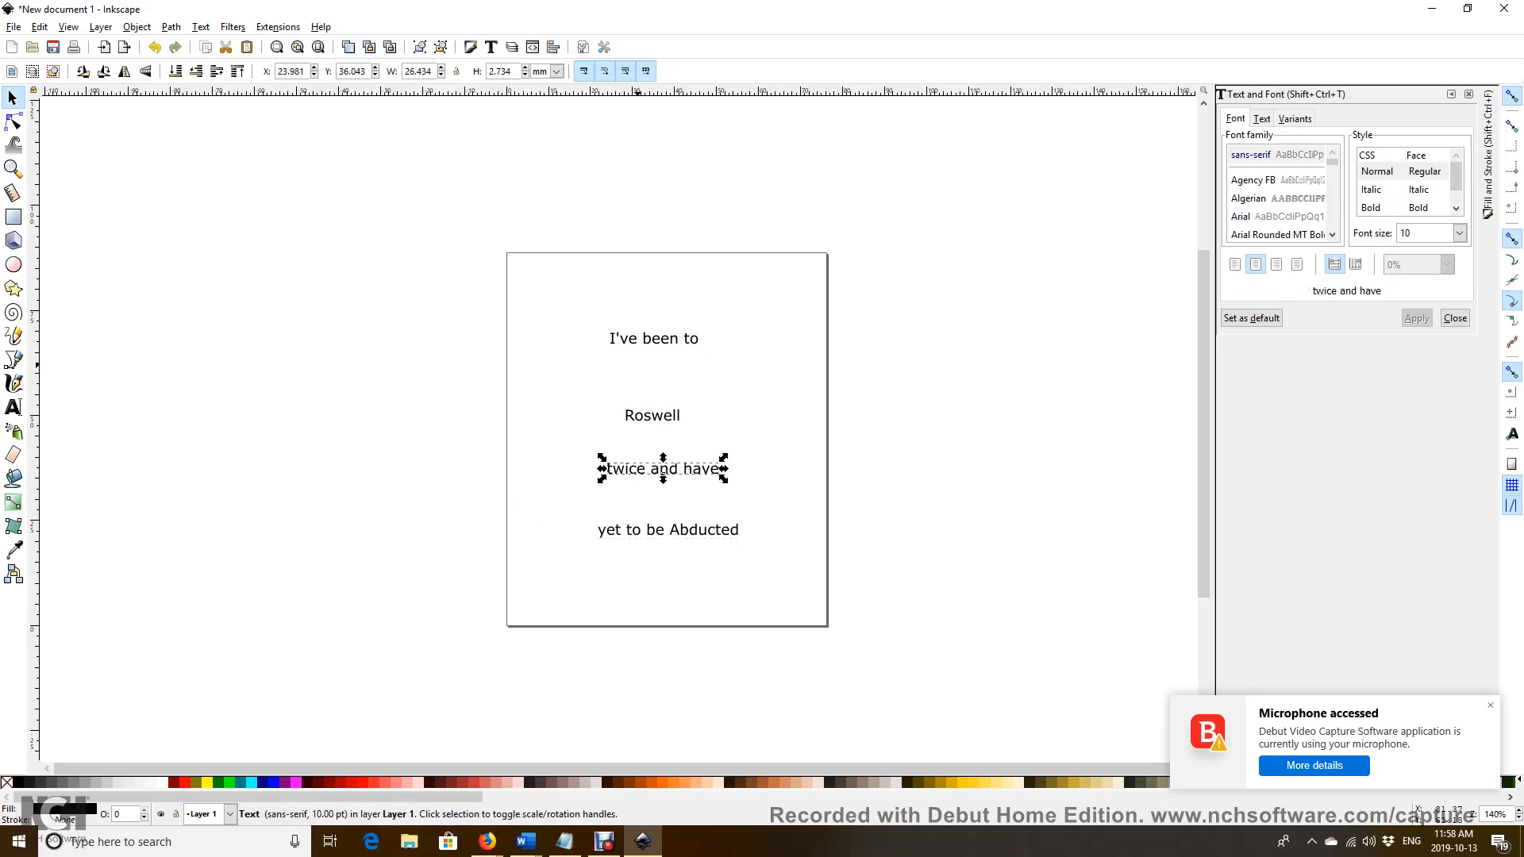
pyautogui.click(654, 338)
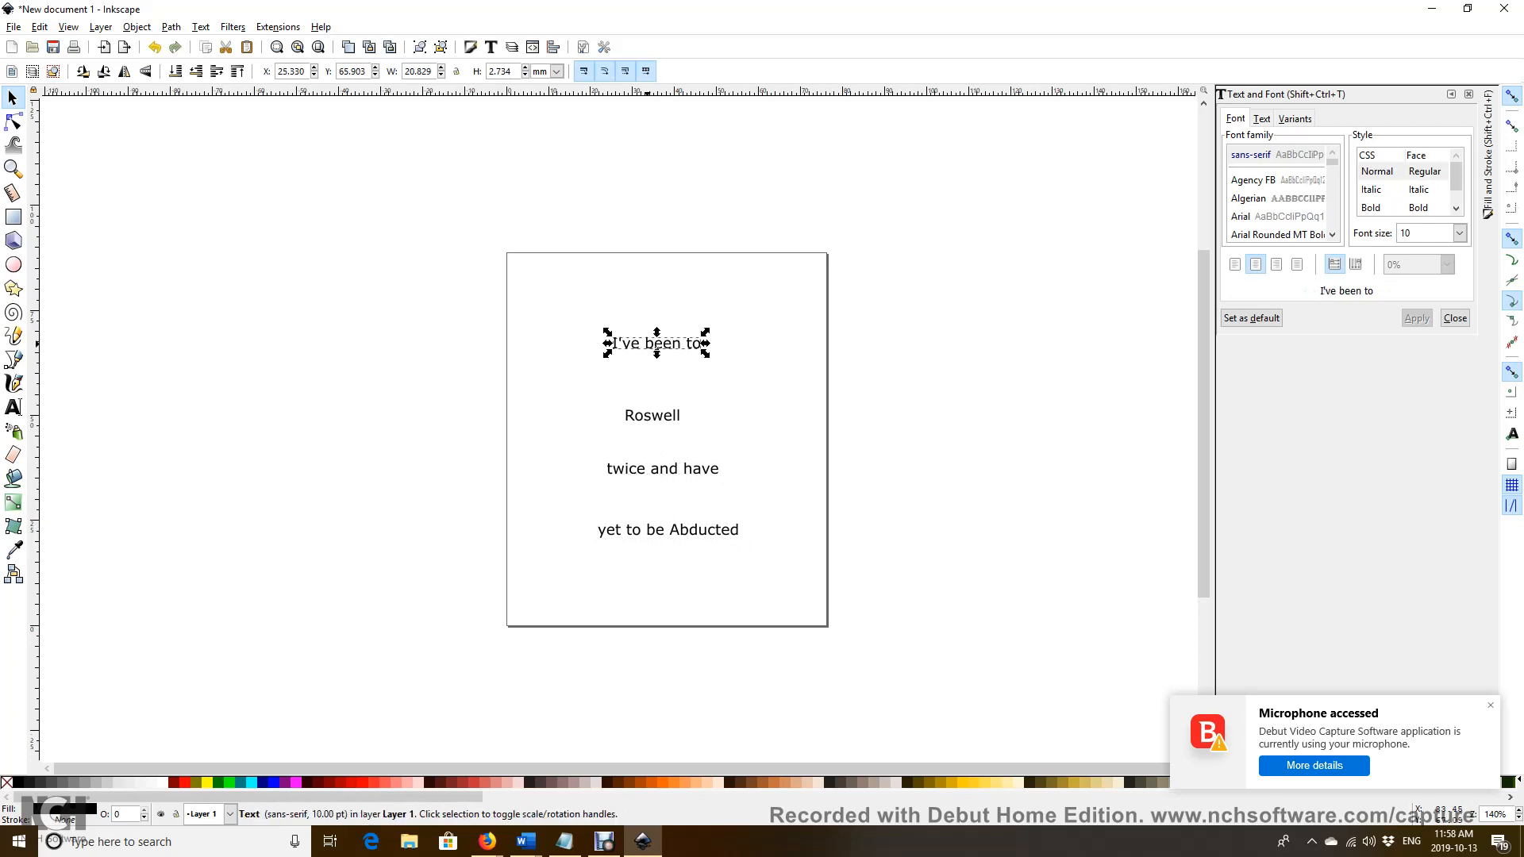
pyautogui.click(651, 413)
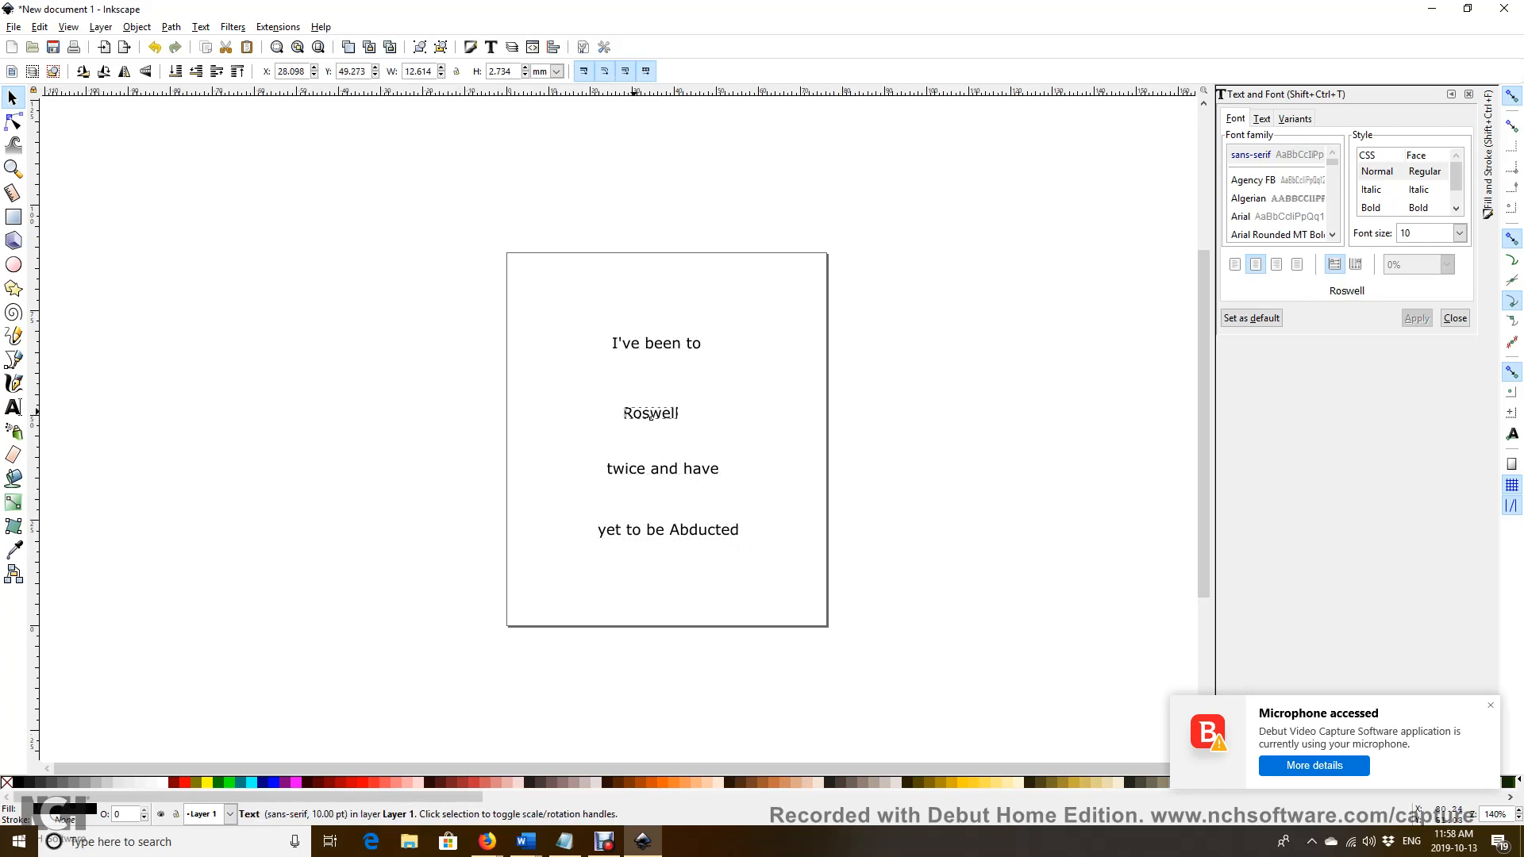
pyautogui.click(649, 413)
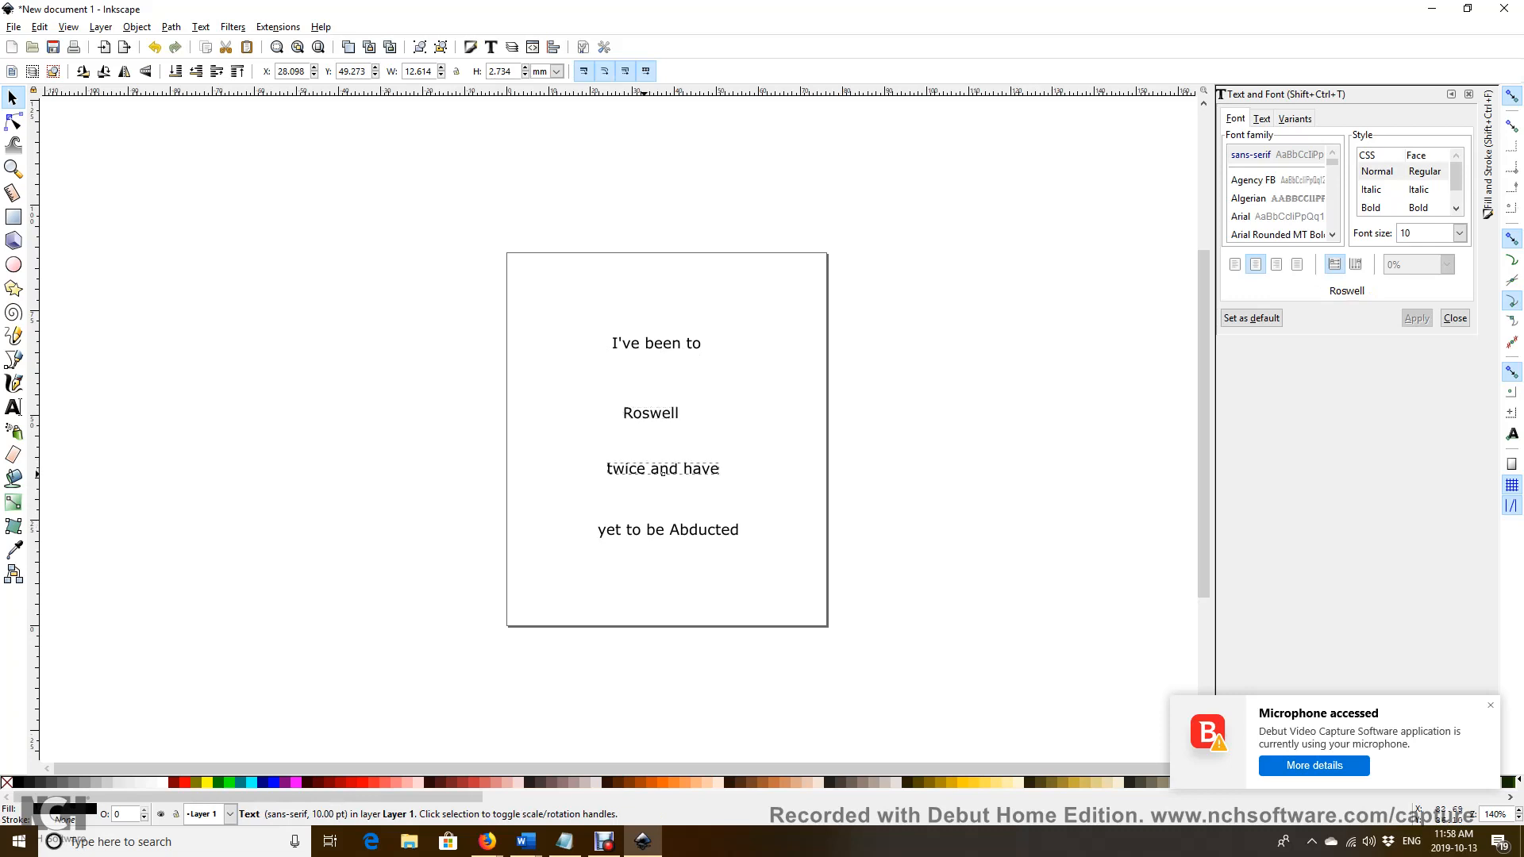
pyautogui.click(662, 468)
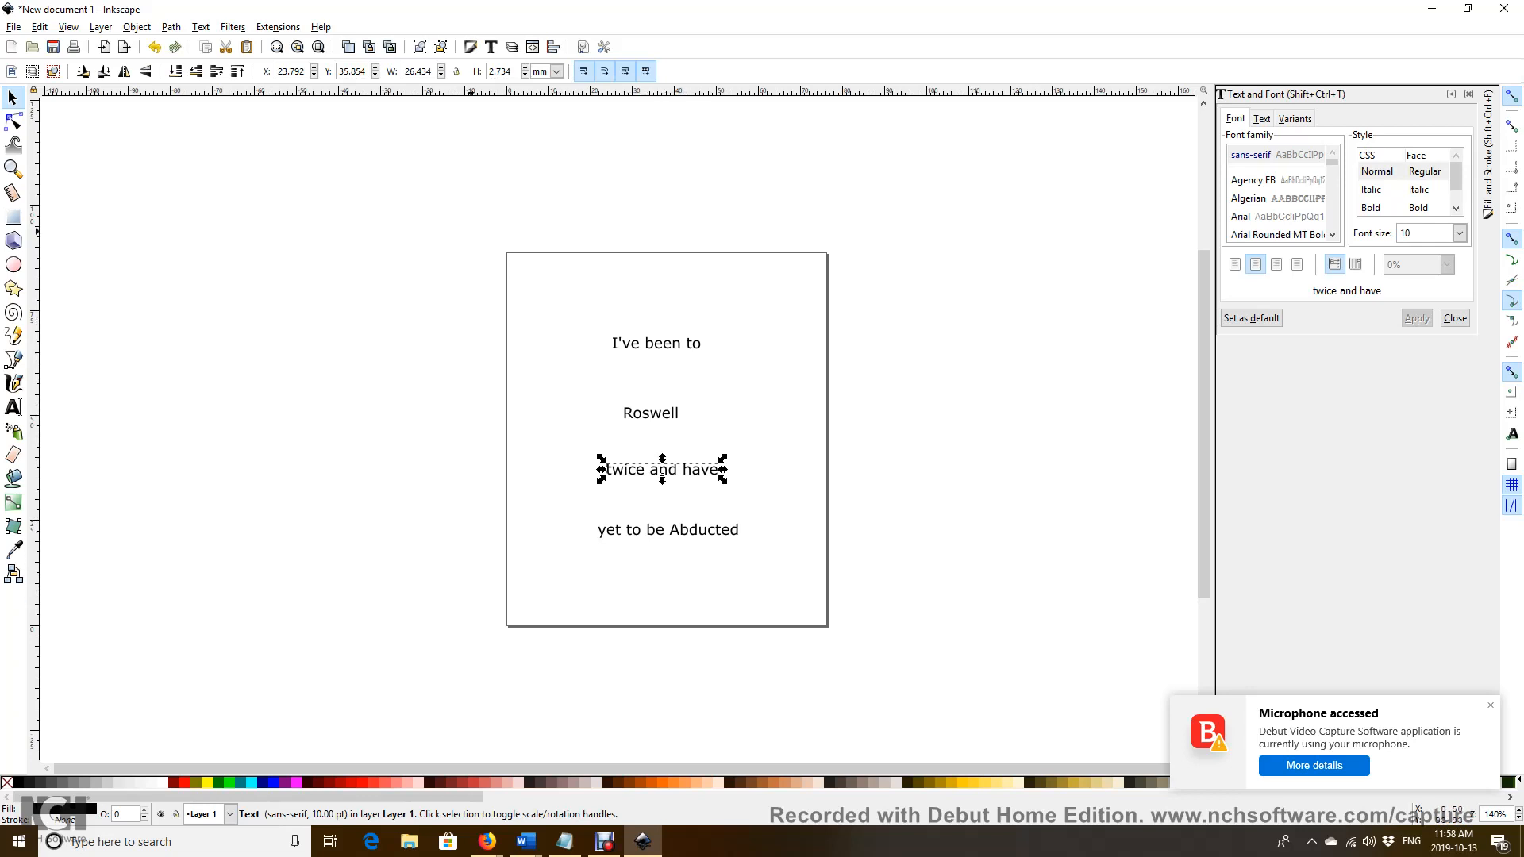
# Step: Use Edit > Select All to select all four text lines together
pyautogui.click(39, 27)
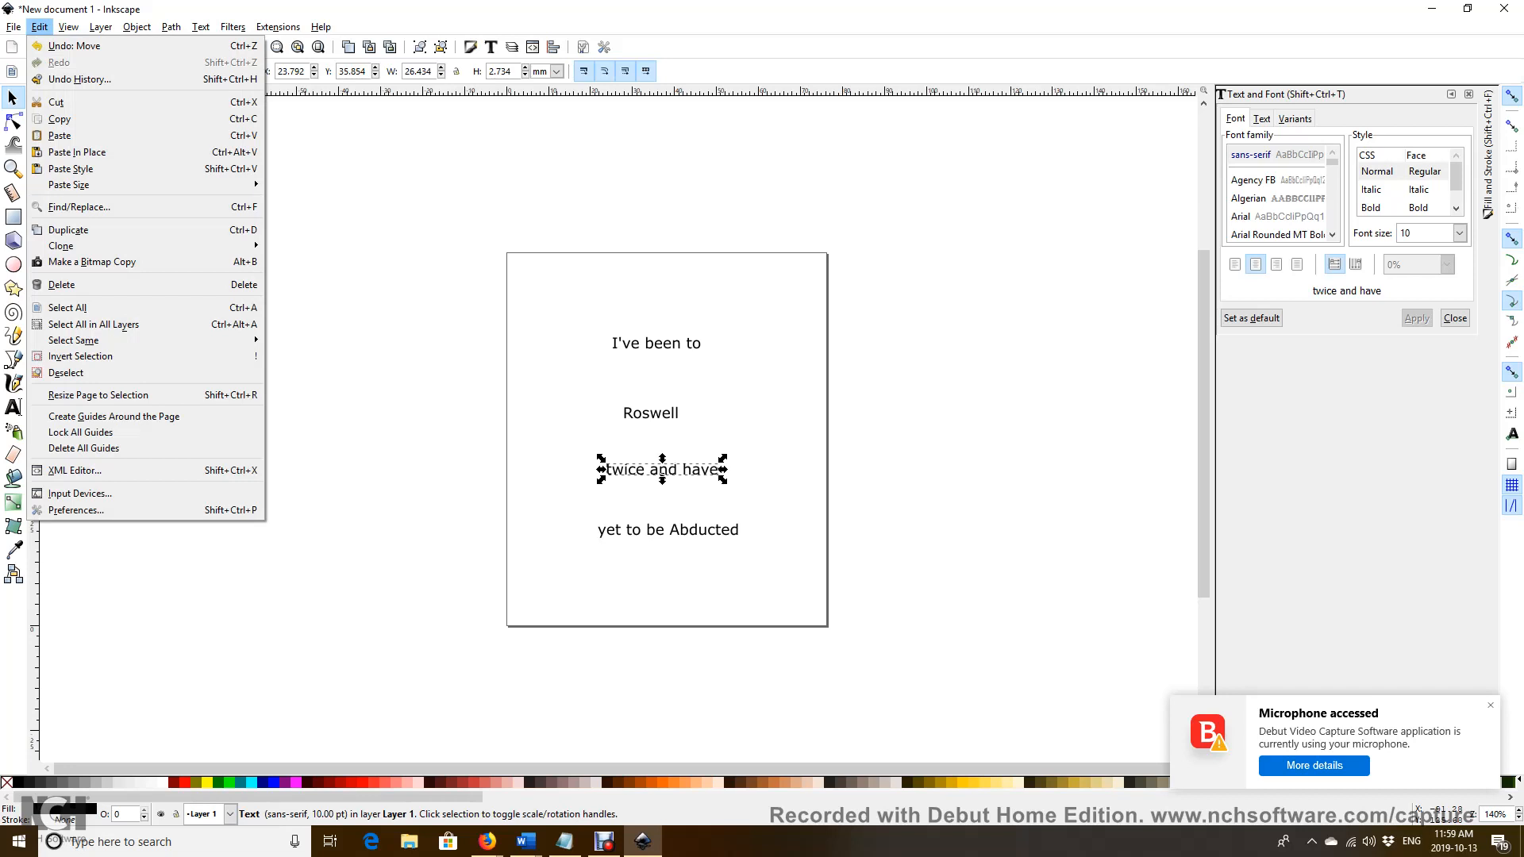
pyautogui.moveTo(60, 244)
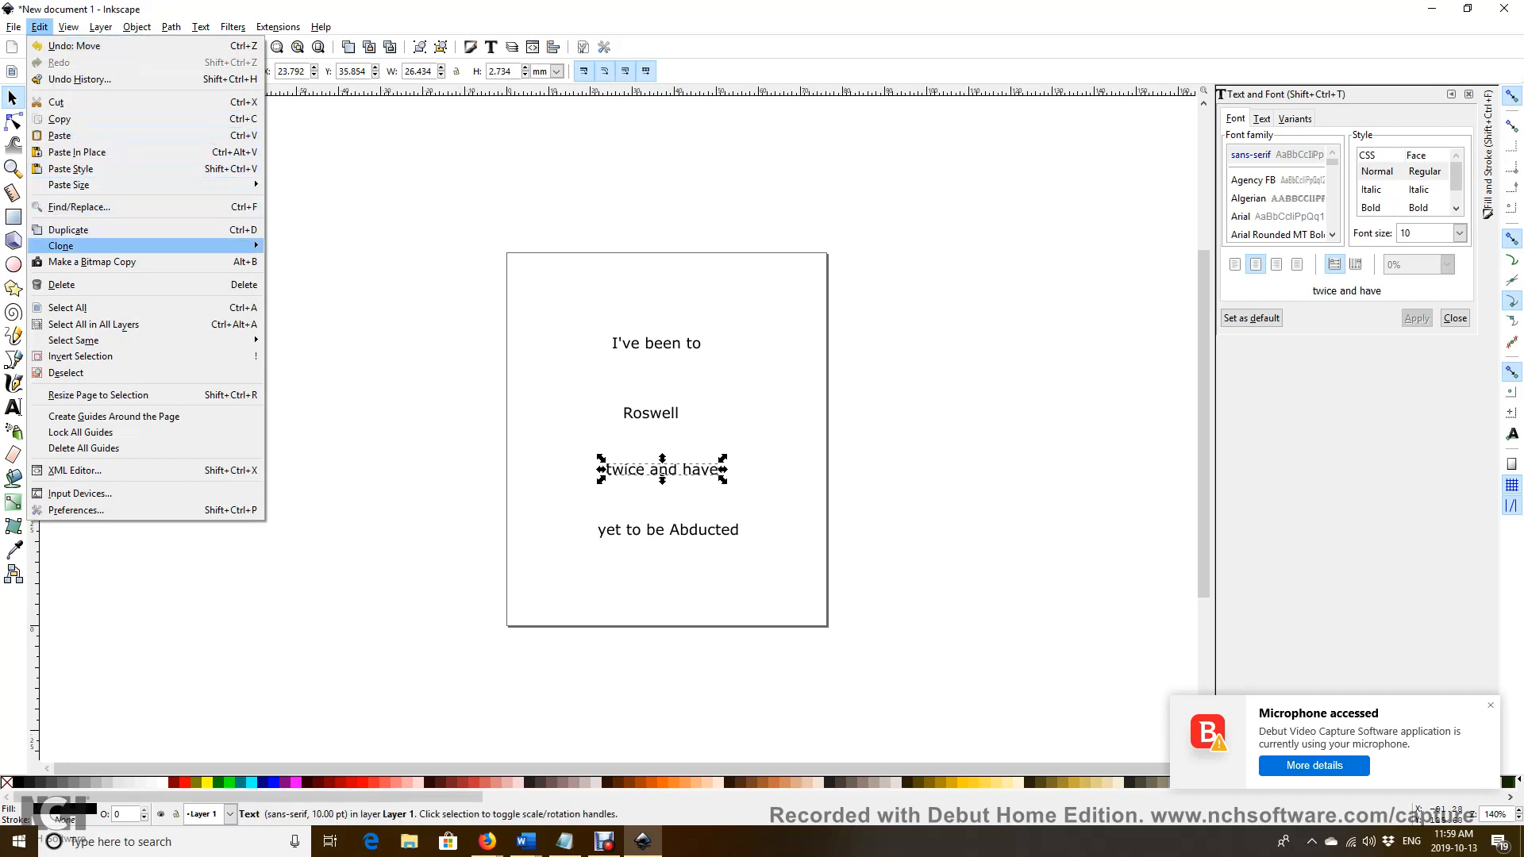
pyautogui.moveTo(92, 262)
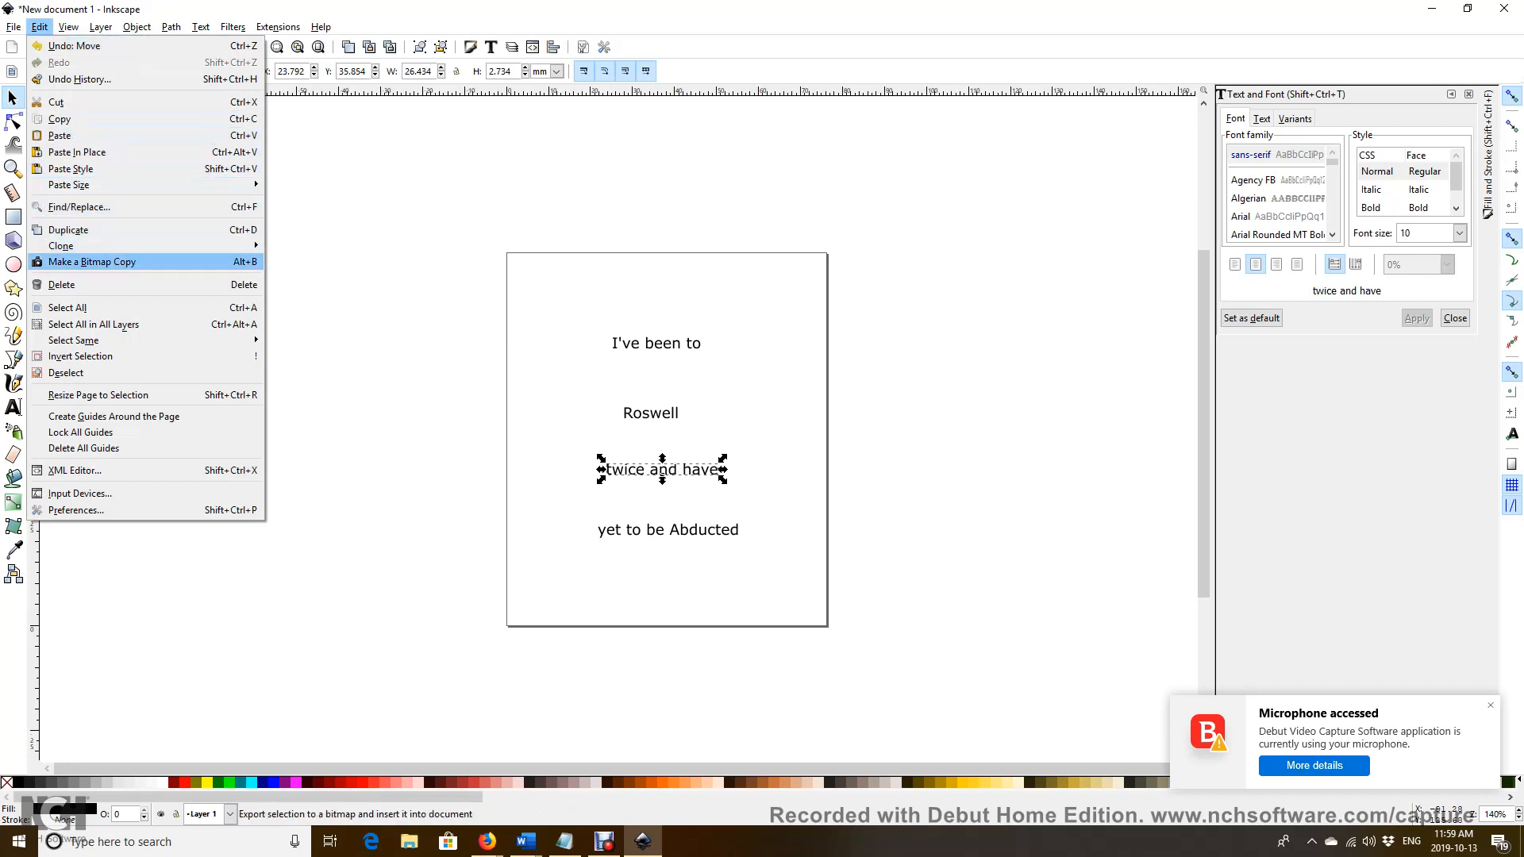
pyautogui.moveTo(62, 246)
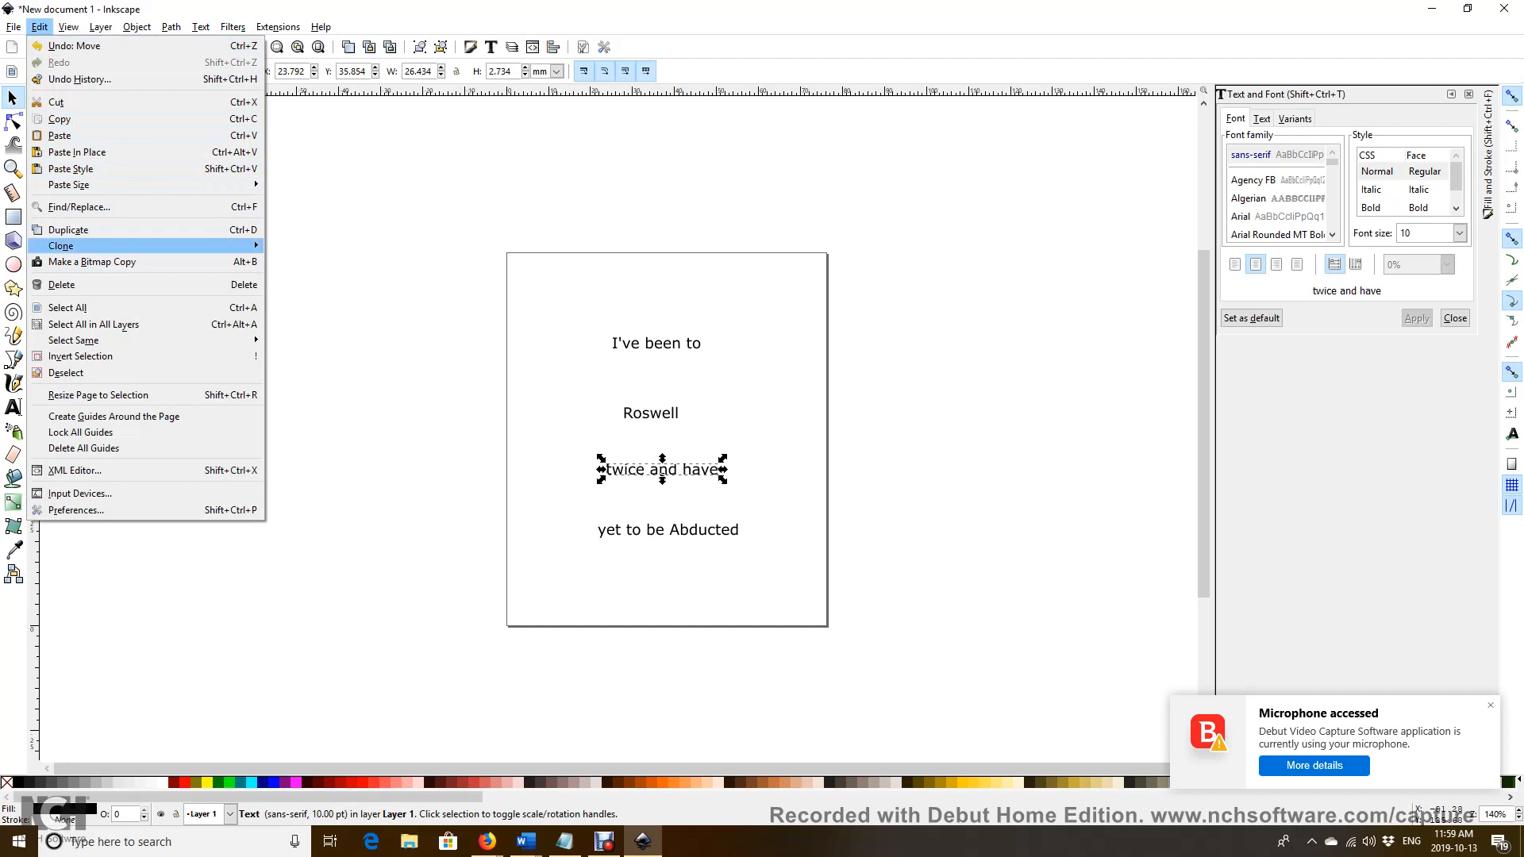
pyautogui.click(67, 308)
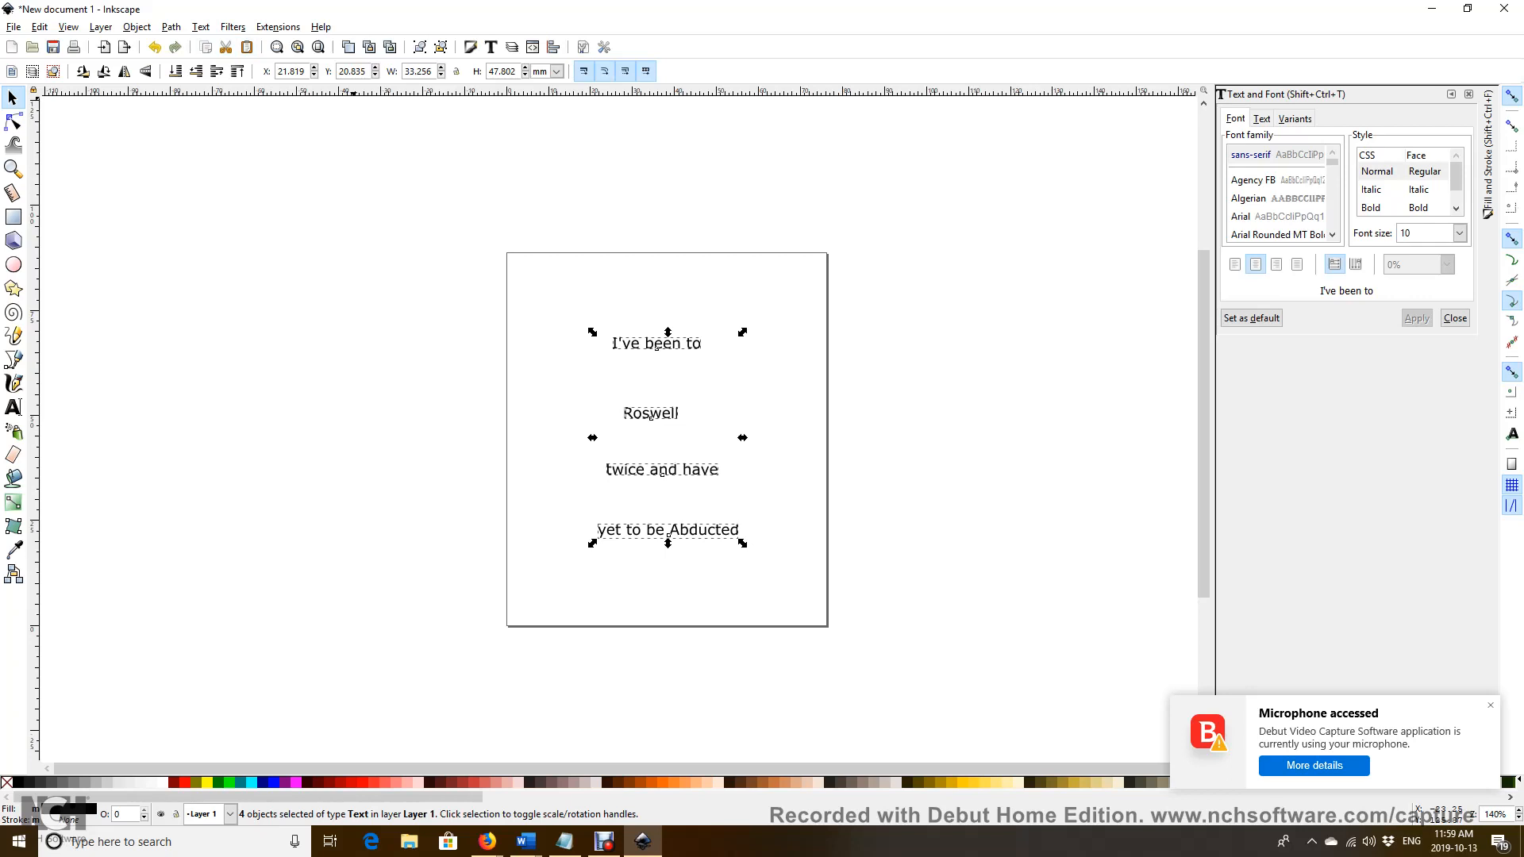
# Step: Set all four lines to Arial at font size 20 and apply
pyautogui.click(200, 27)
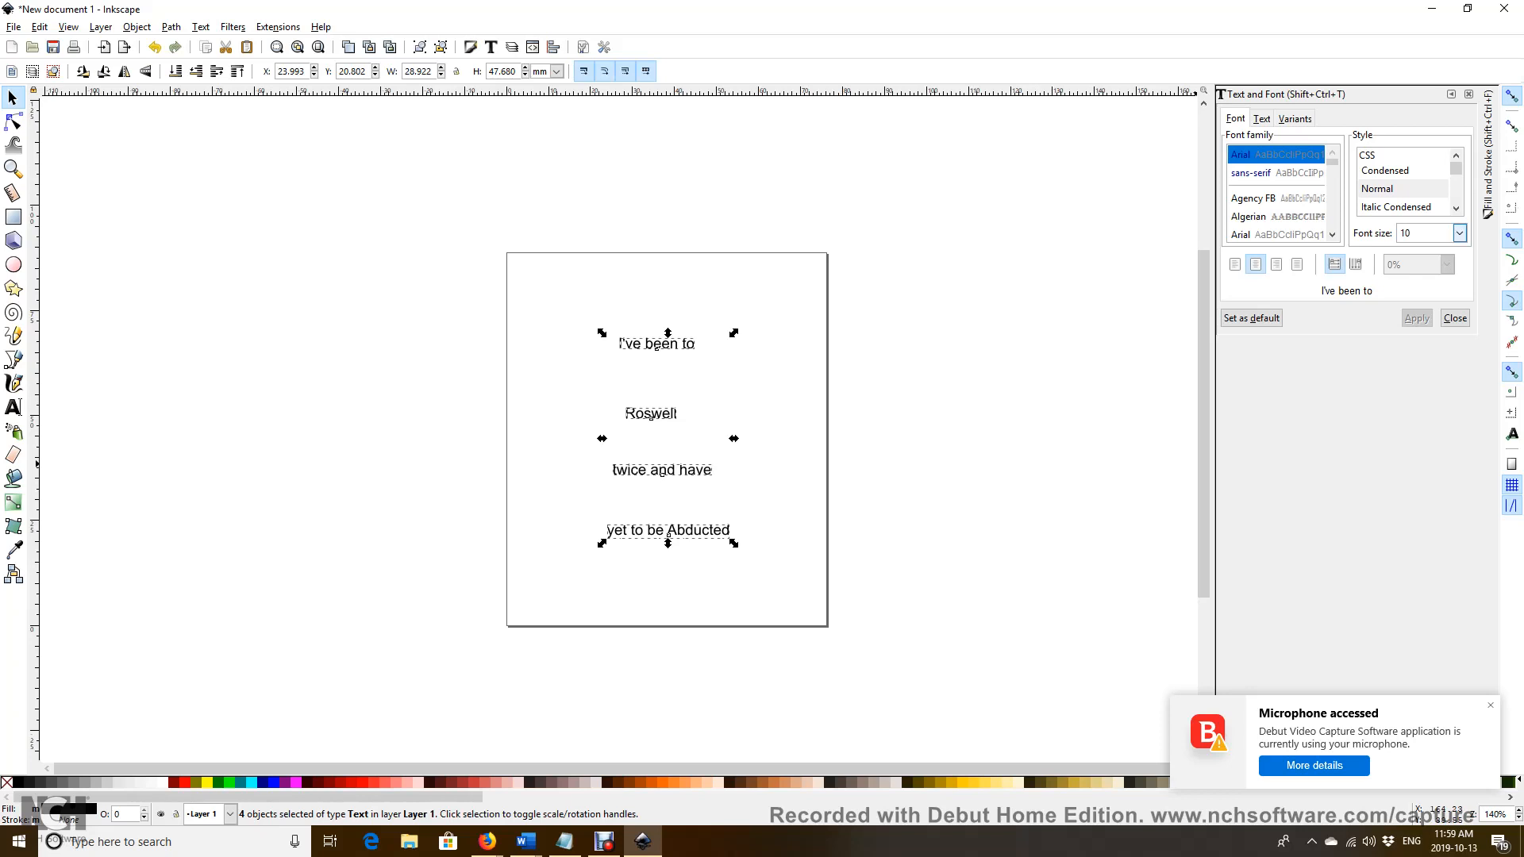
pyautogui.click(1458, 233)
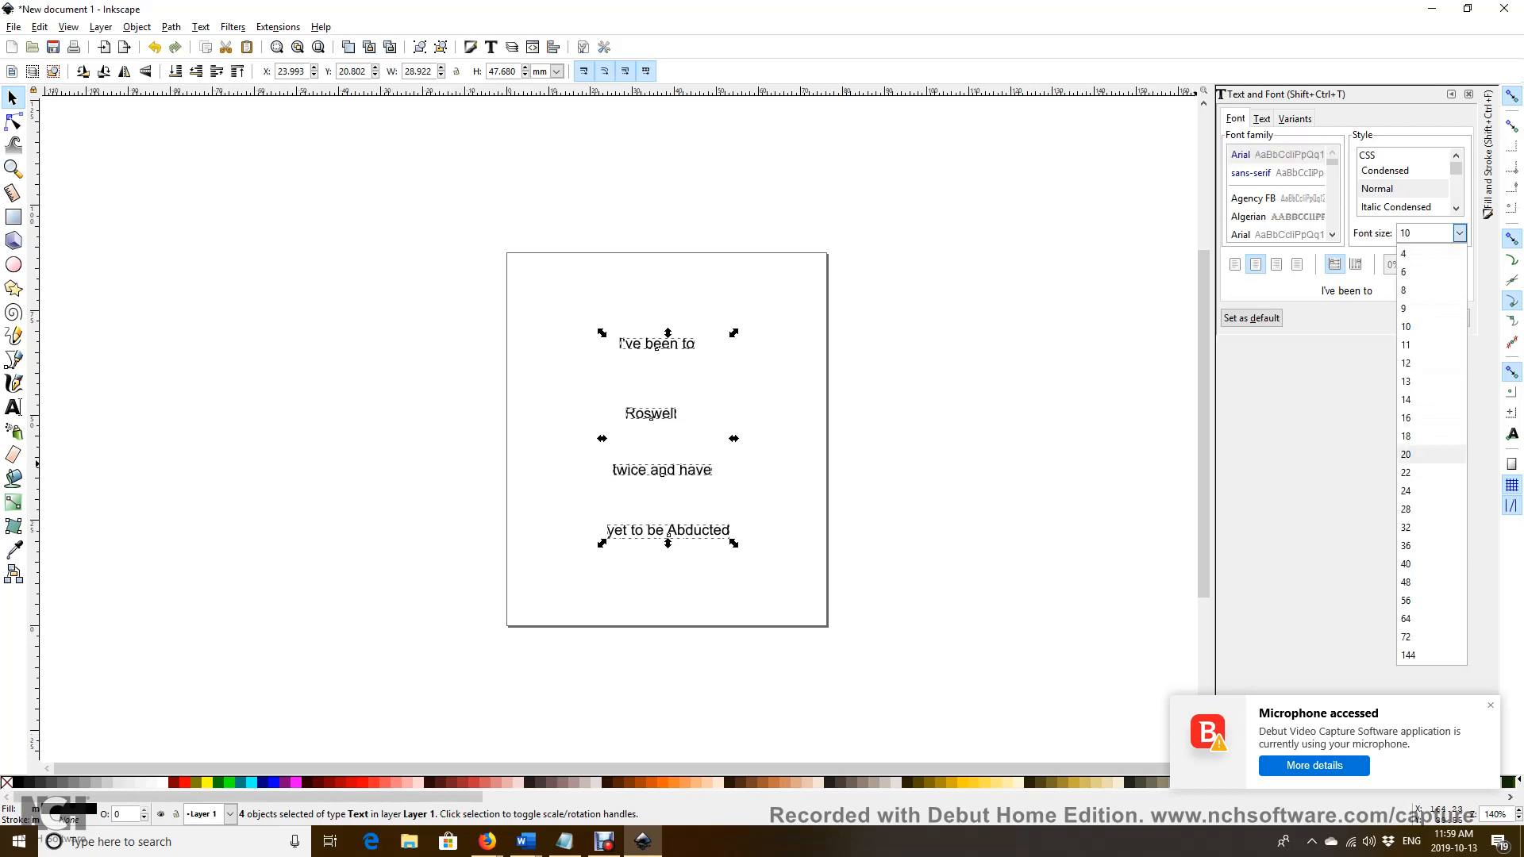
pyautogui.click(1405, 454)
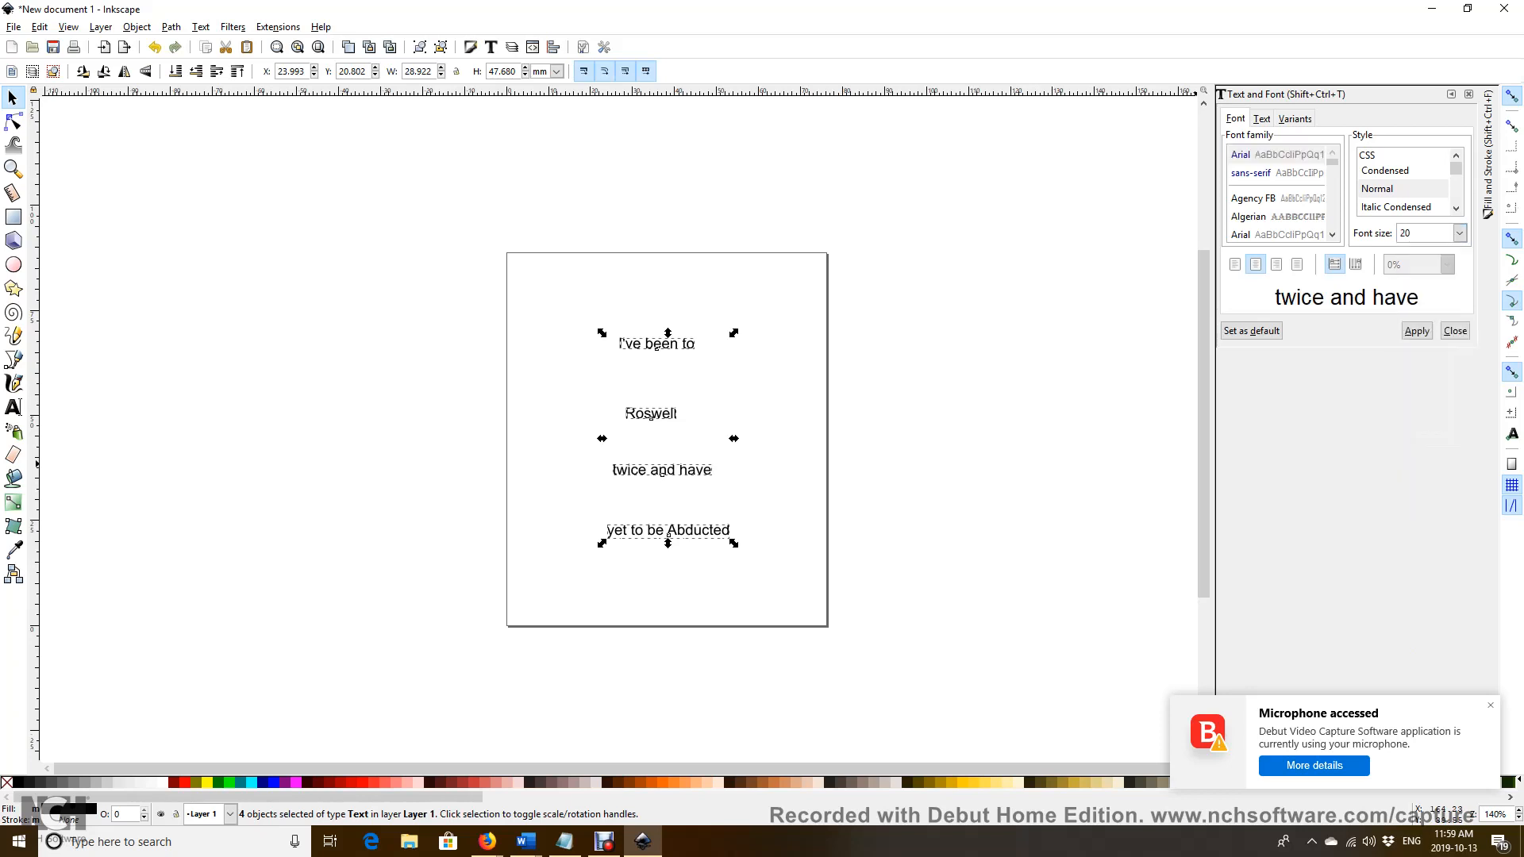
pyautogui.click(1415, 330)
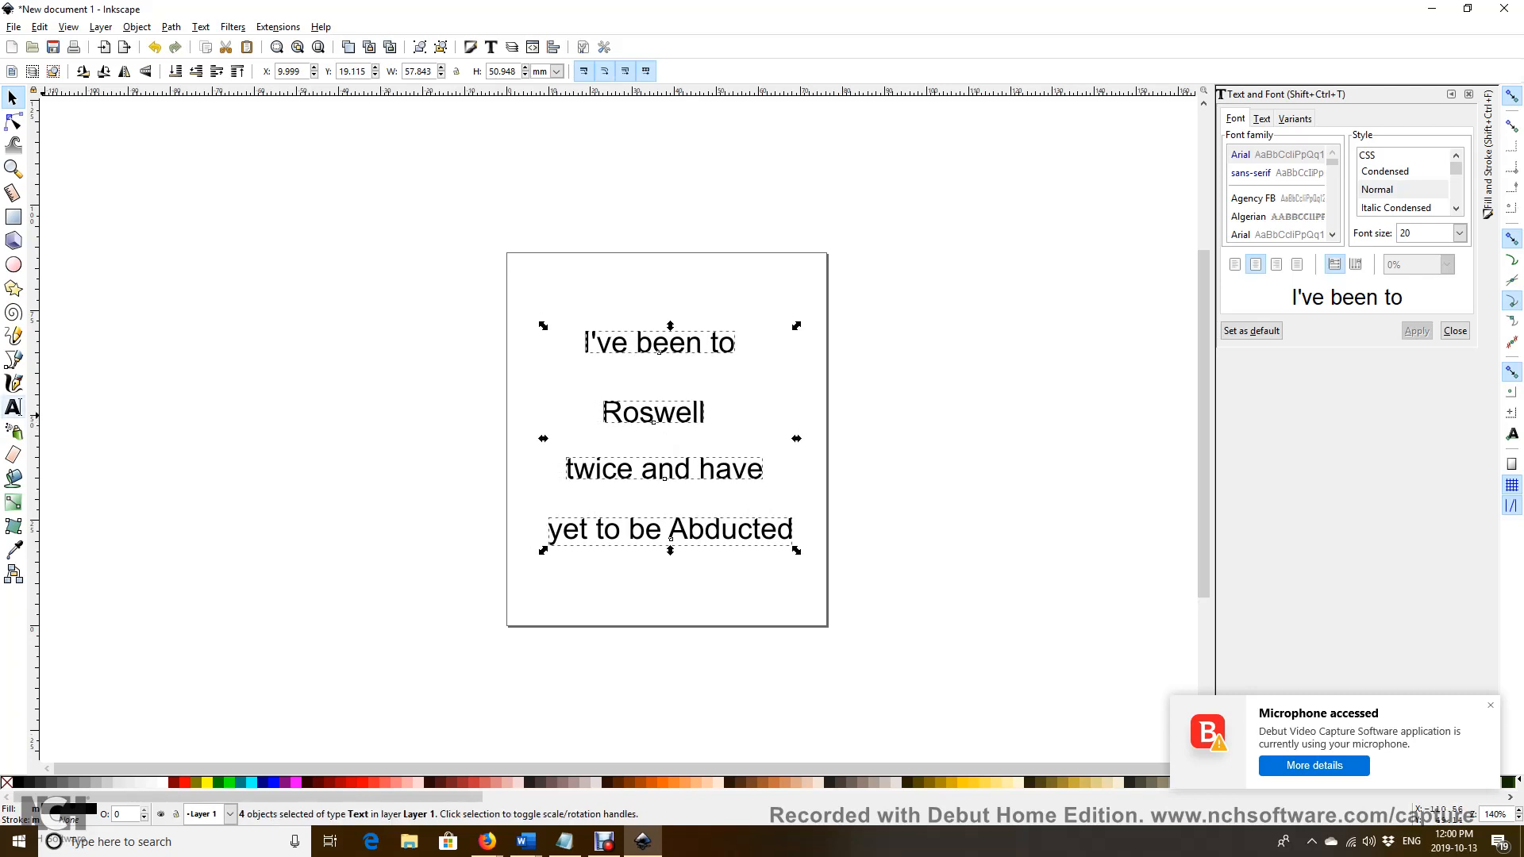
# Step: Select the word 'Roswell' and apply the Bold style to it
pyautogui.click(14, 408)
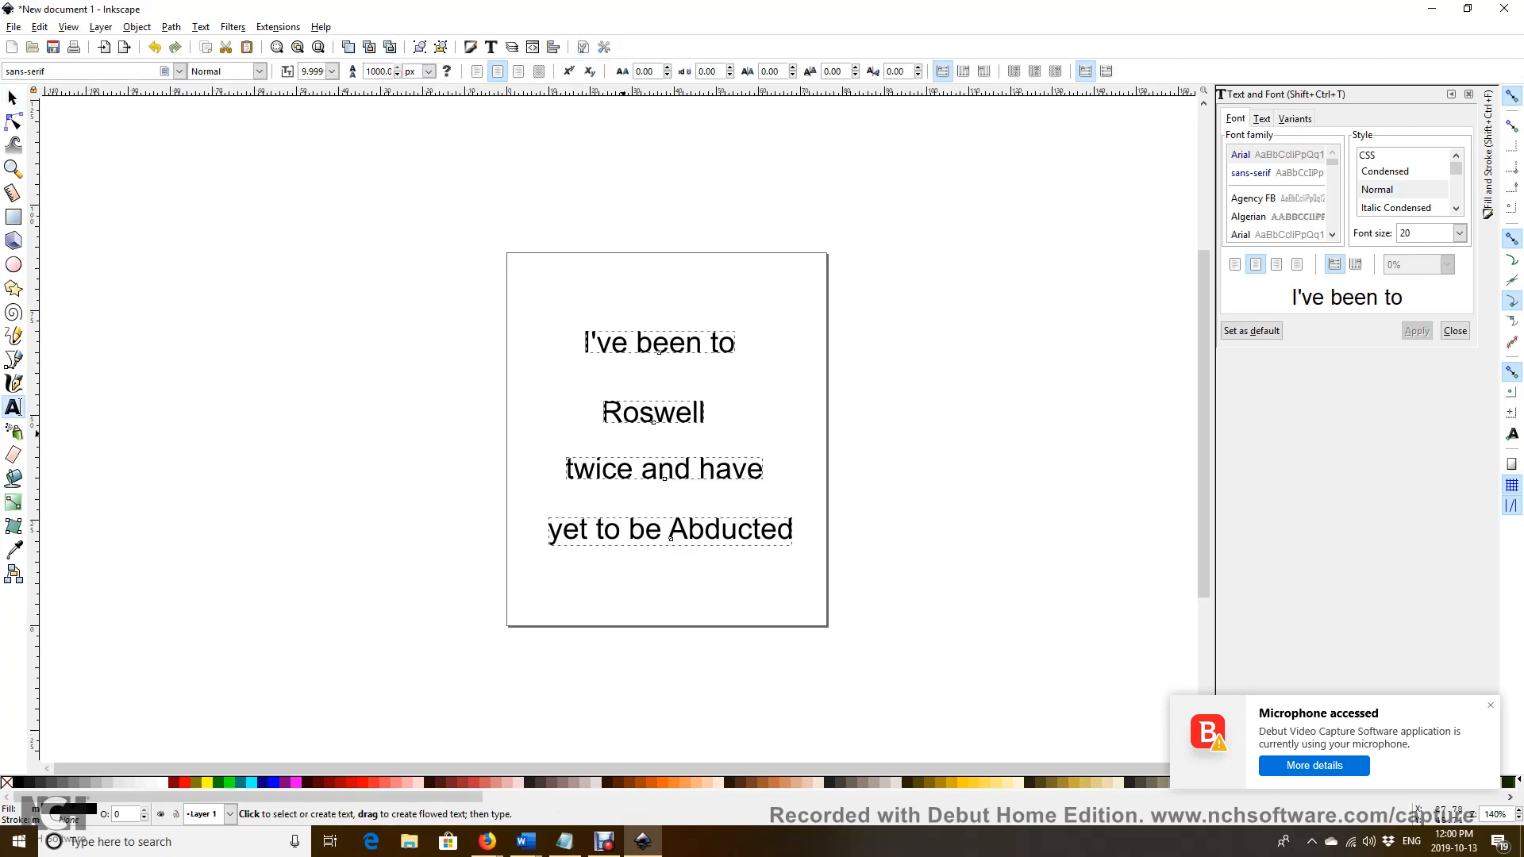
pyautogui.click(688, 412)
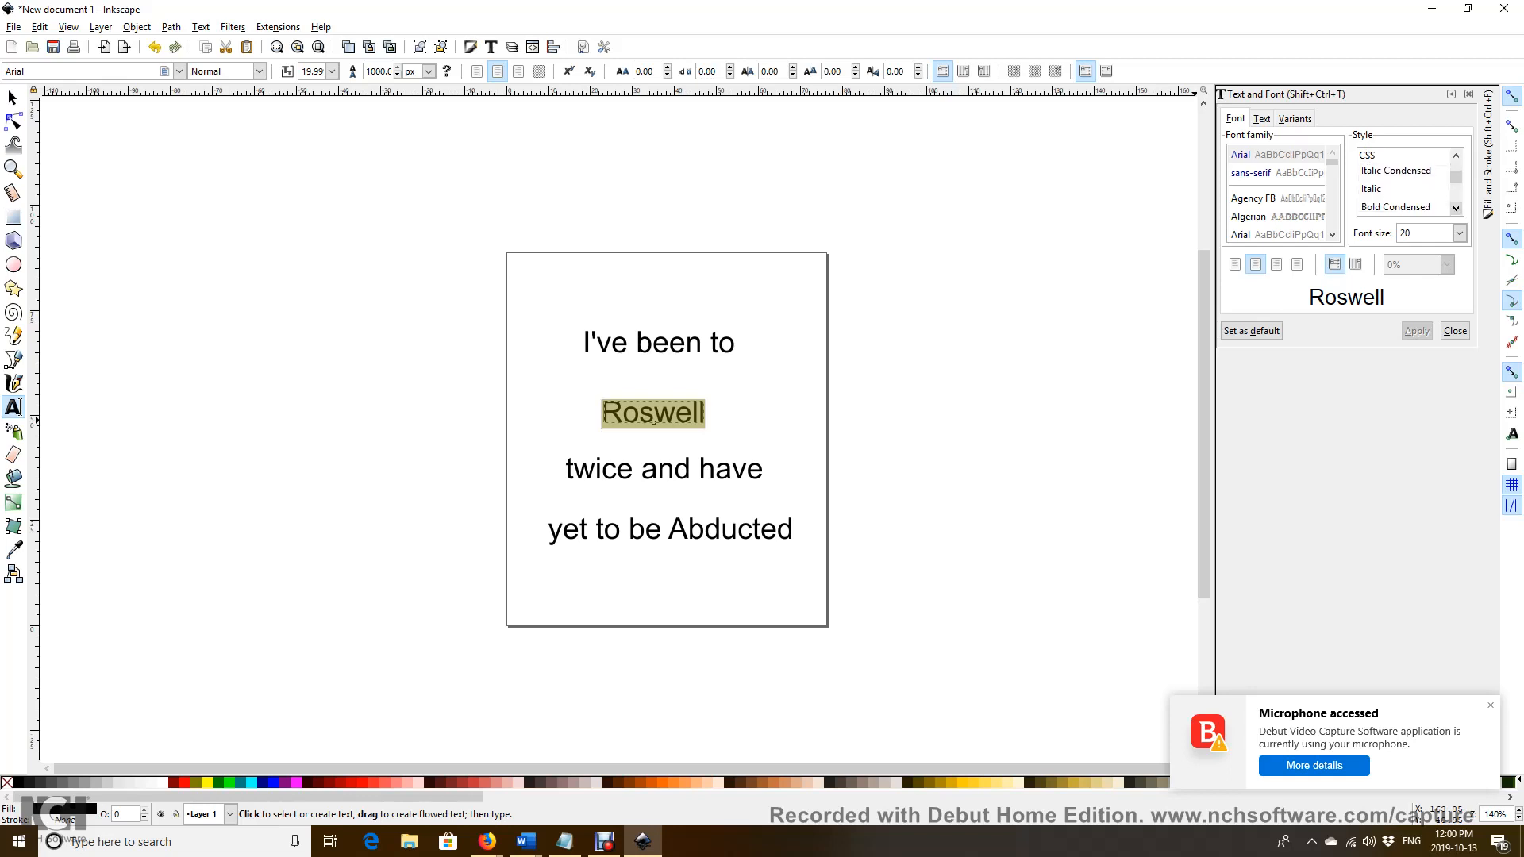
pyautogui.scroll(-3)
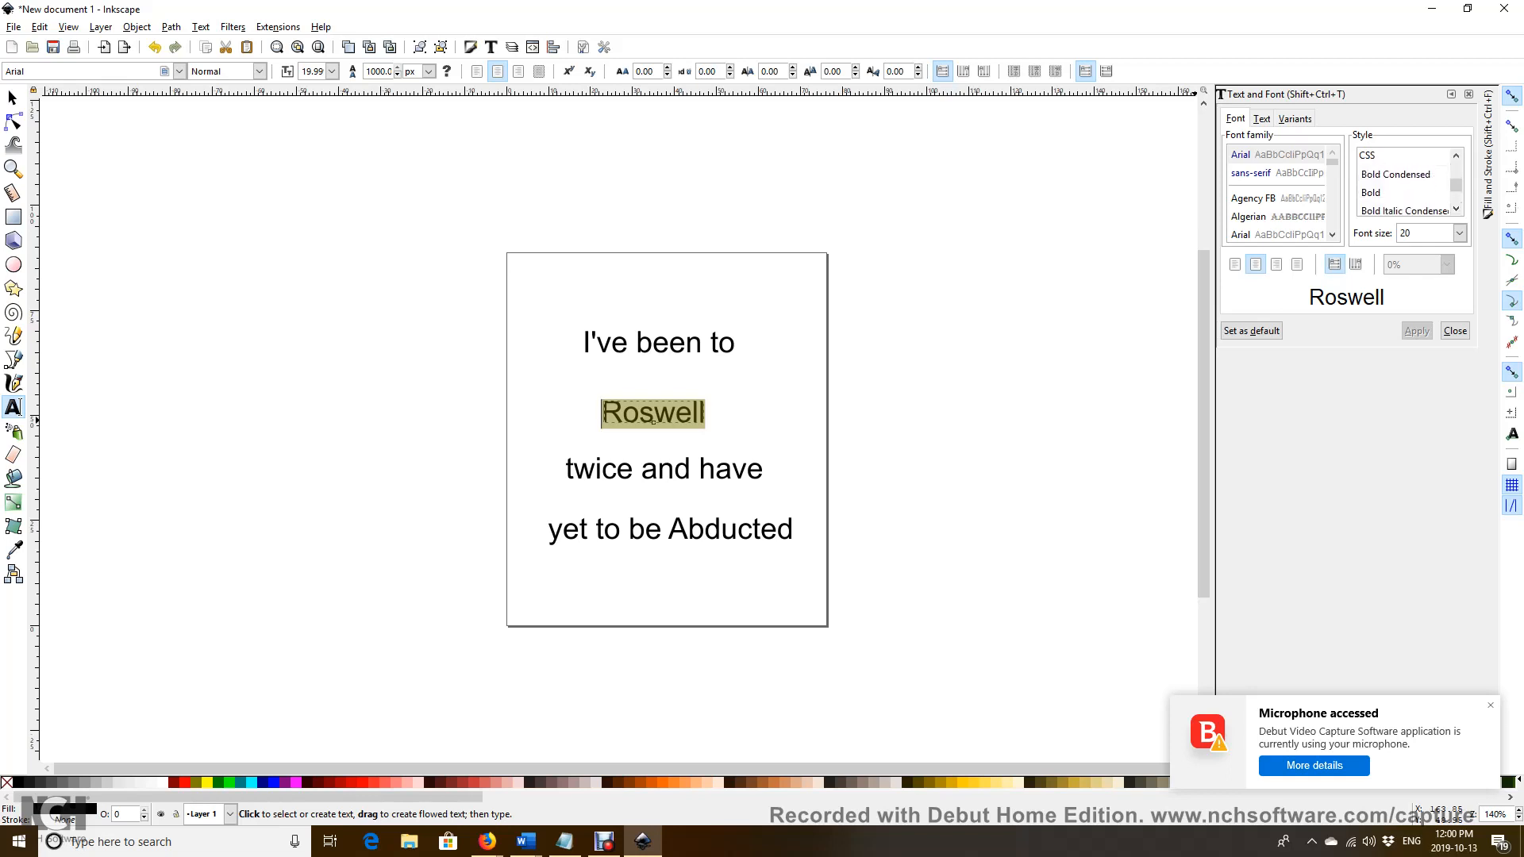
pyautogui.click(1370, 192)
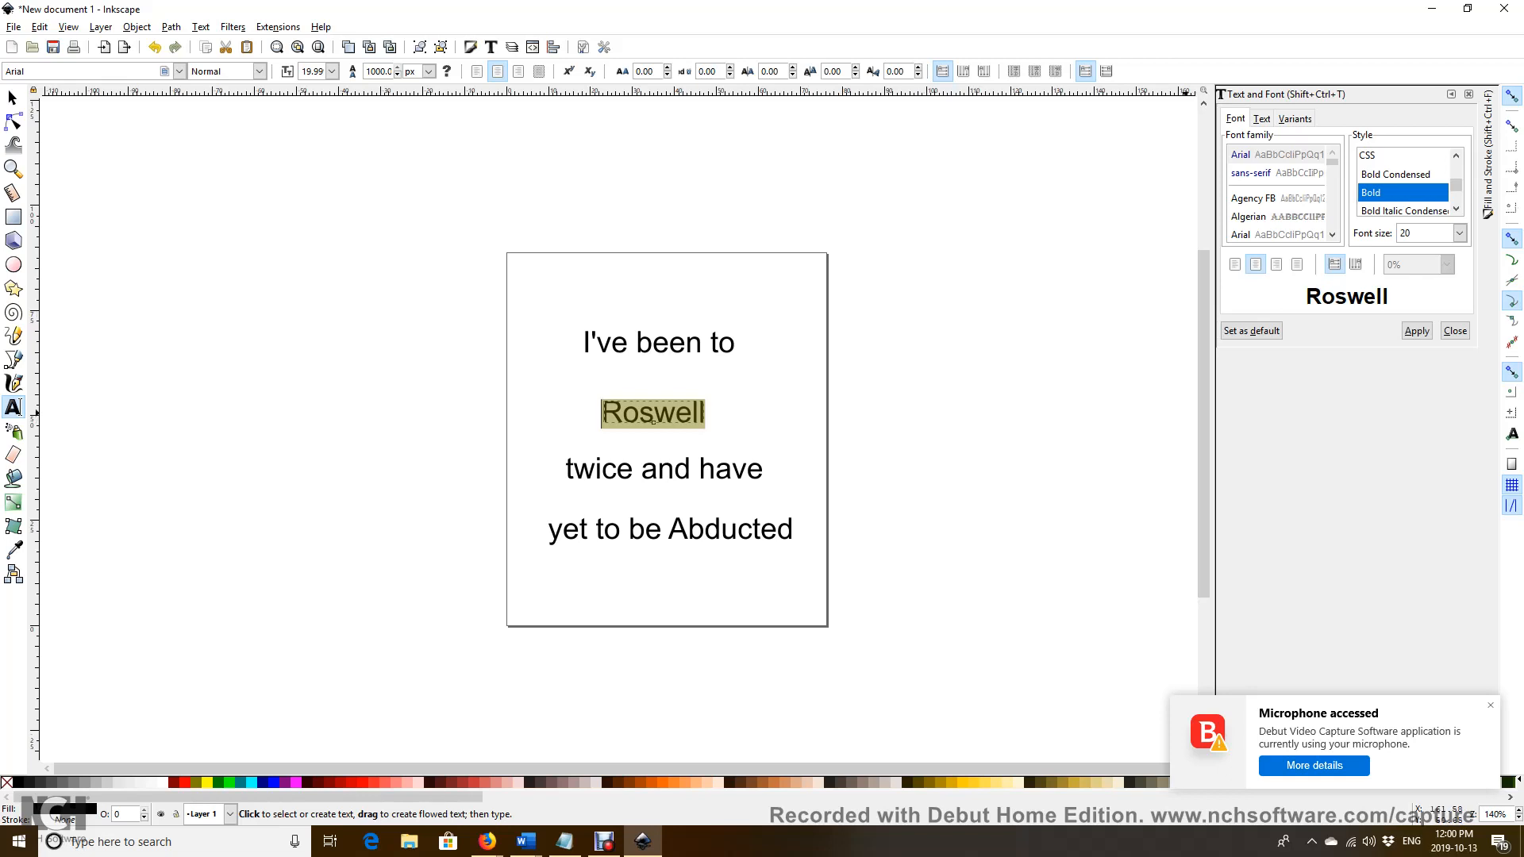
pyautogui.click(1415, 330)
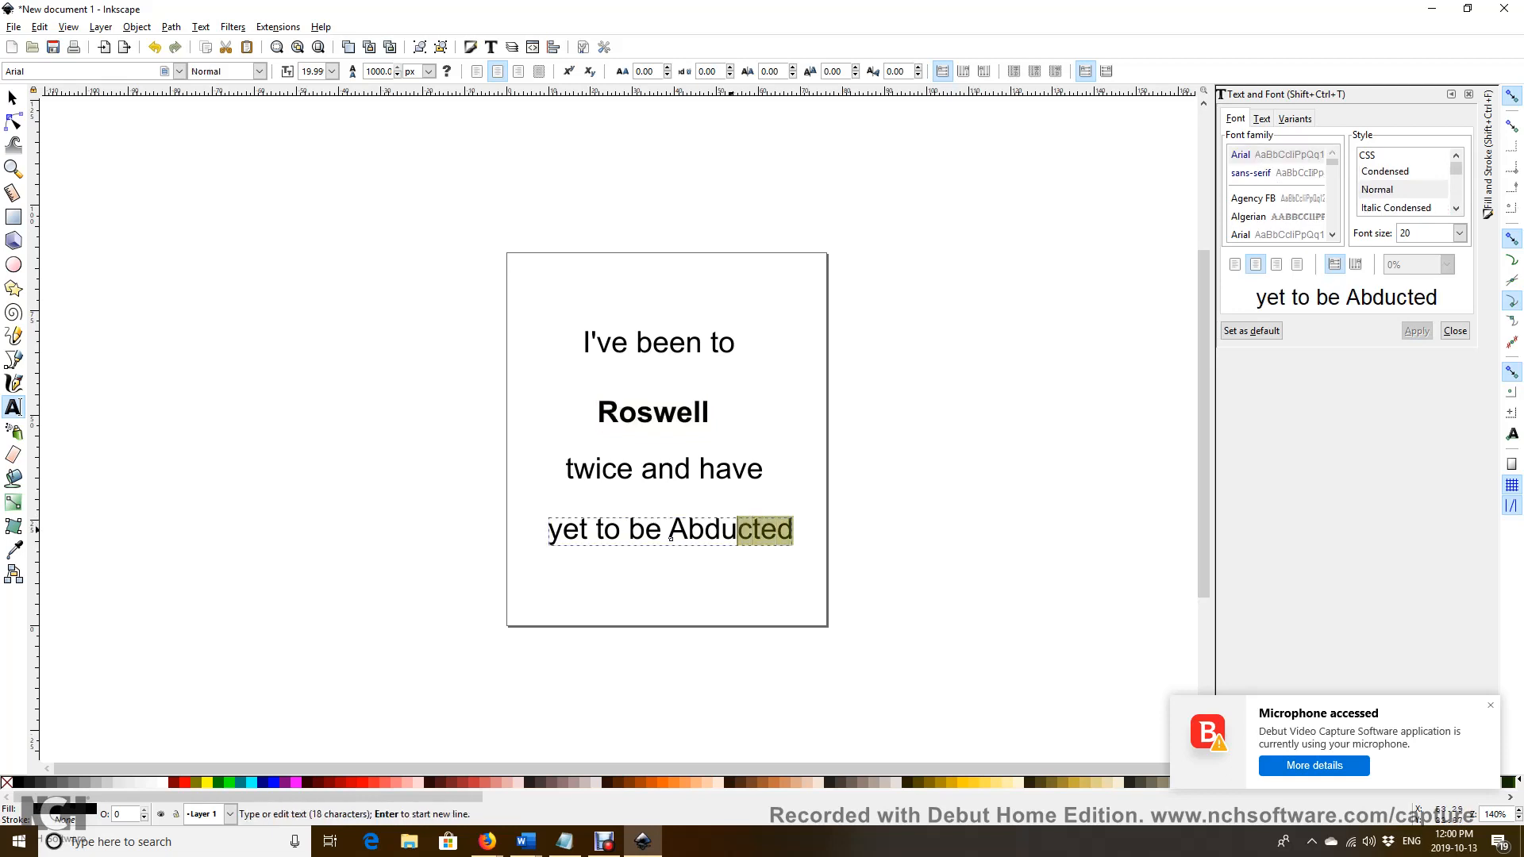
# Step: Select the word 'Abducted' and apply the Italic style to it
pyautogui.doubleClick(731, 530)
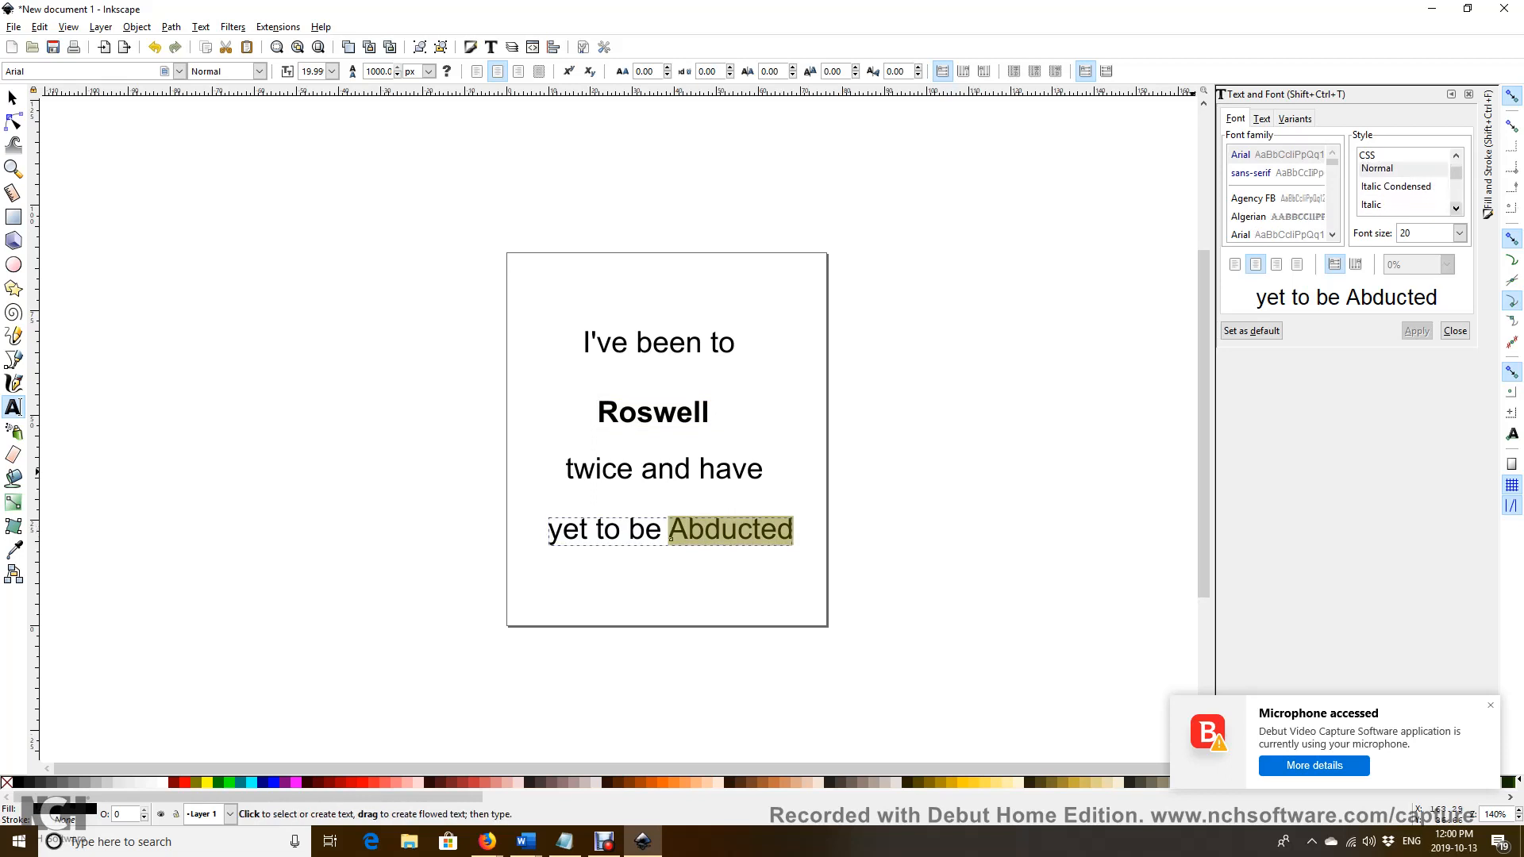
pyautogui.click(1372, 200)
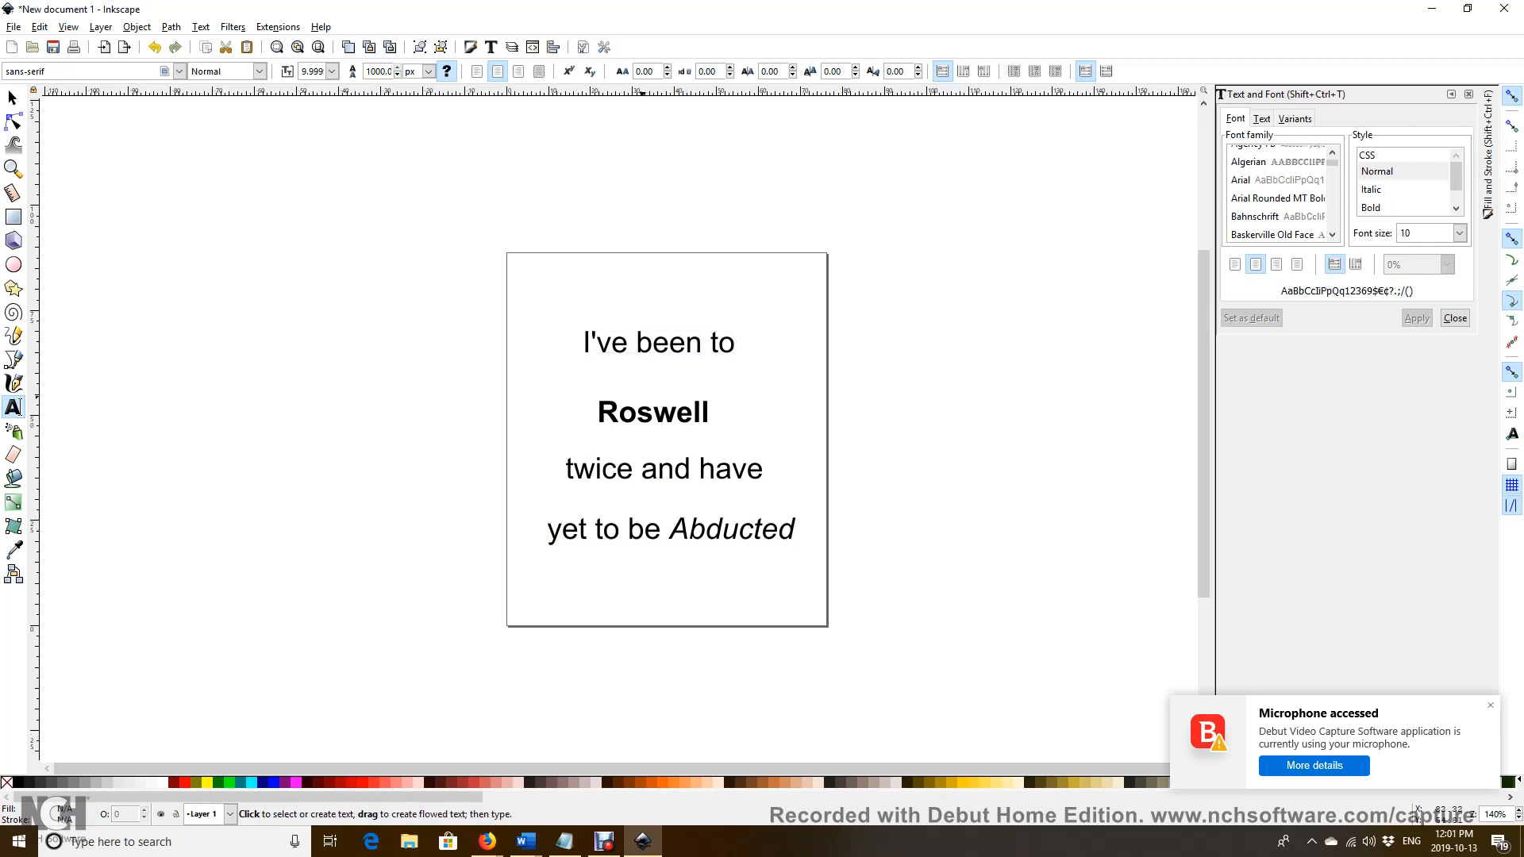
pyautogui.click(658, 343)
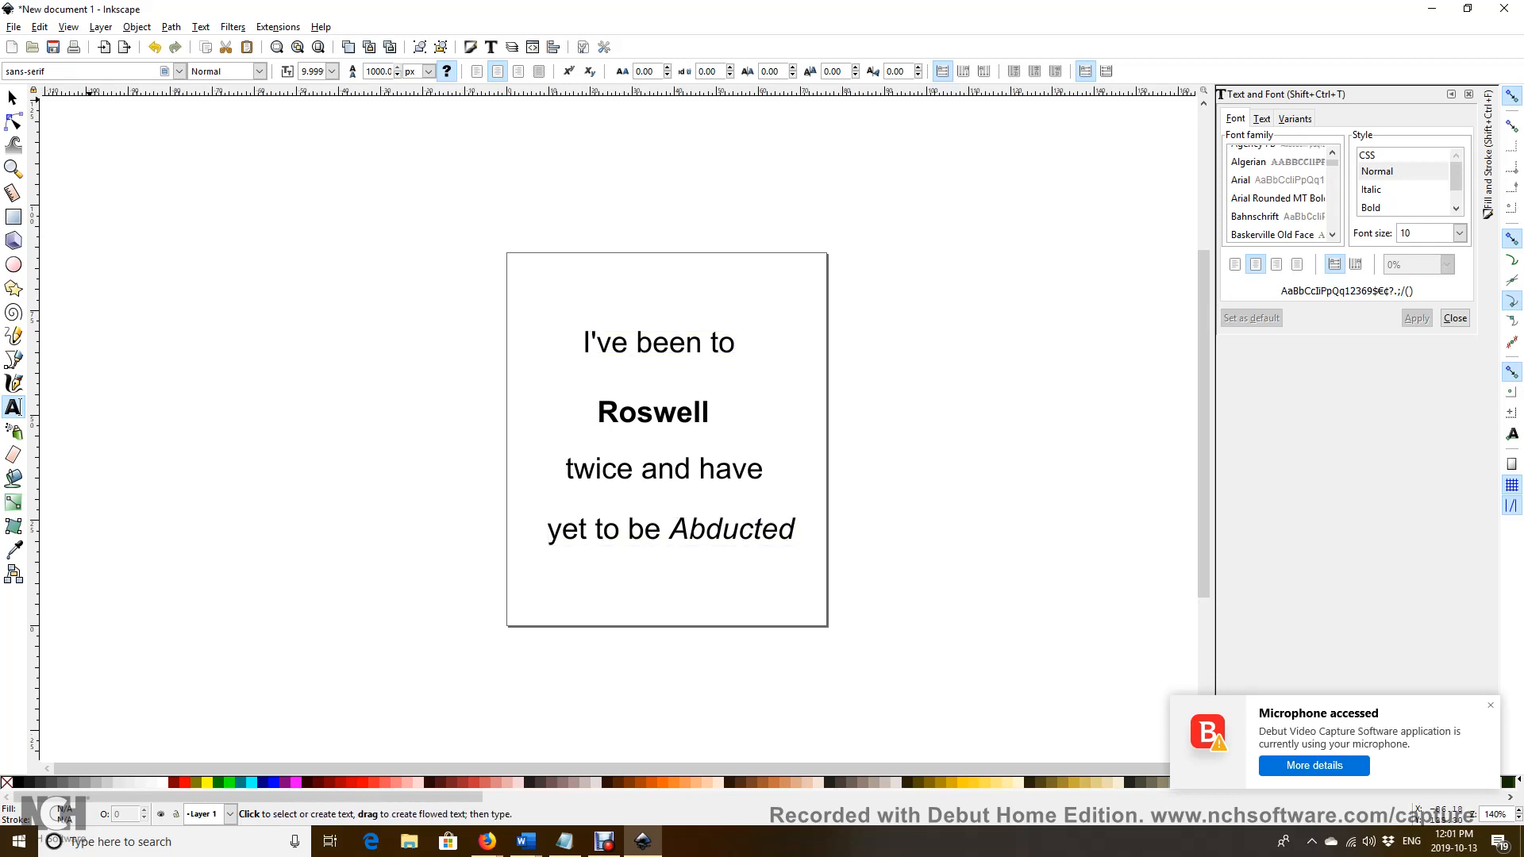
pyautogui.click(136, 27)
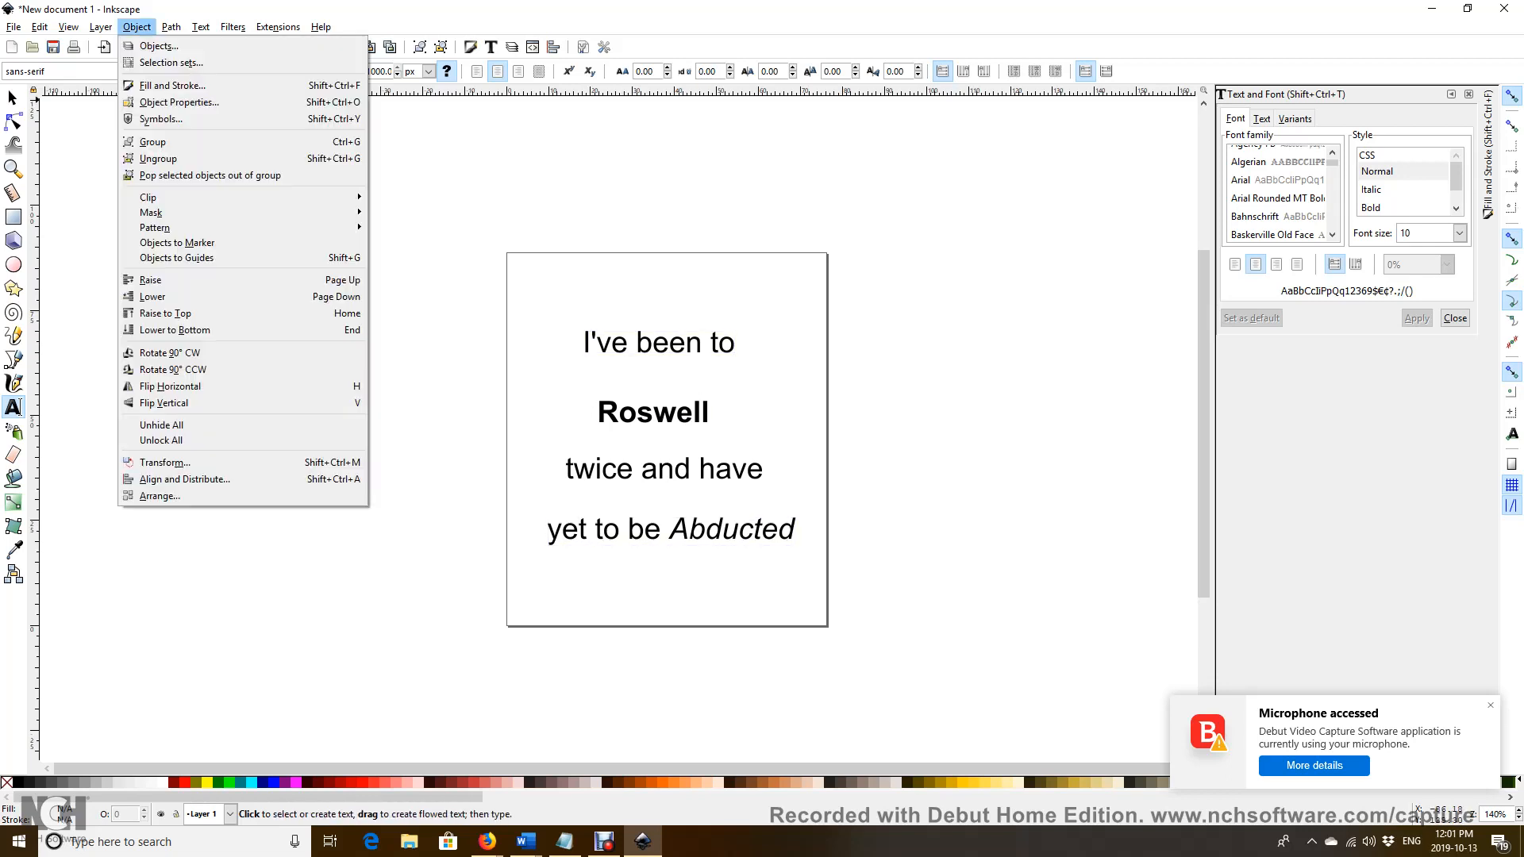
pyautogui.moveTo(182, 479)
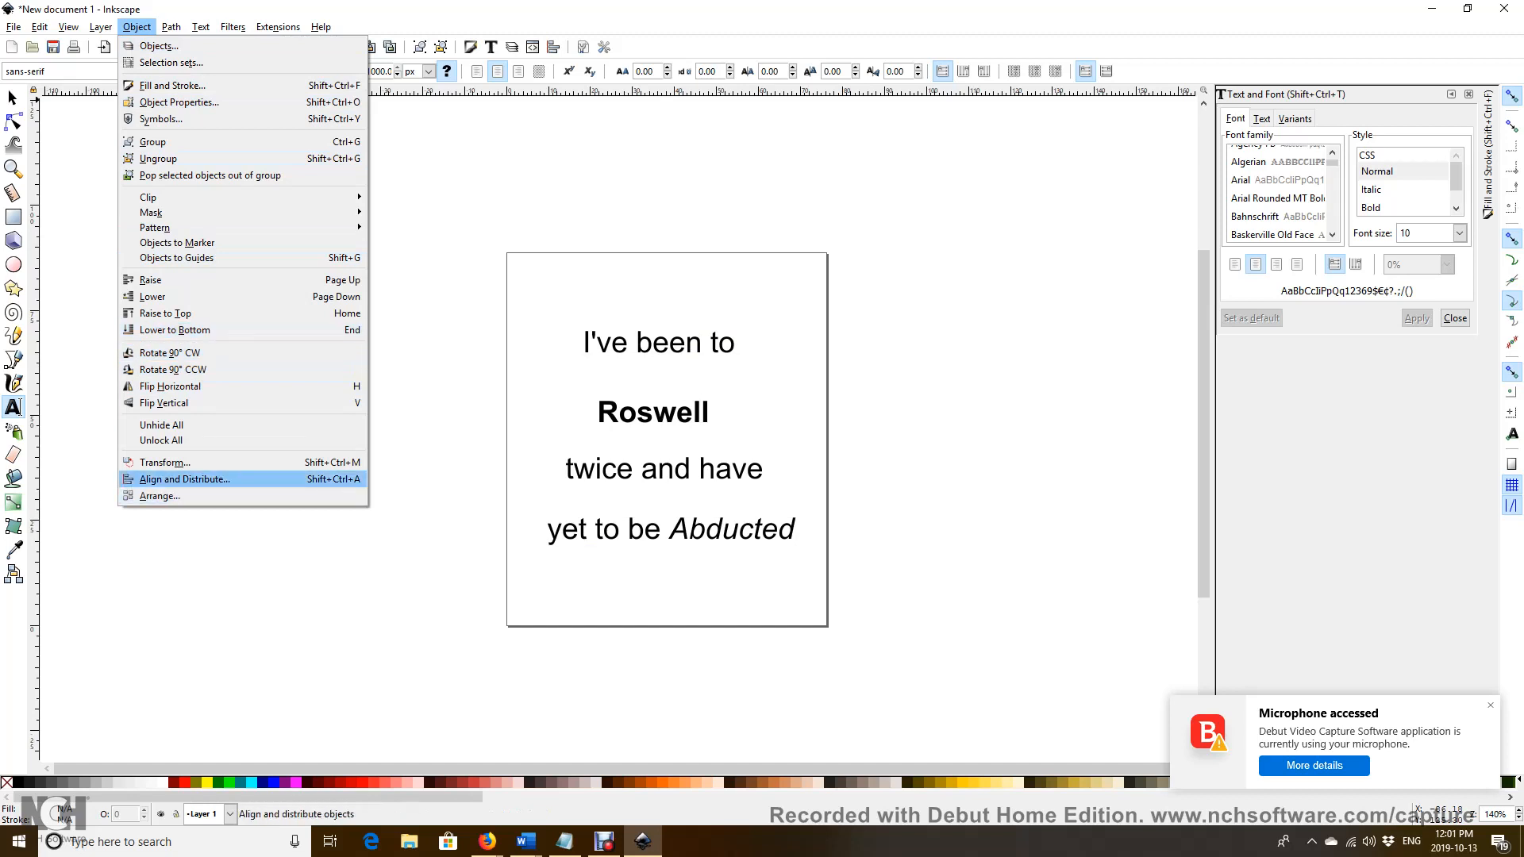
# Step: Show the Align and Distribute panel beside the text settings
pyautogui.click(183, 478)
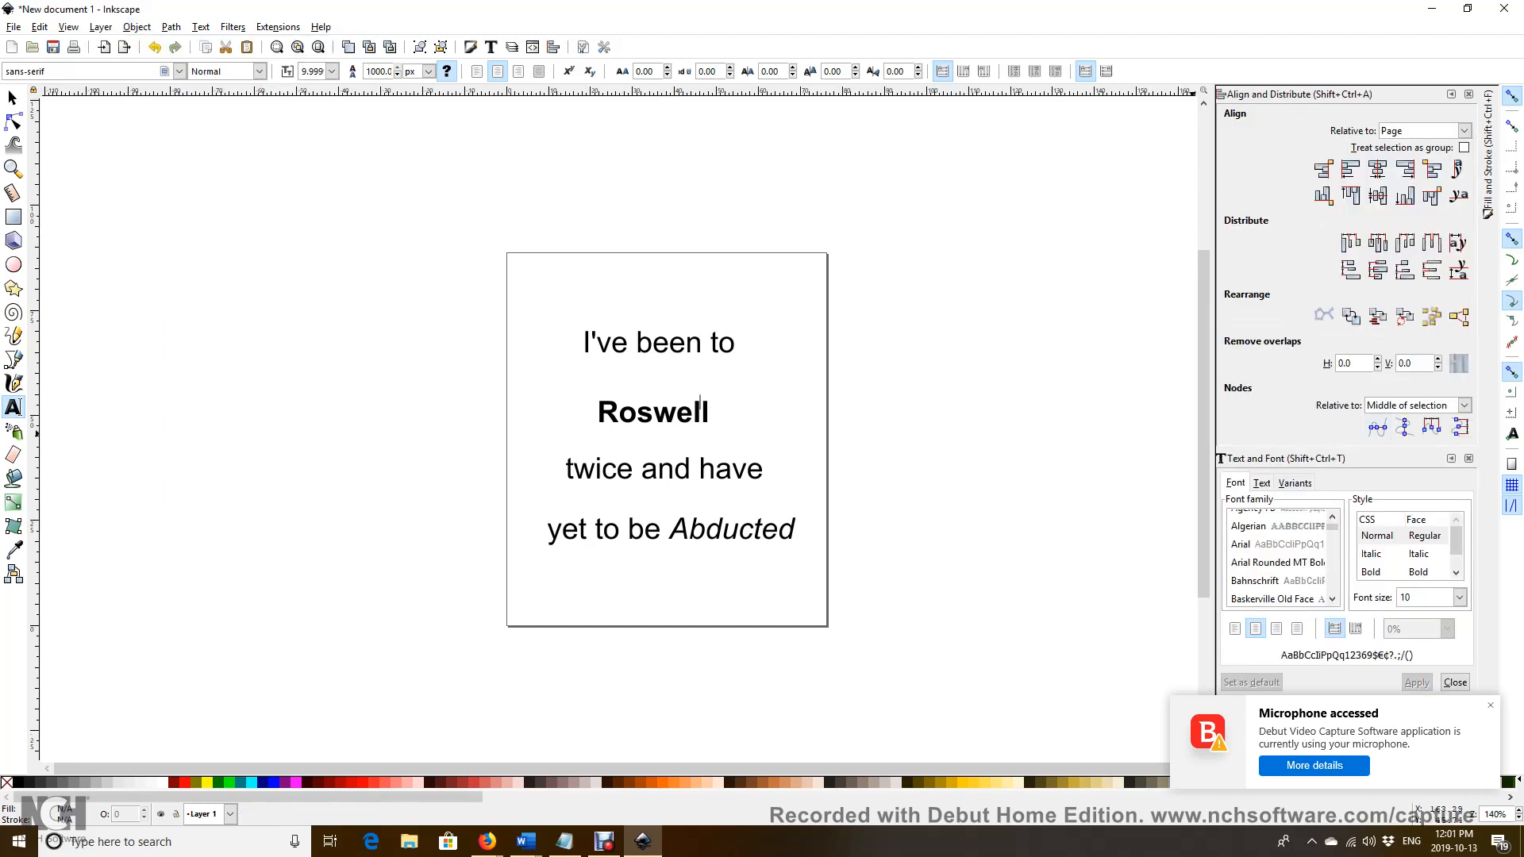
pyautogui.click(1424, 130)
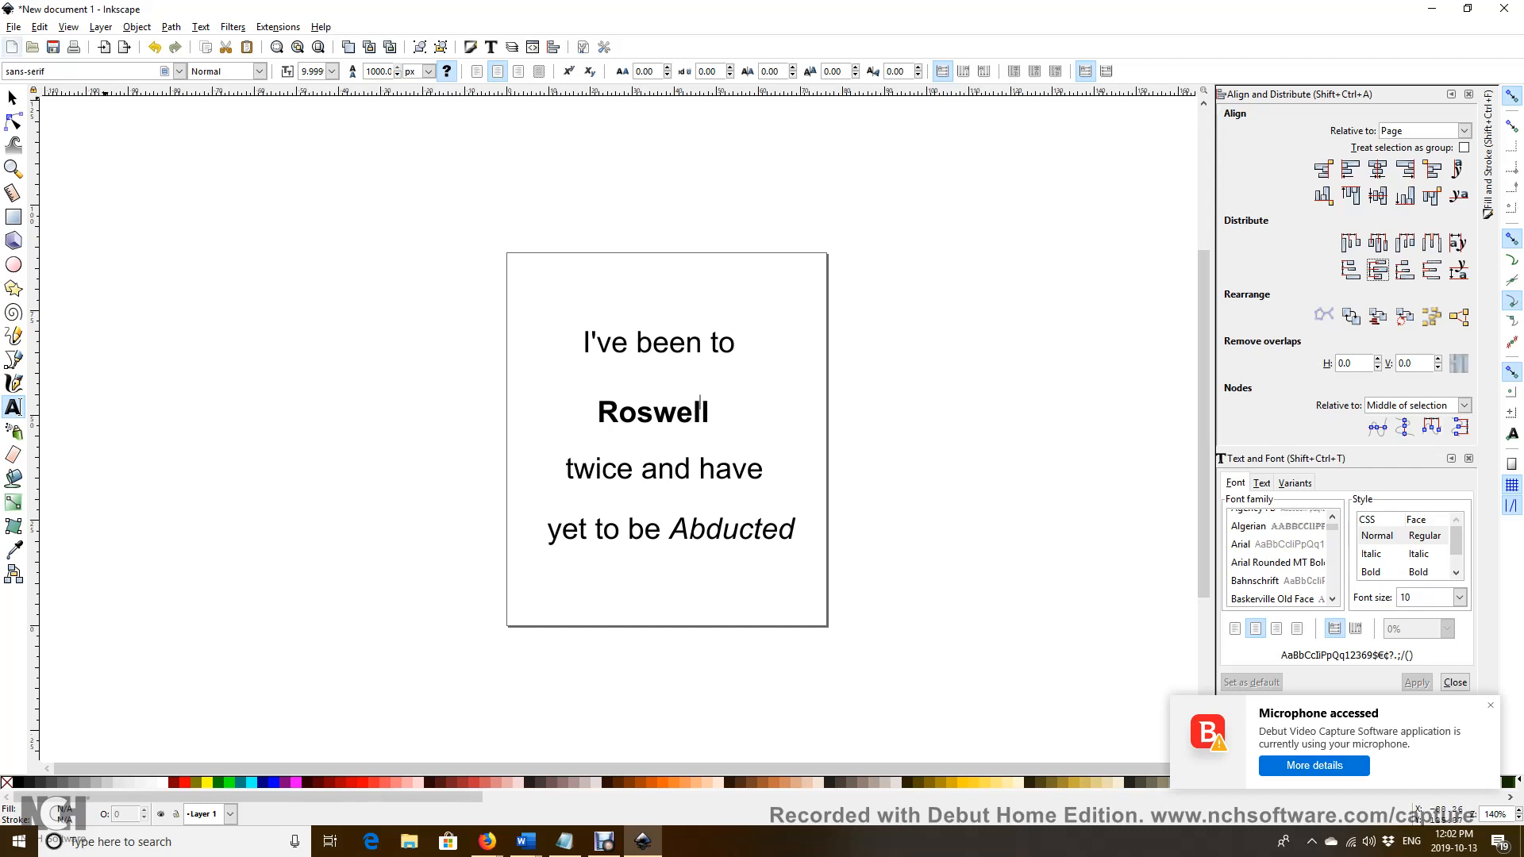
# Step: Start Save a Copy and enter the file name roswellalienmugs
pyautogui.click(14, 27)
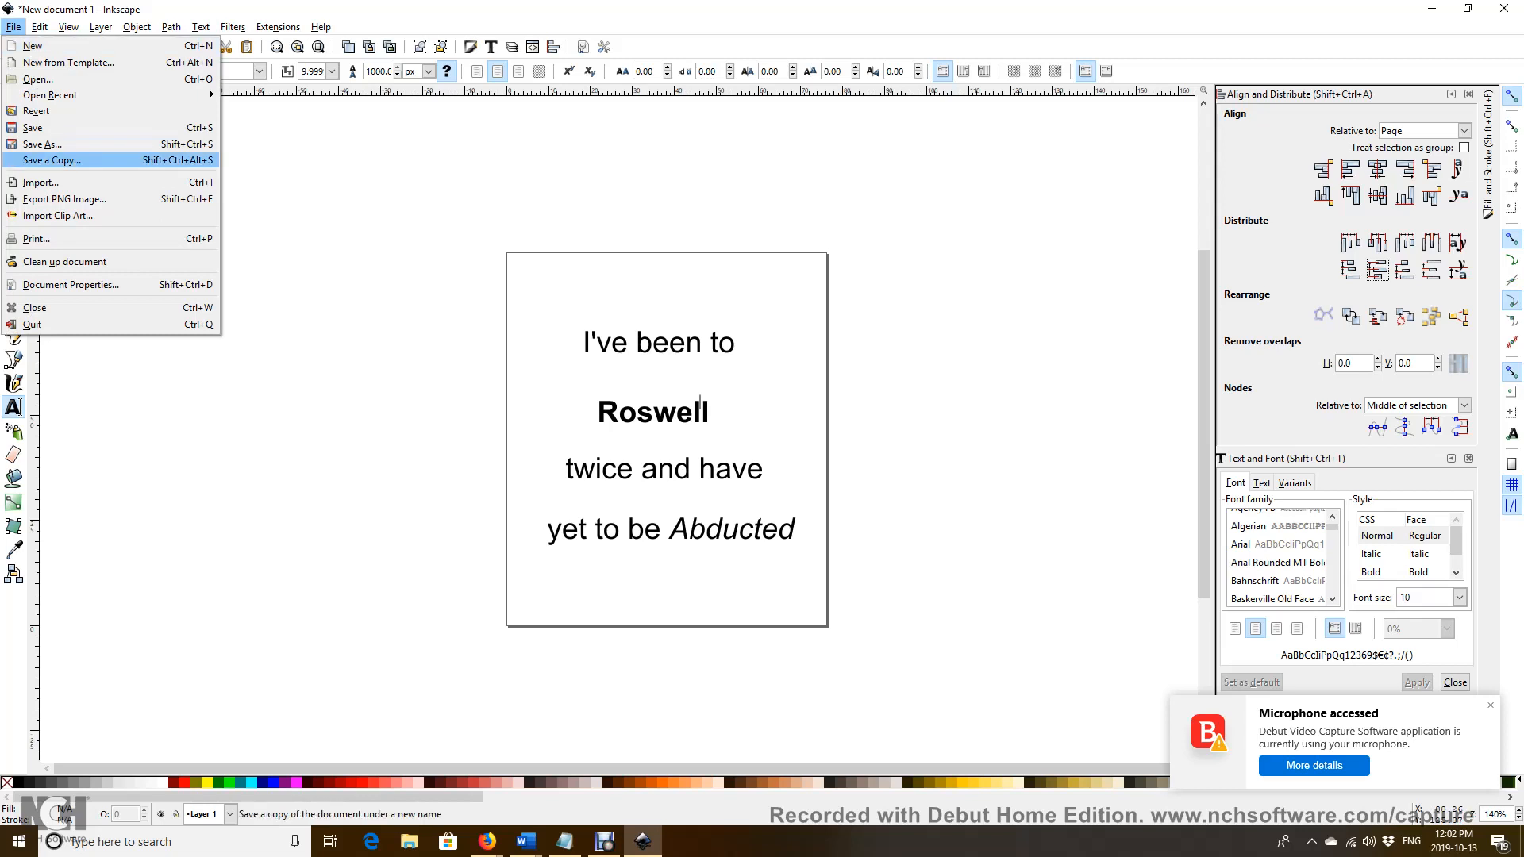
pyautogui.click(51, 160)
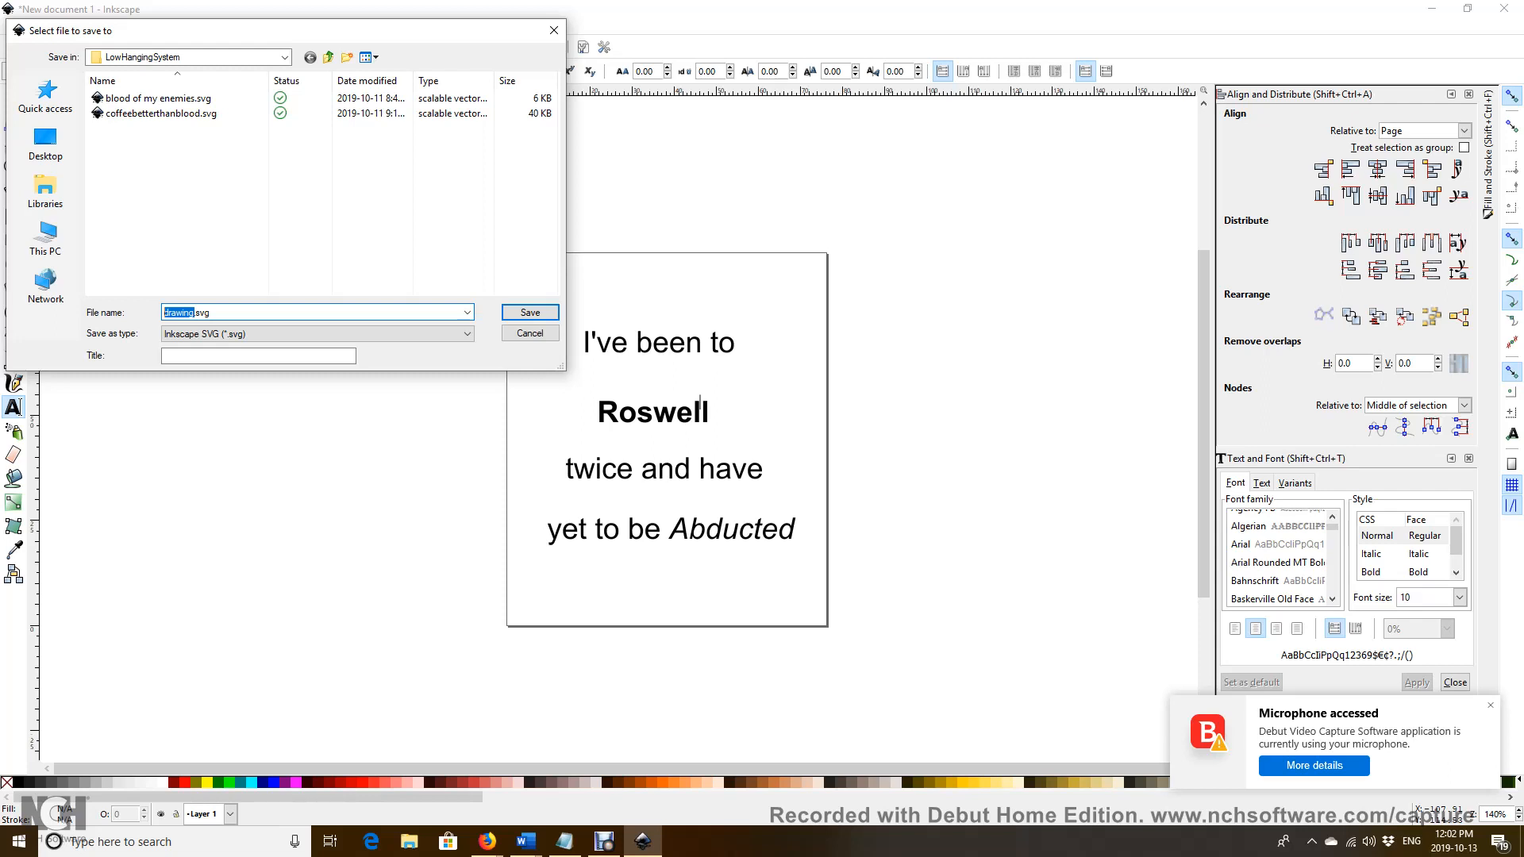
pyautogui.write('rosw')
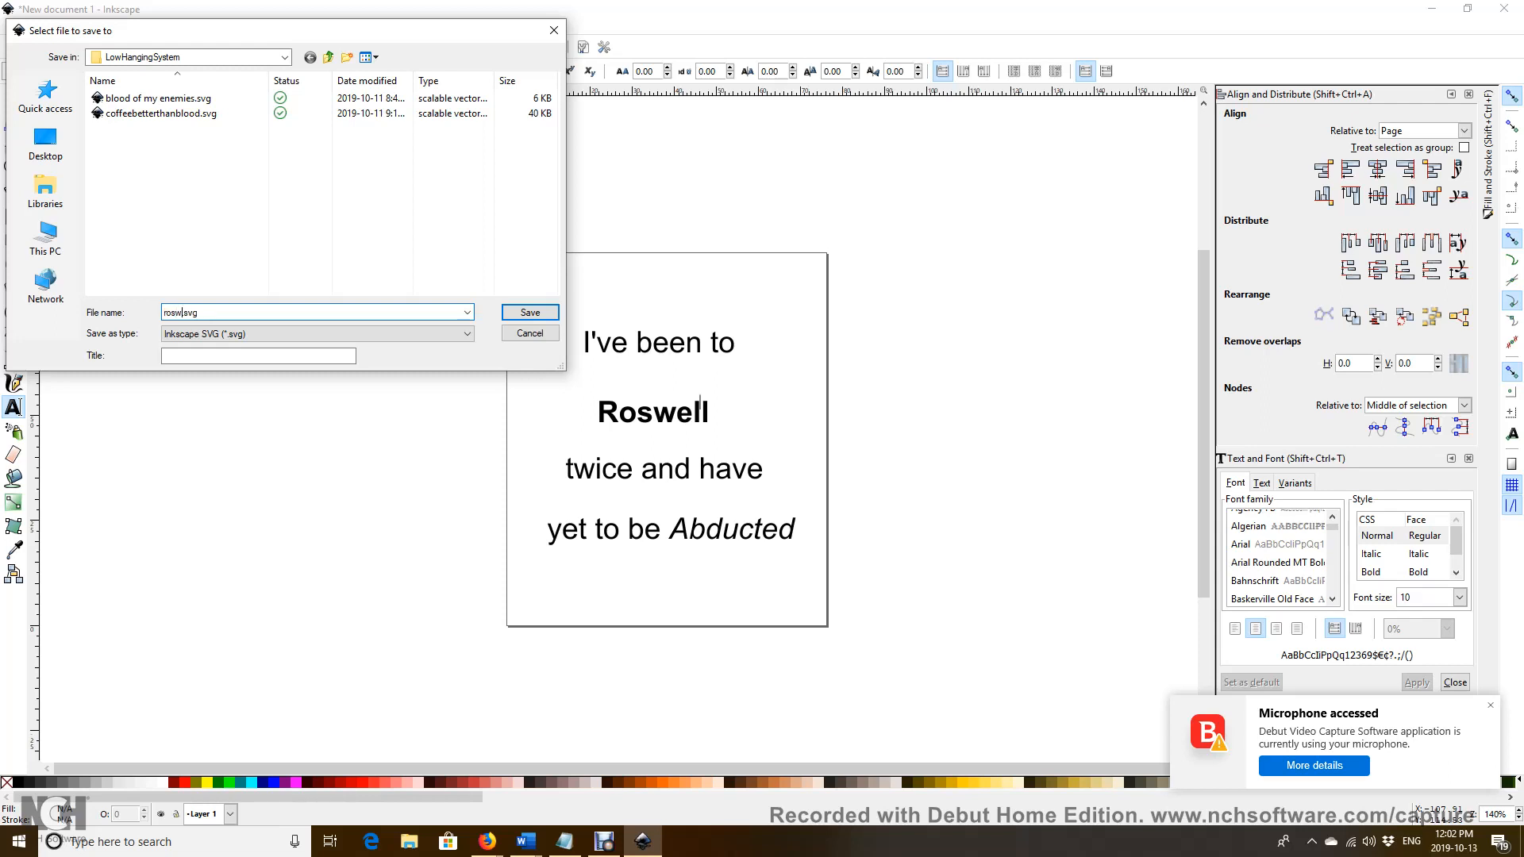
pyautogui.write('ell')
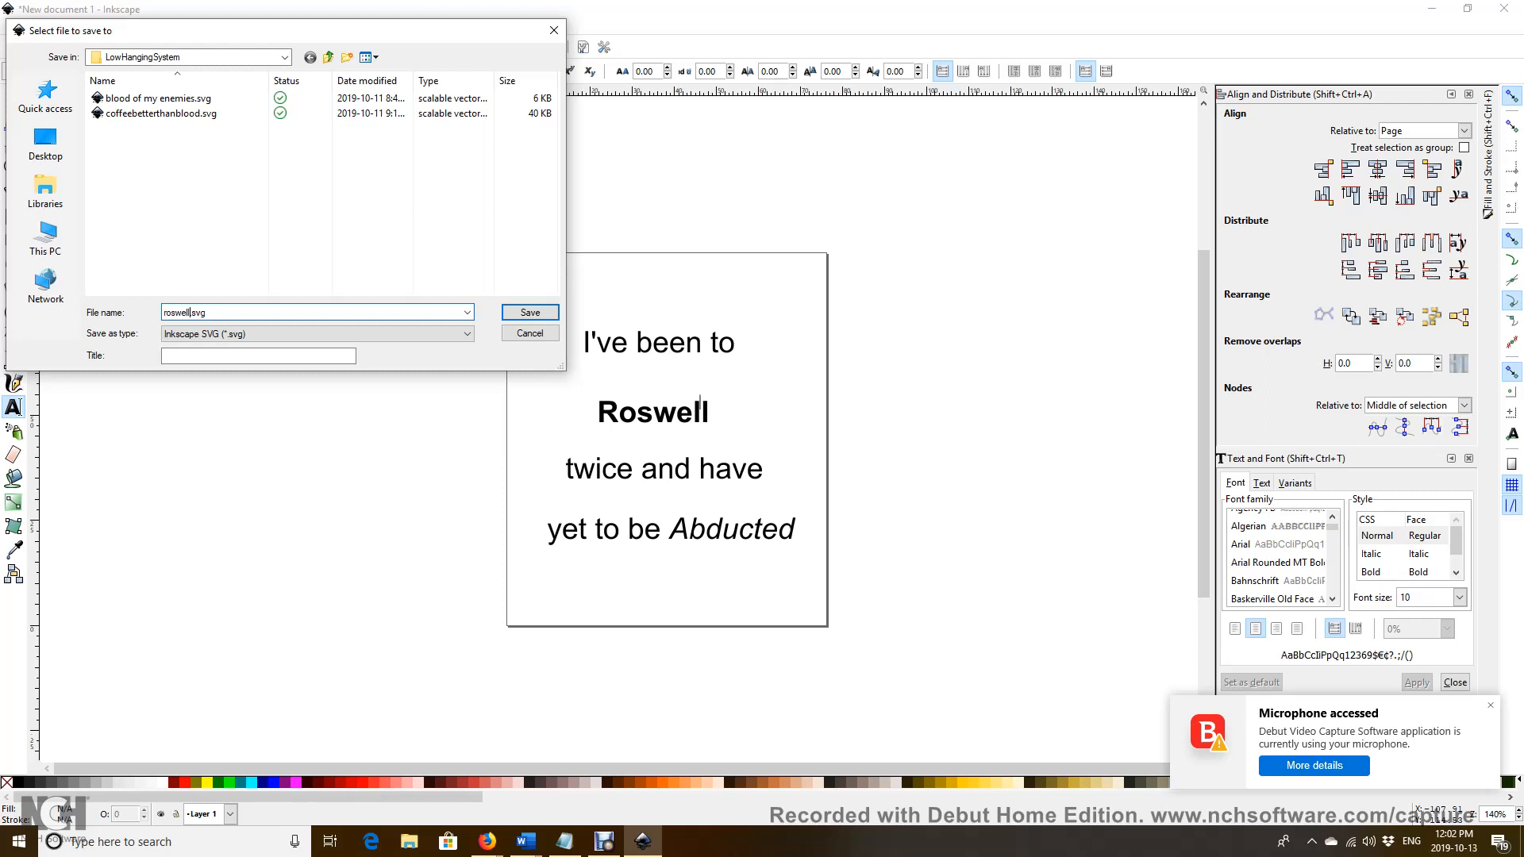
pyautogui.write('a')
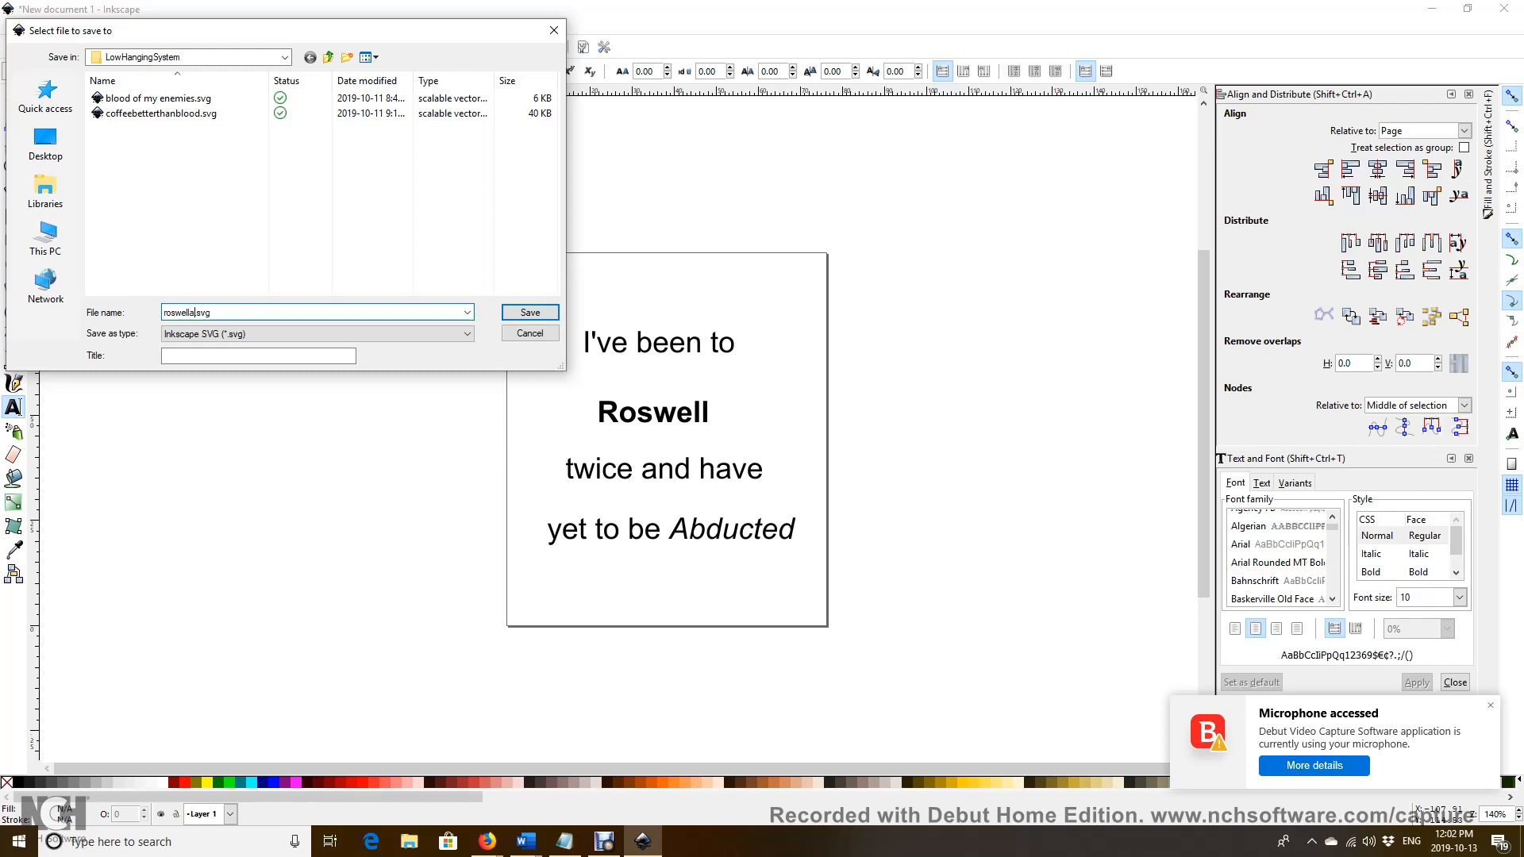
pyautogui.write('alien')
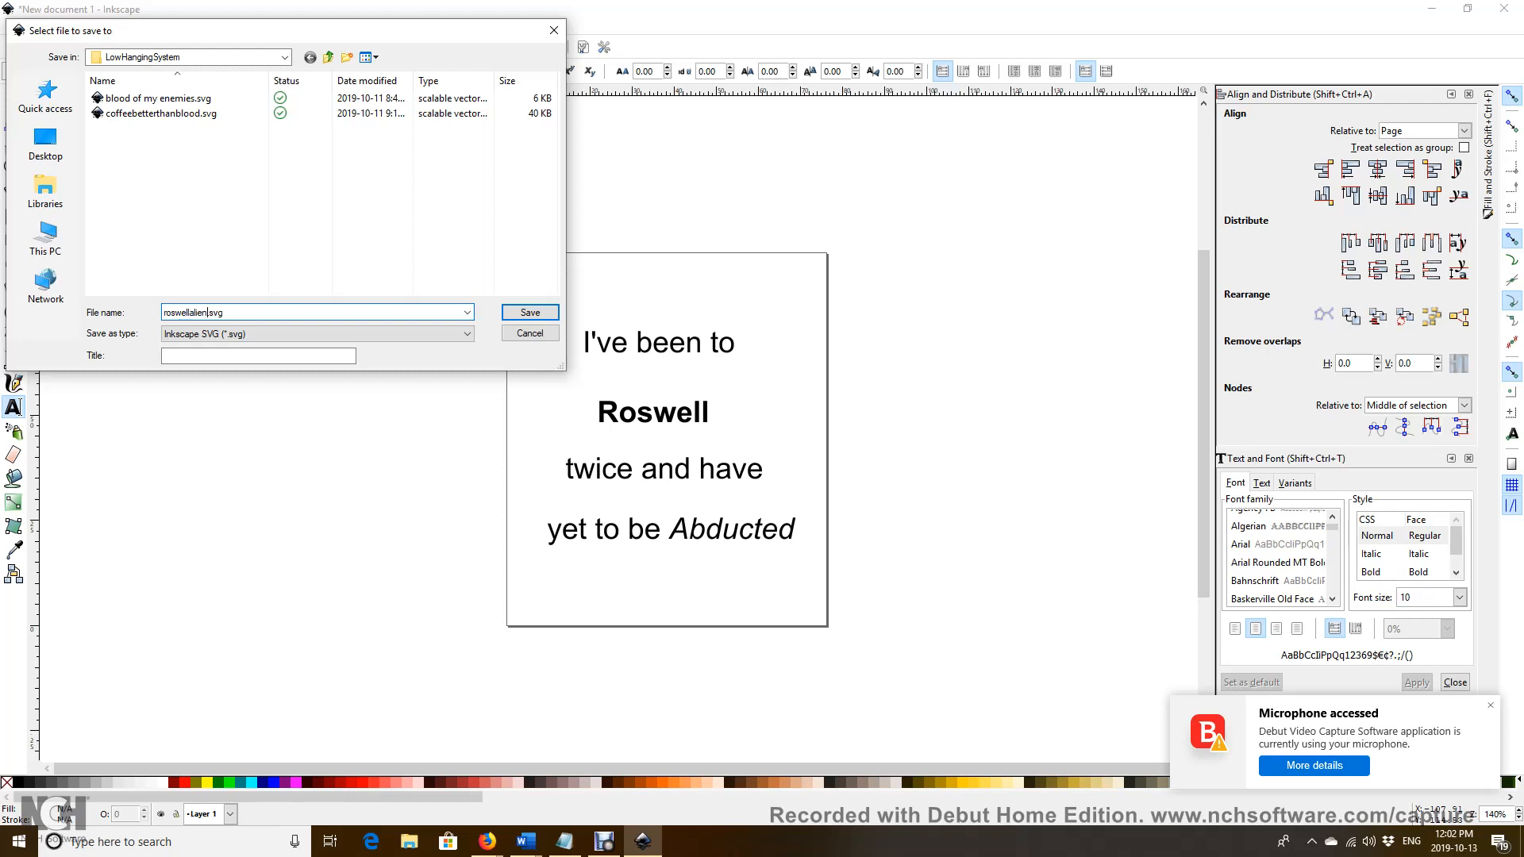
pyautogui.write('mugs')
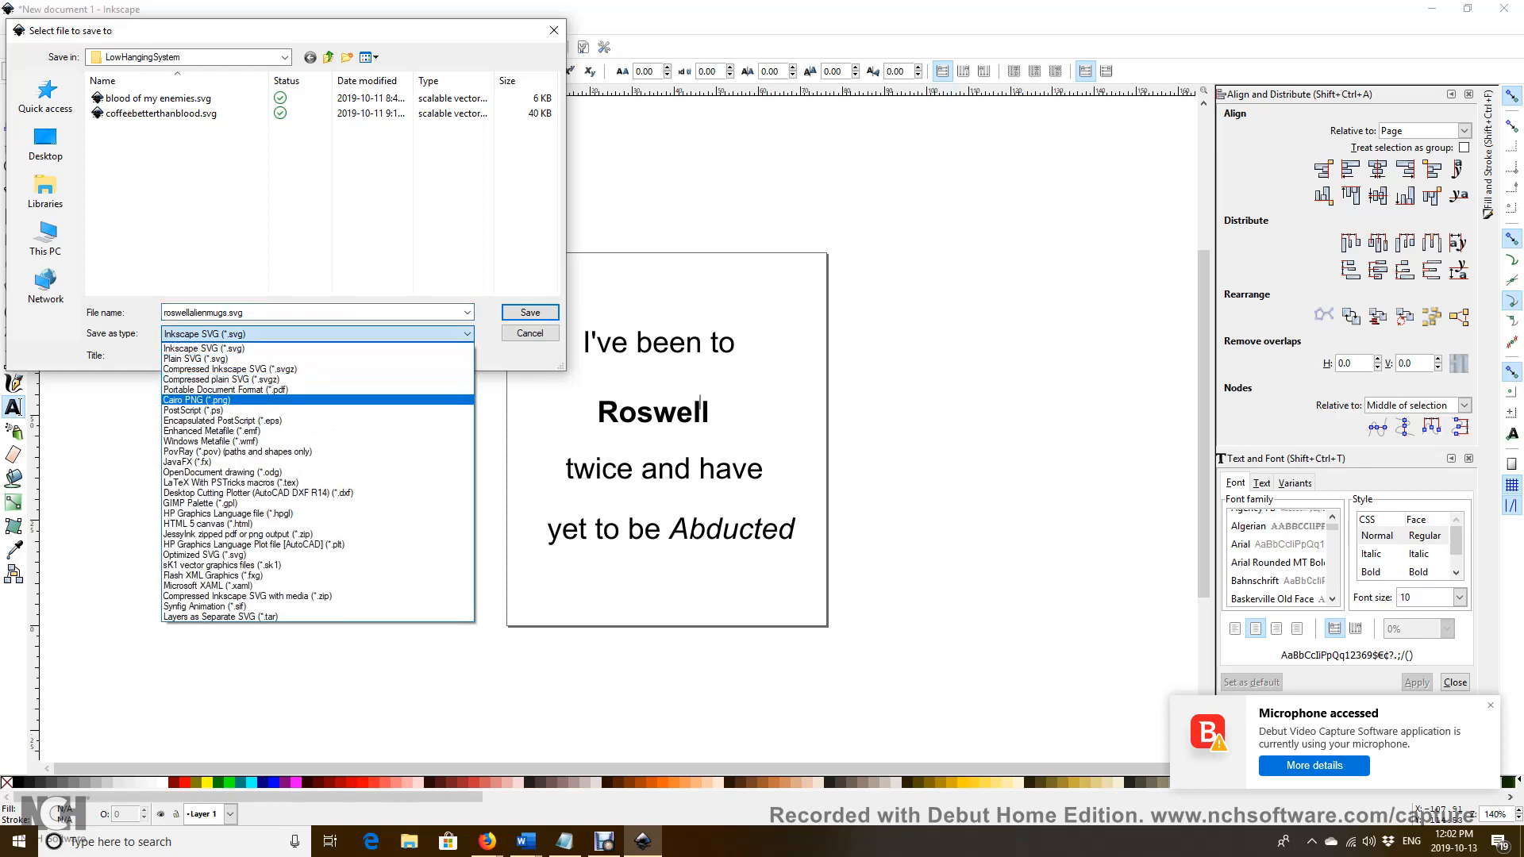
# Step: Choose Cairo PNG (*.png) as the type and save the design as roswellalienmugs.png
pyautogui.click(197, 400)
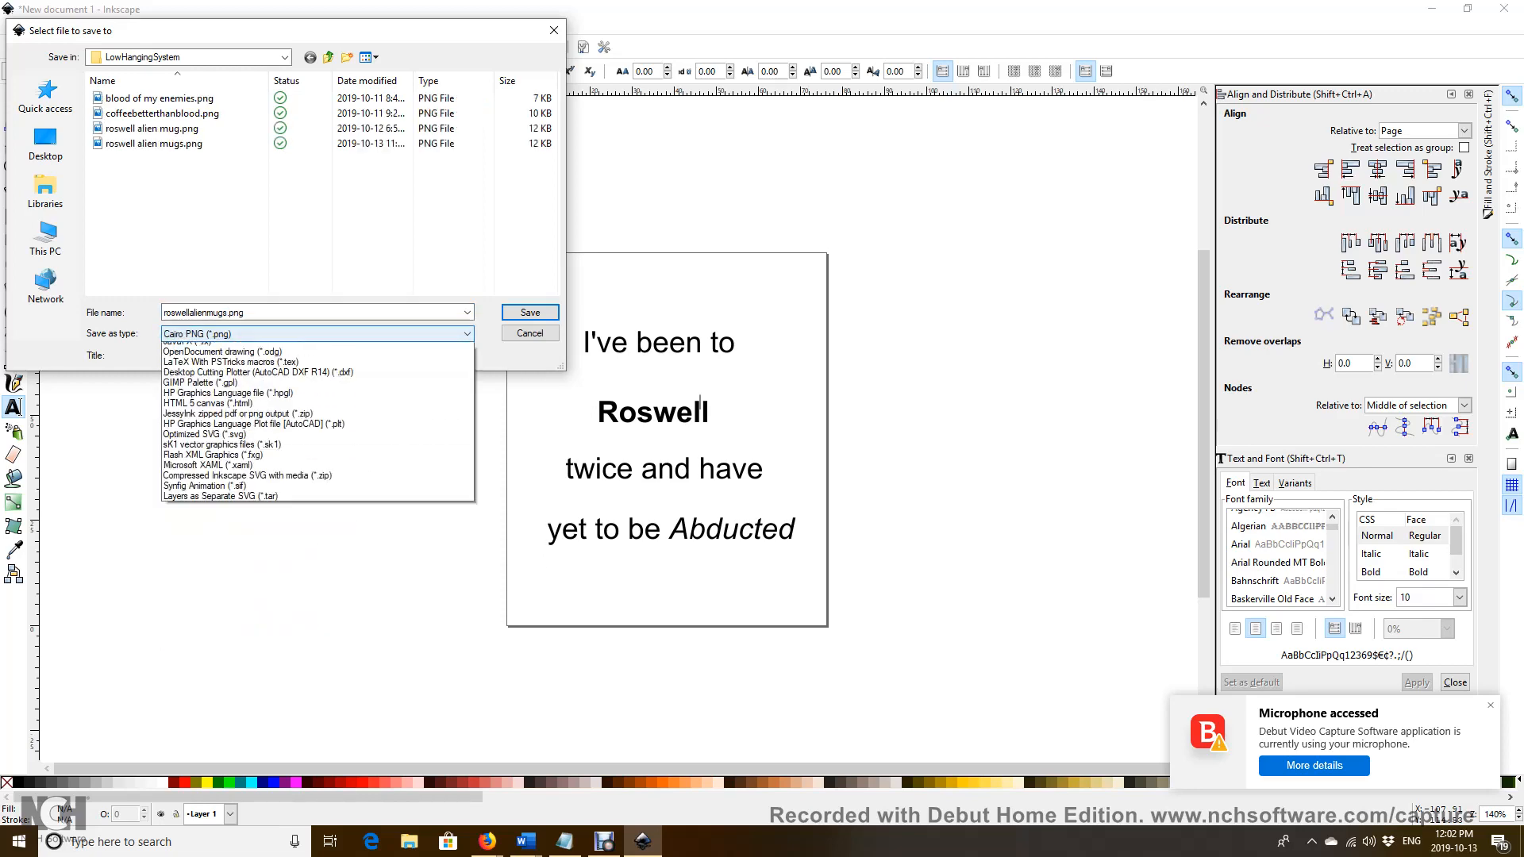
pyautogui.scroll(3)
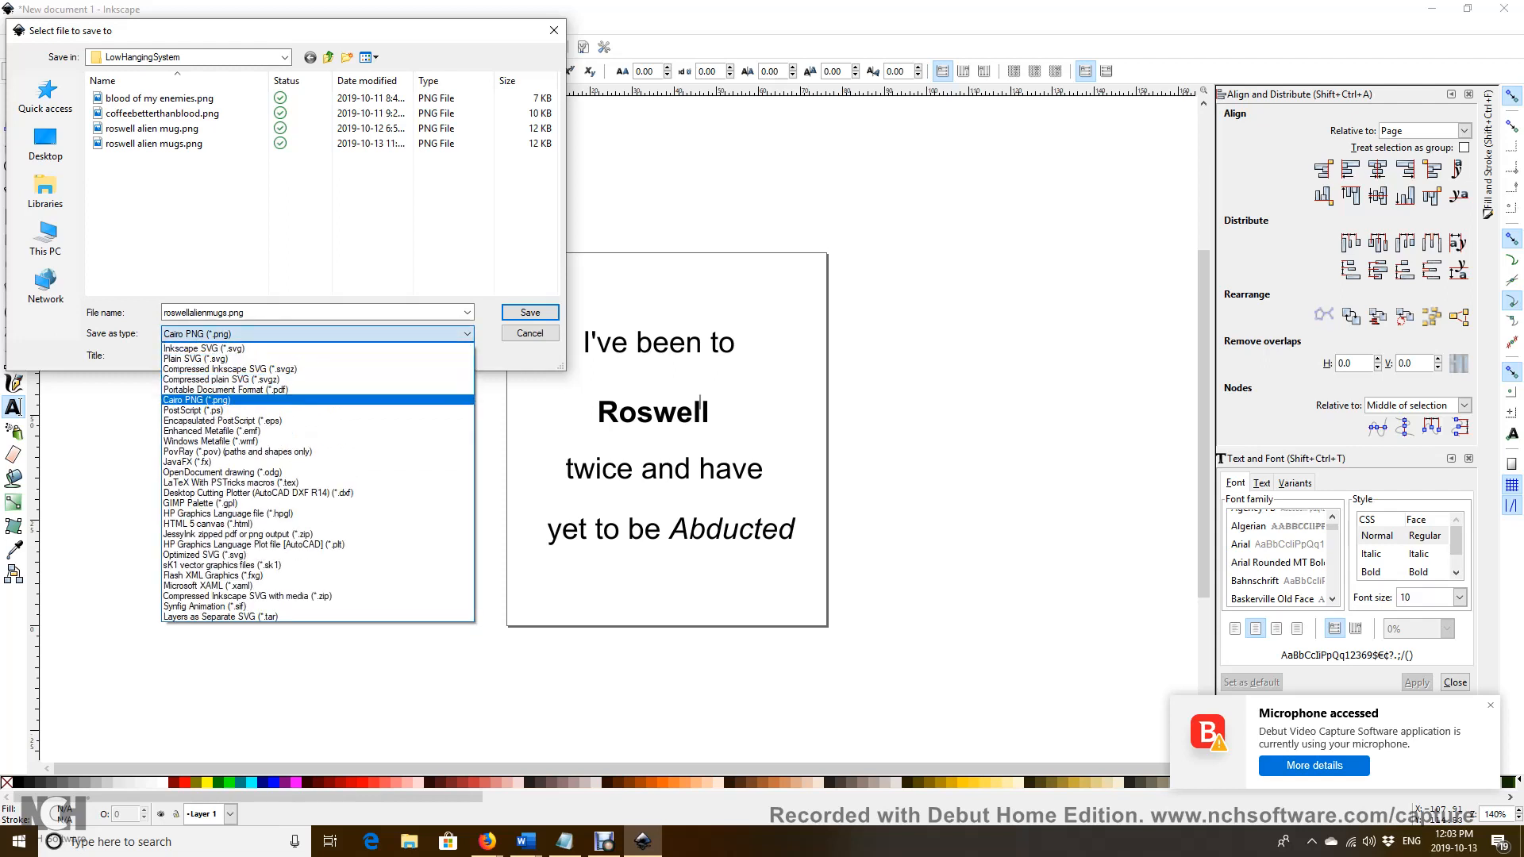
pyautogui.click(205, 400)
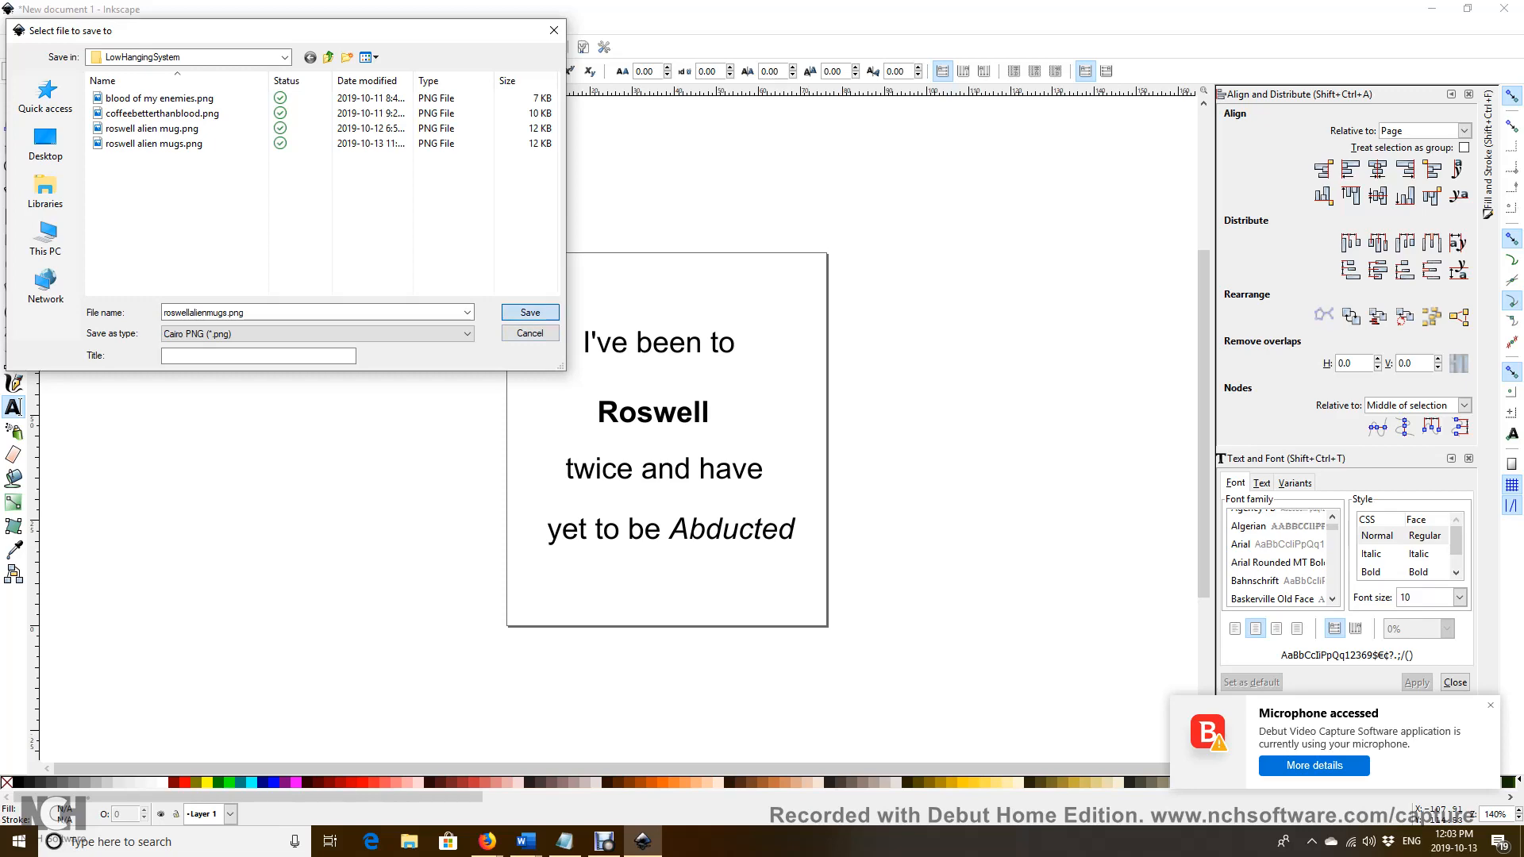
pyautogui.click(529, 313)
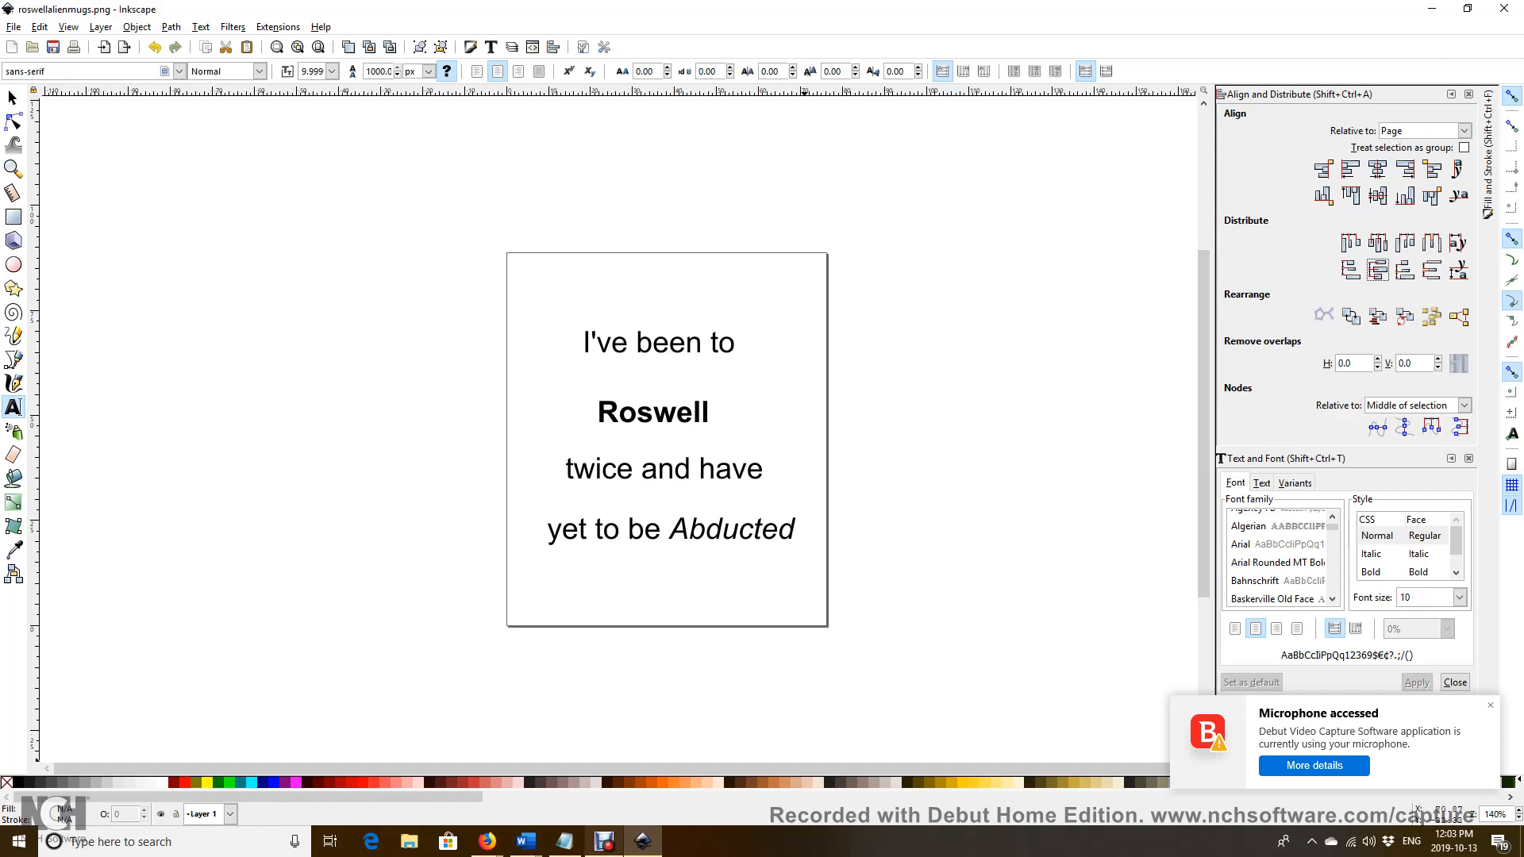
pyautogui.click(604, 842)
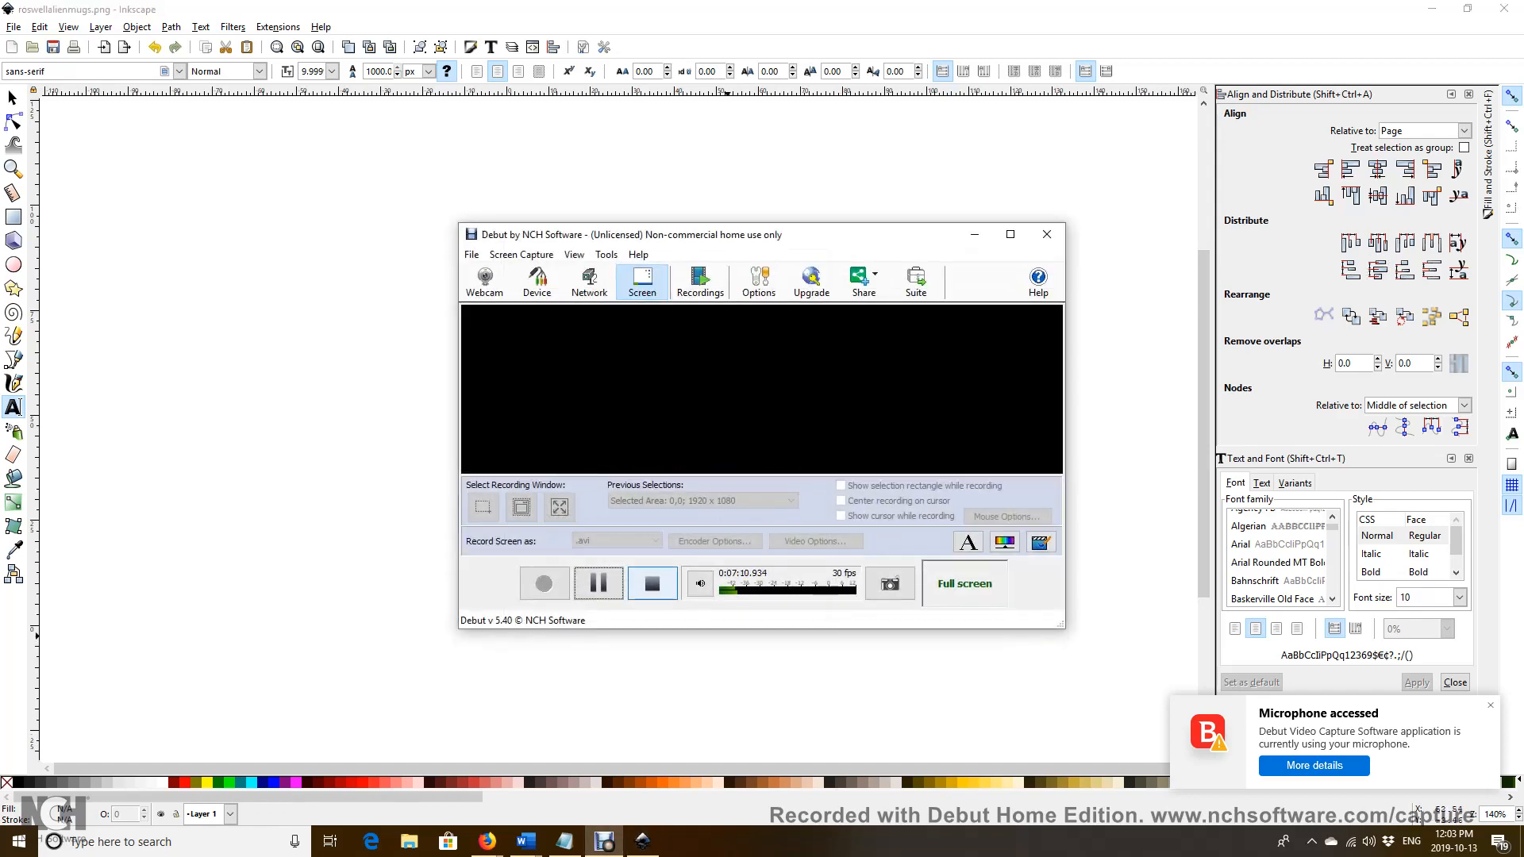